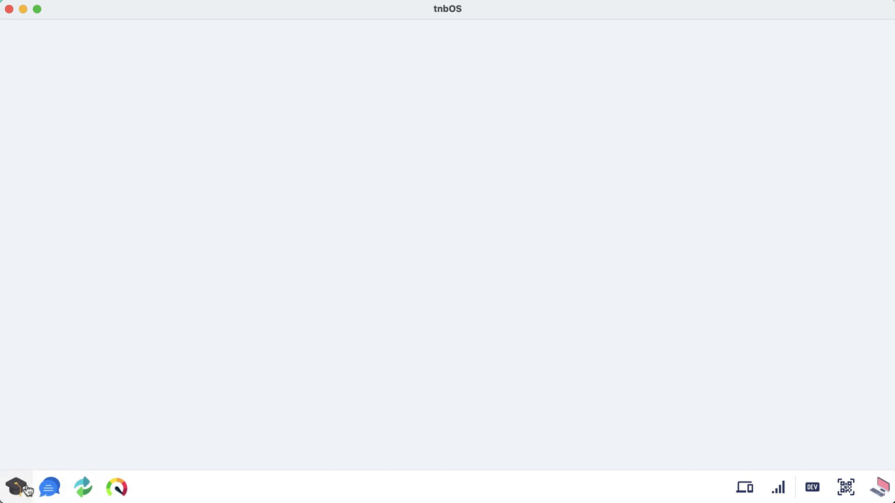
mouse_move(414, 38)
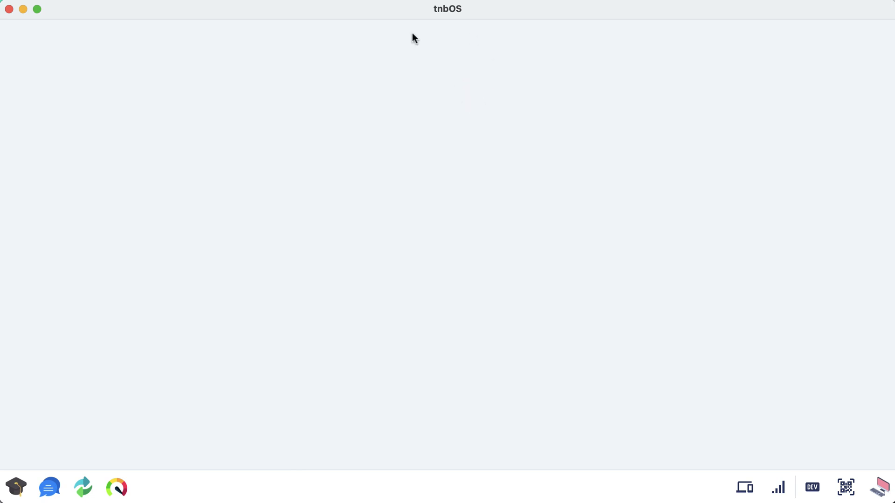
mouse_move(16, 488)
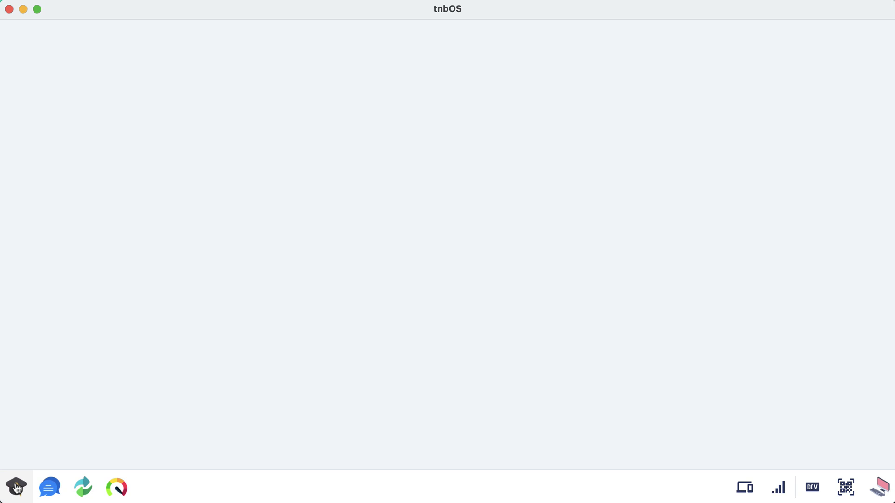
Step: Launch the University app from the dock to reach the empty Teach > My Courses page
click(15, 488)
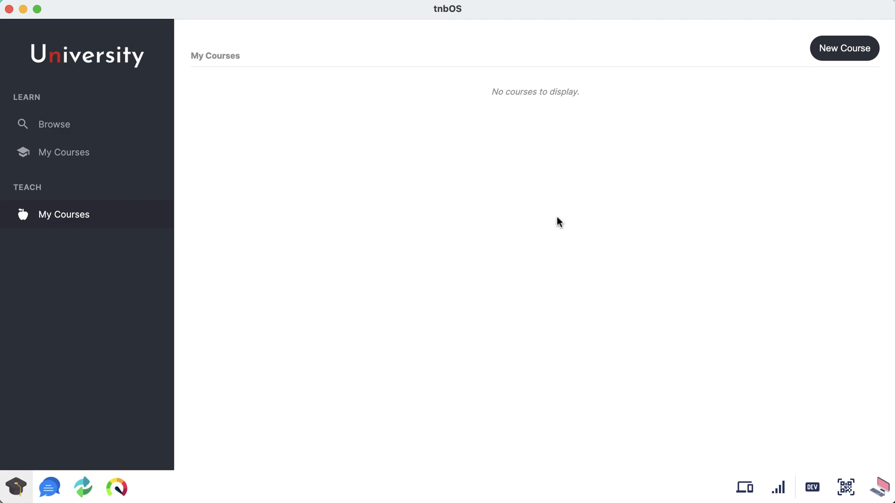
mouse_move(519, 221)
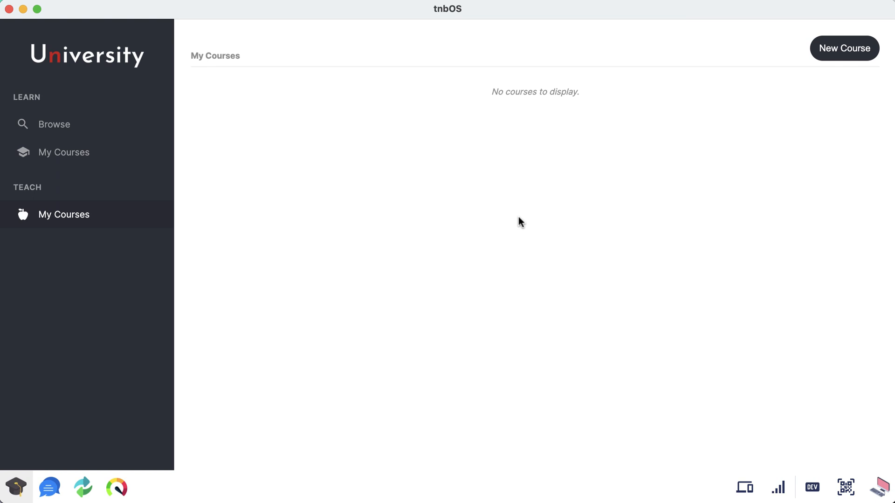
mouse_move(567, 187)
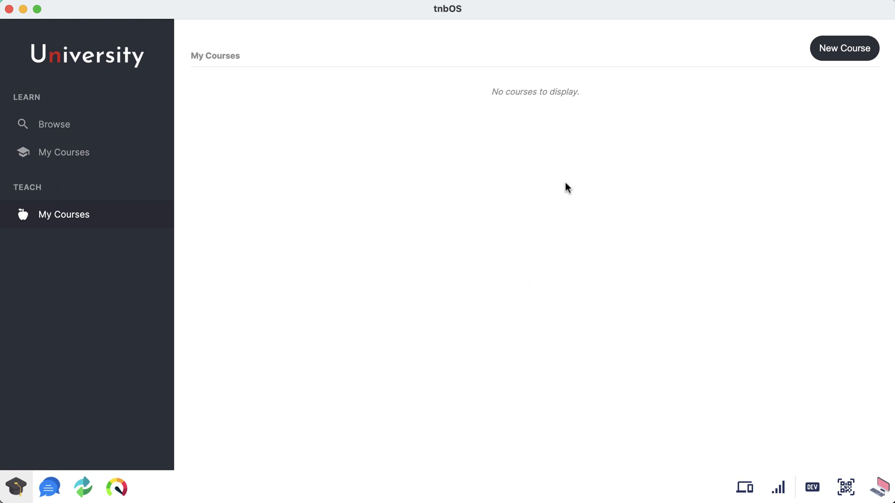
mouse_move(77, 61)
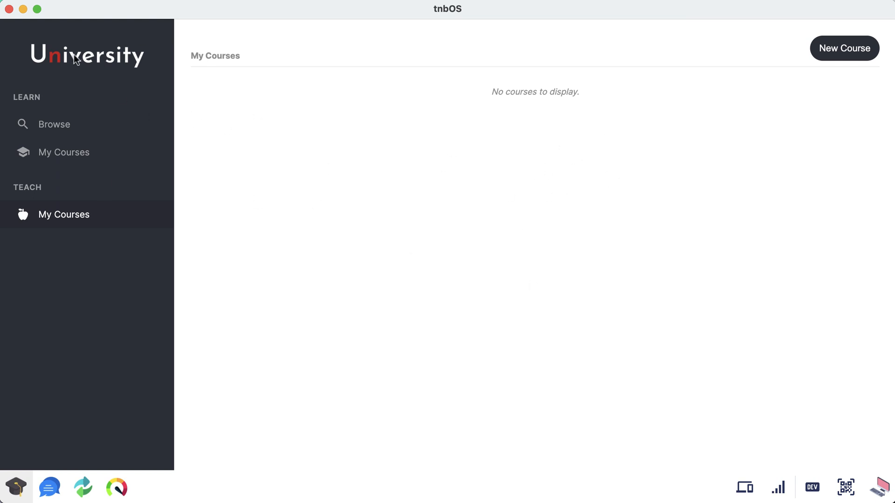
mouse_move(70, 228)
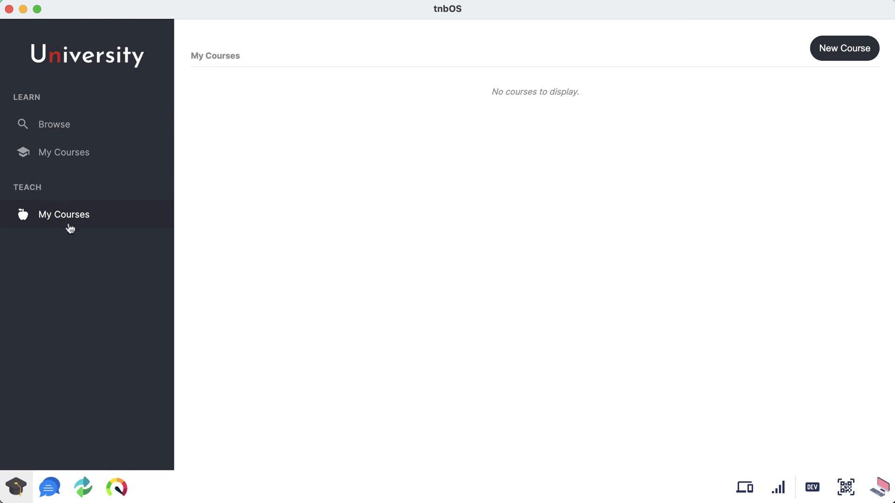
mouse_move(82, 220)
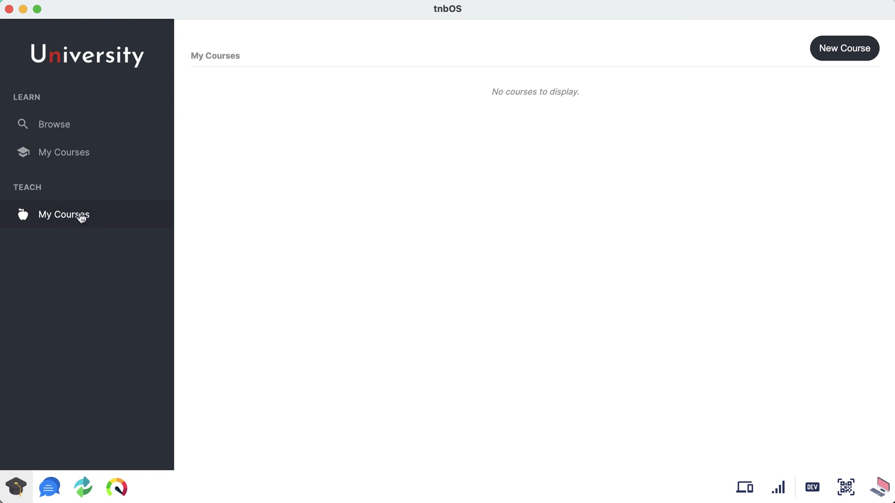
mouse_move(426, 81)
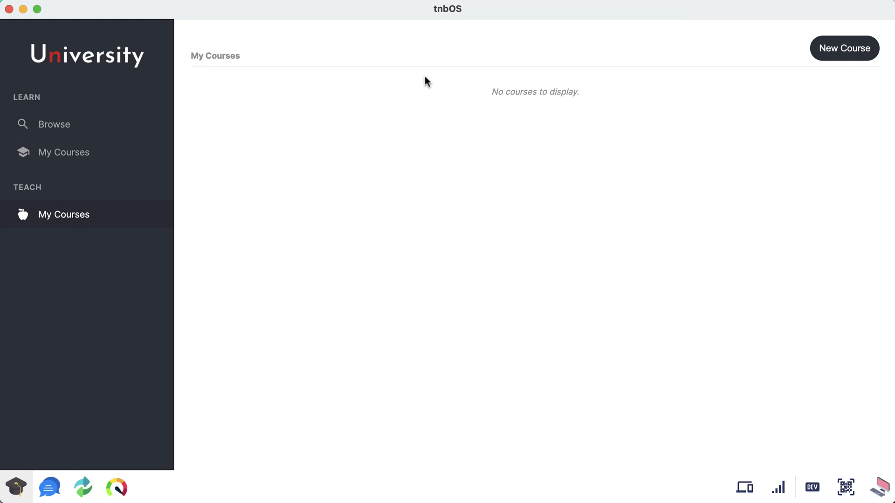
mouse_move(844, 48)
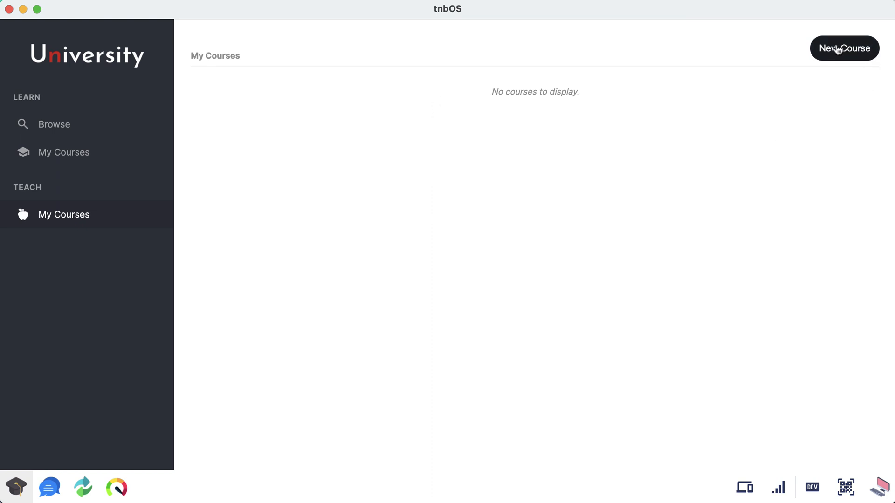
Step: Start a new course named 'React Optimization'
click(844, 48)
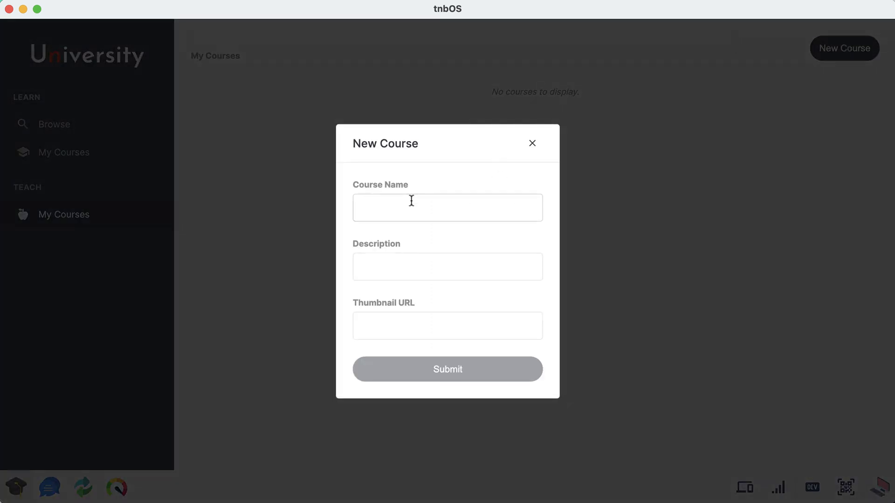
click(447, 207)
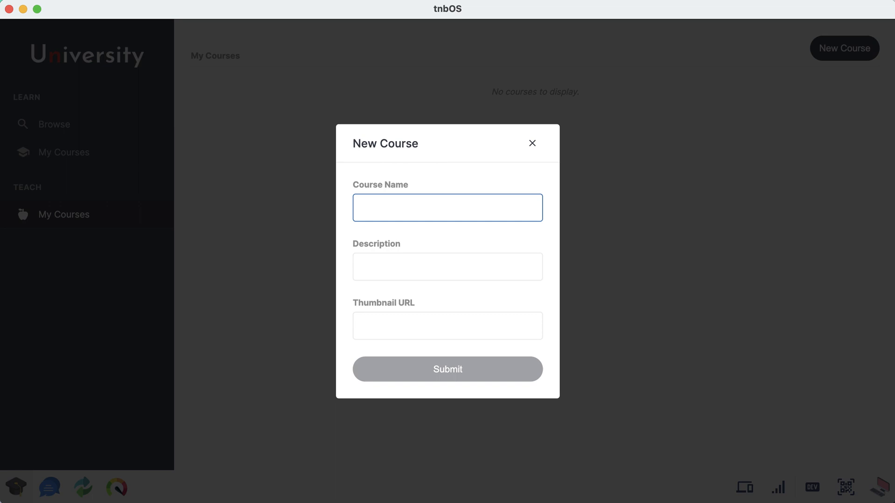
text(React Opti)
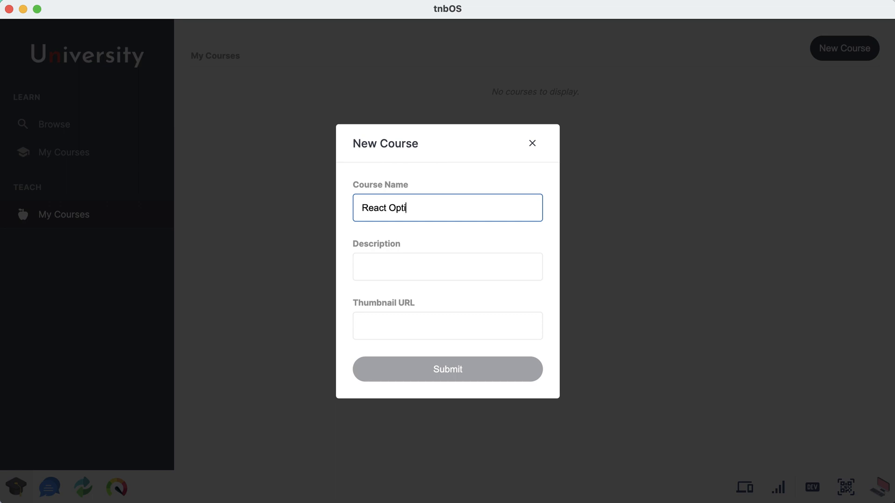
text(mization)
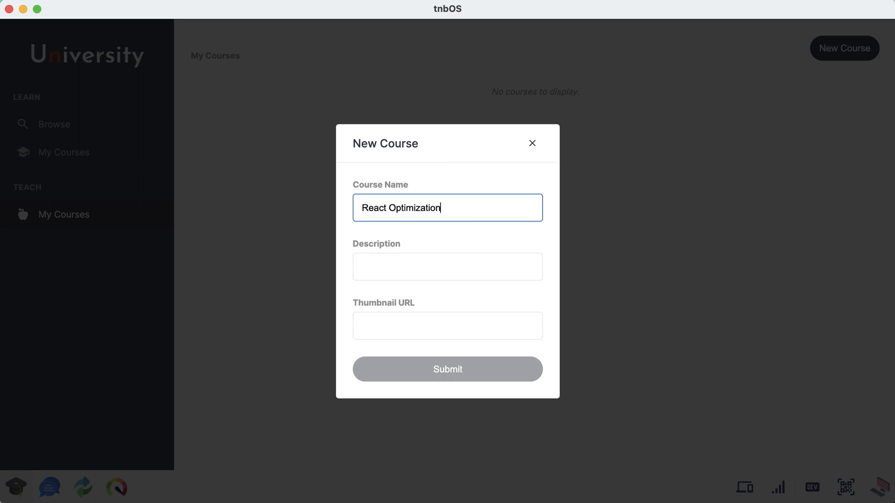
Step: Describe it as learning to optimize React apps and grab the imgur thumbnail link
click(447, 266)
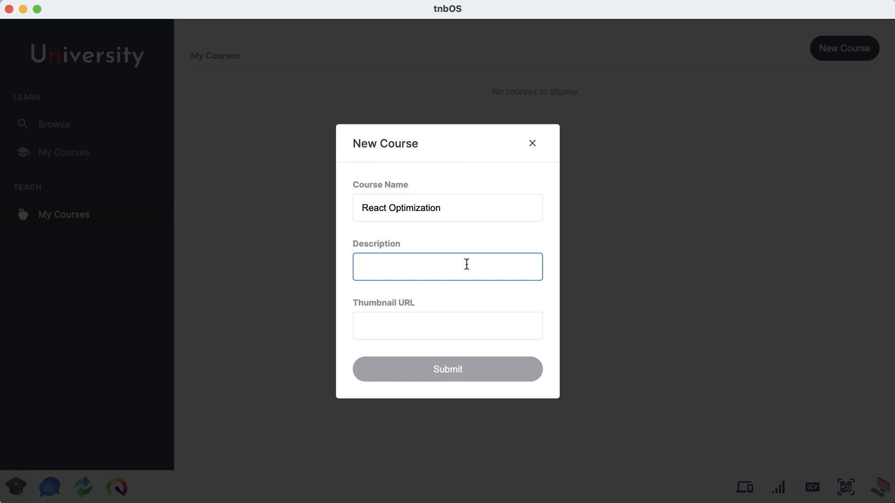
text(In this oc)
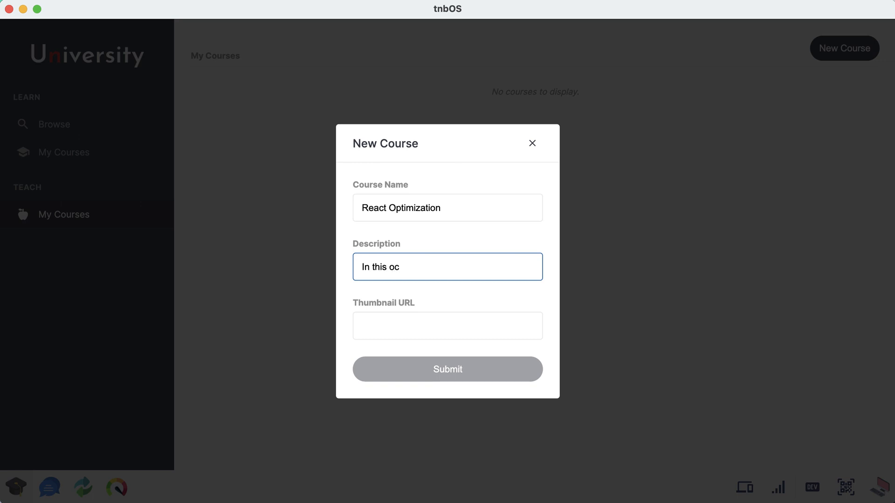
text(urse we)
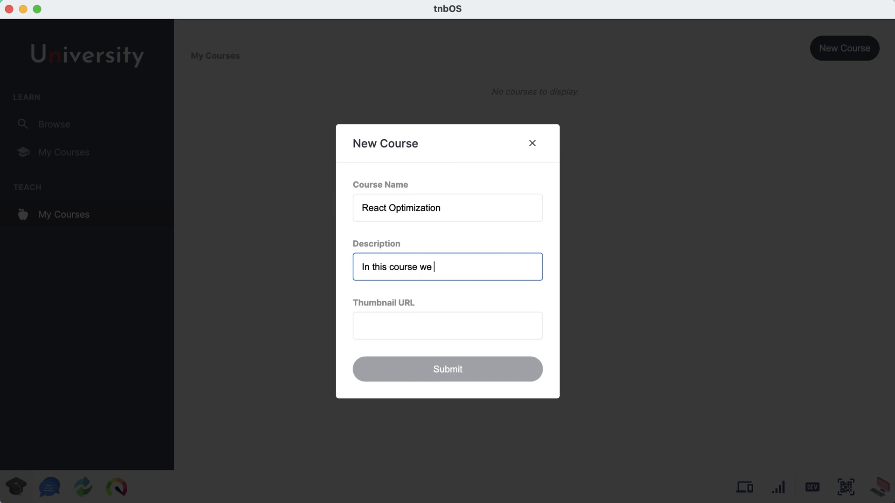
text(will learn how to ptim)
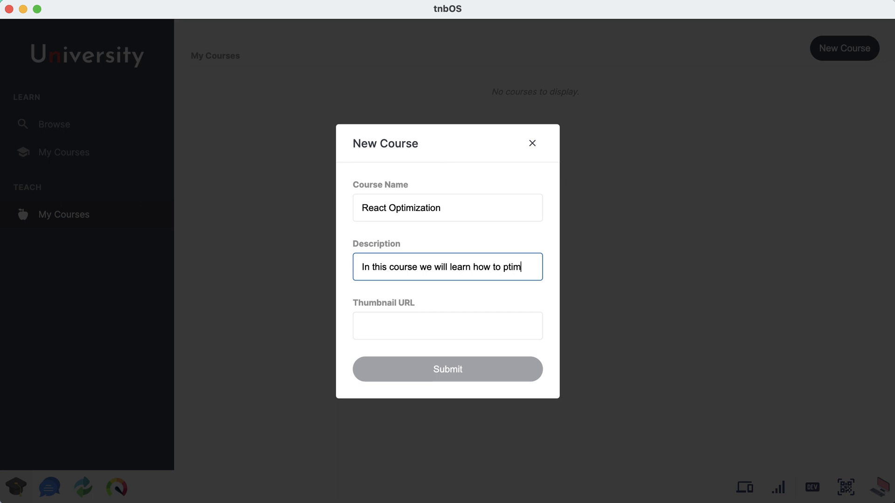
text(o)
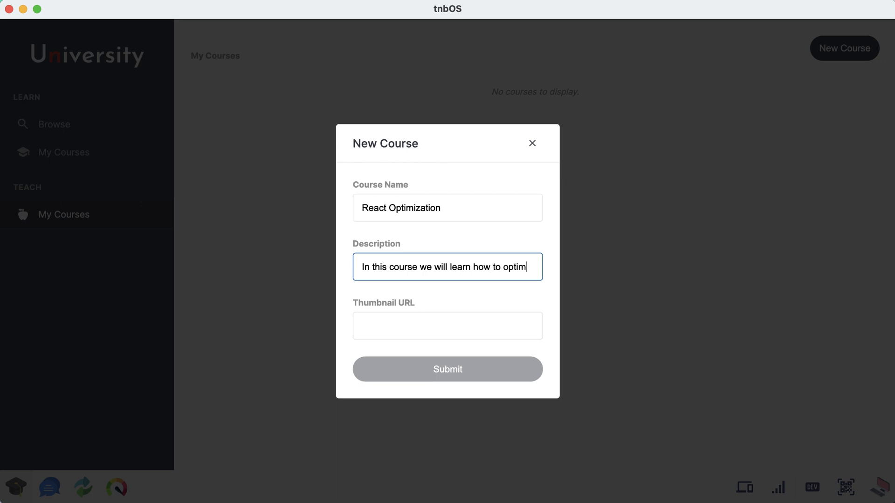
text(ize React applications.)
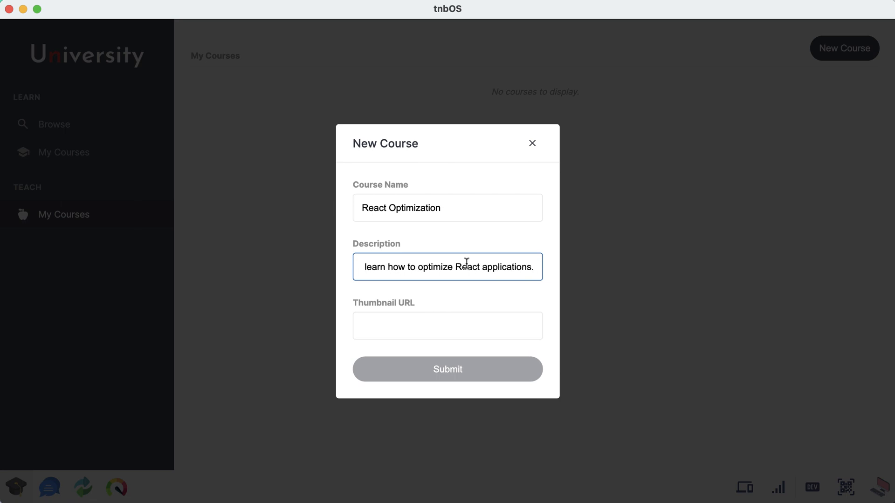
click(447, 325)
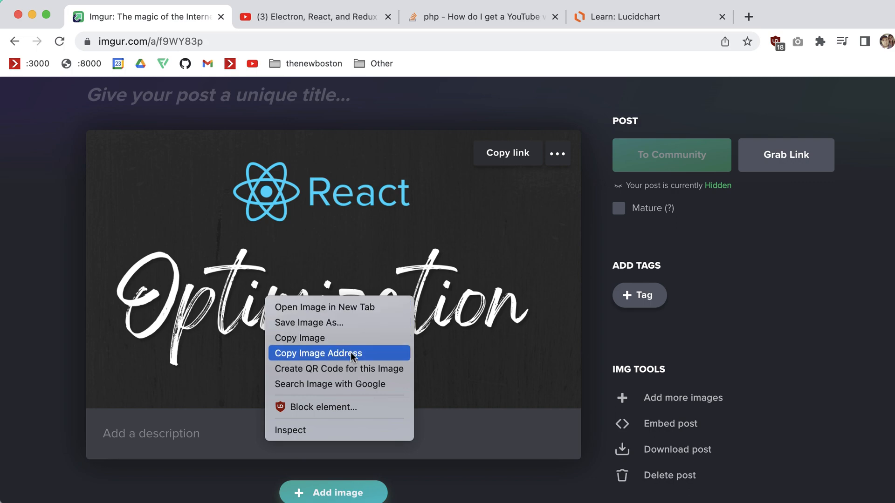
click(318, 352)
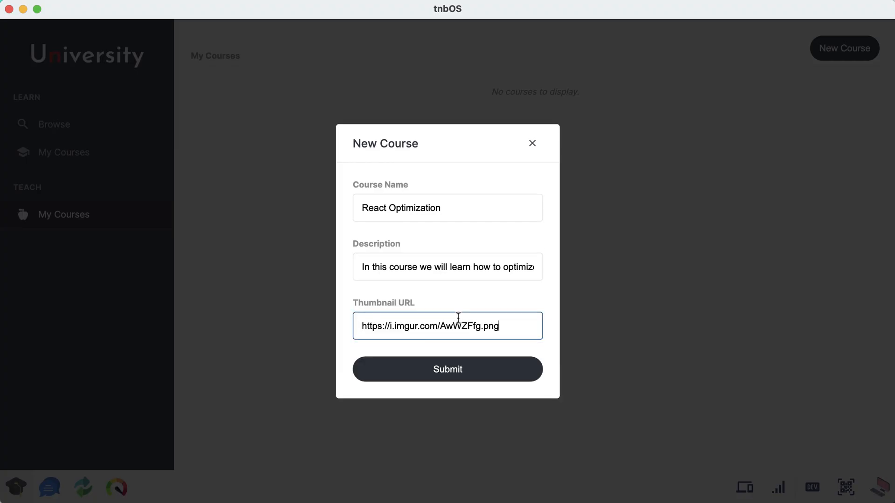
Step: Create the React Optimization course, then mark it as published and save
click(448, 369)
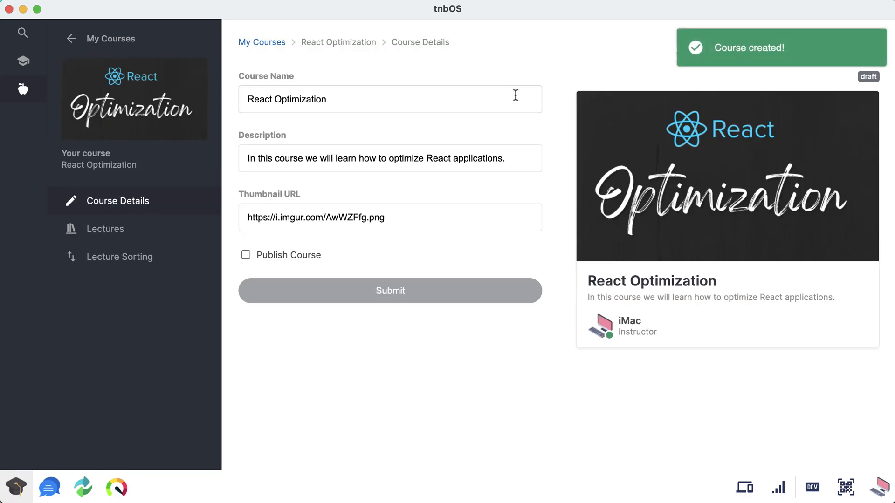
mouse_move(565, 139)
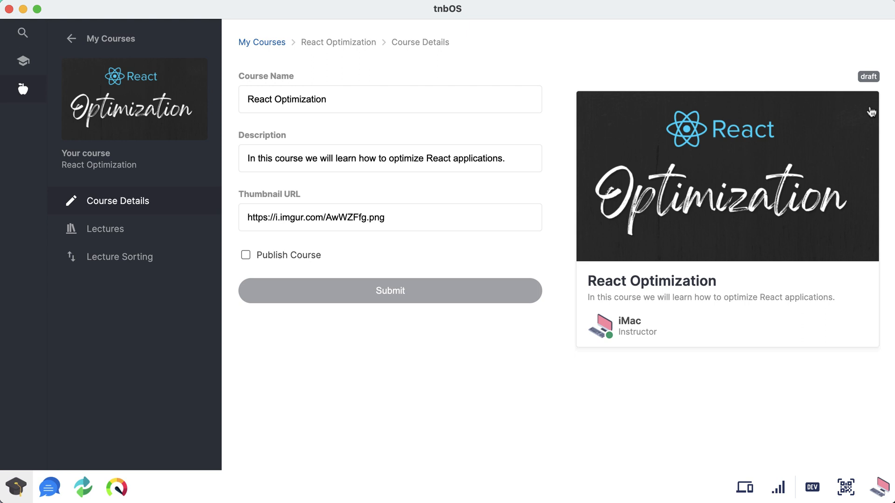
mouse_move(862, 75)
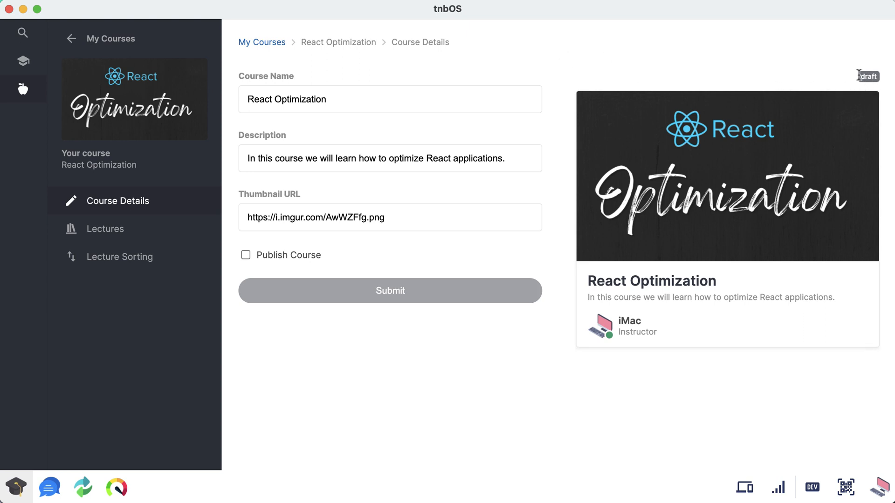
mouse_move(799, 77)
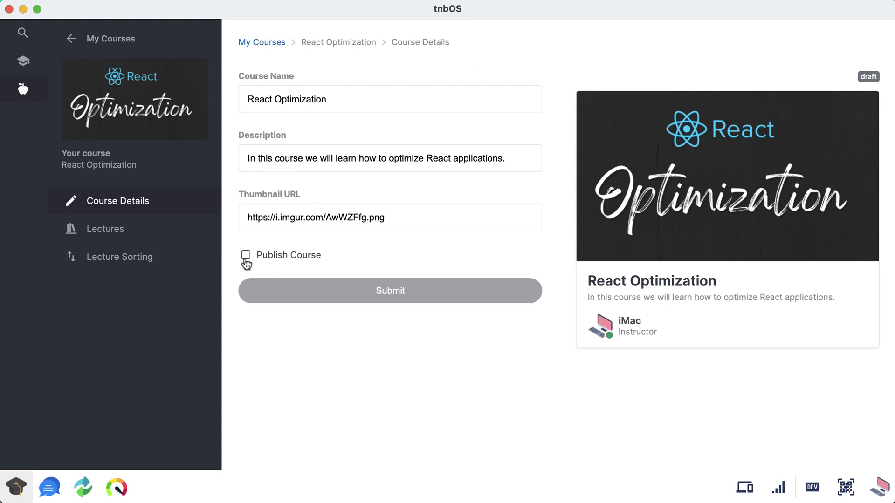
click(246, 255)
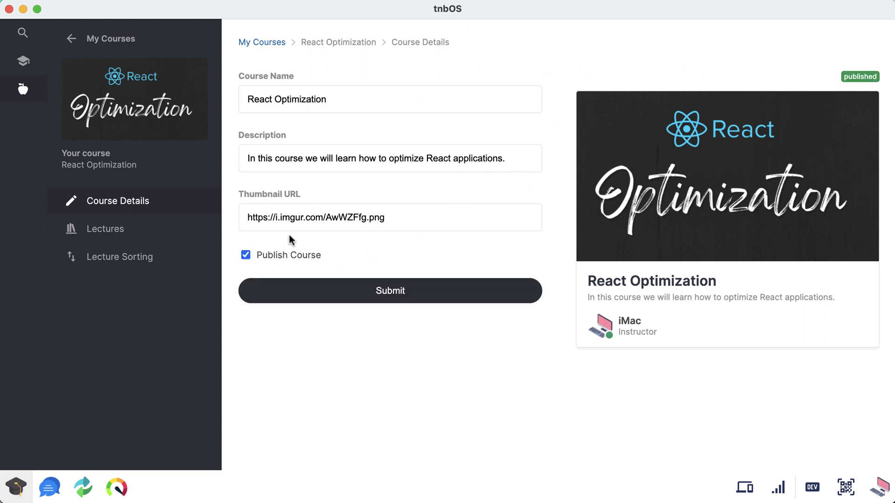
mouse_move(246, 255)
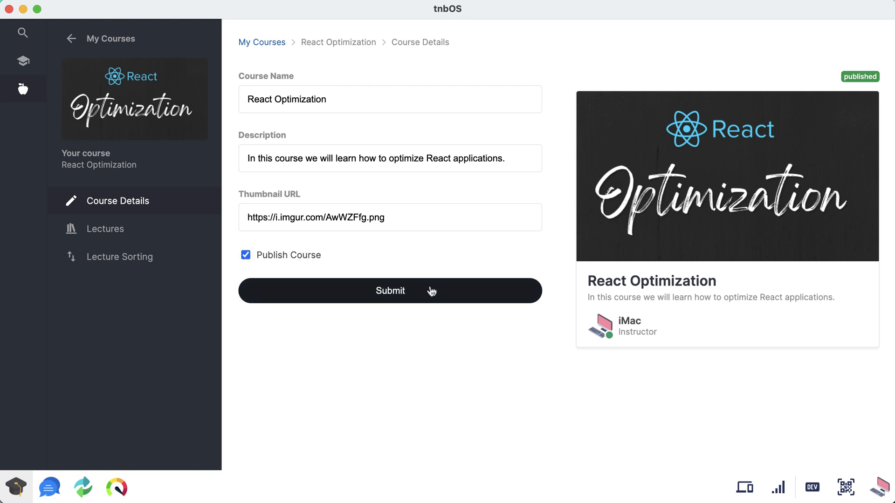
click(389, 290)
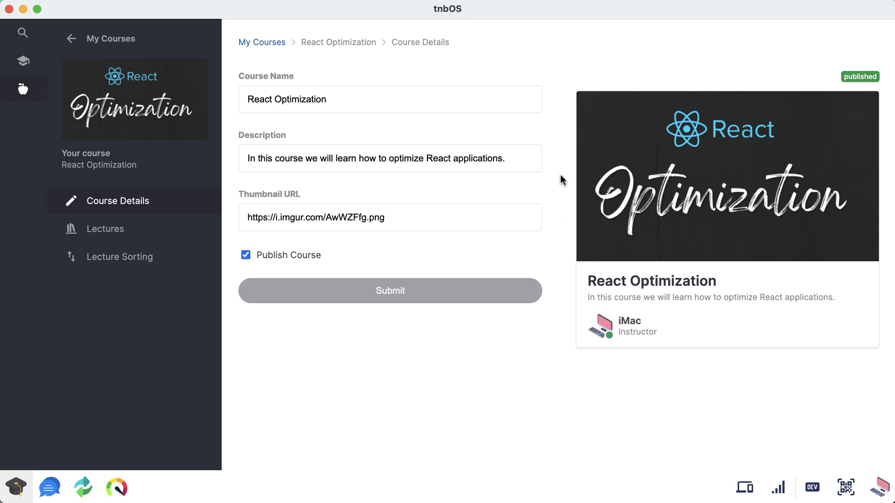
mouse_move(502, 294)
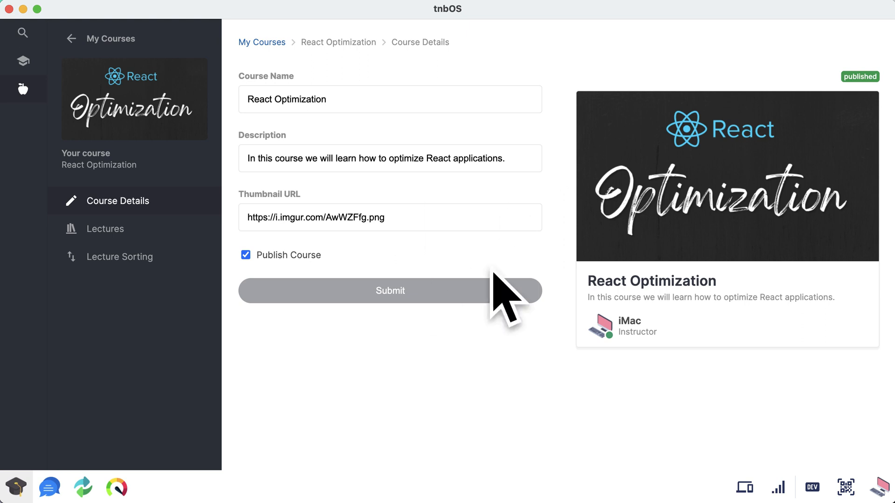
mouse_move(558, 217)
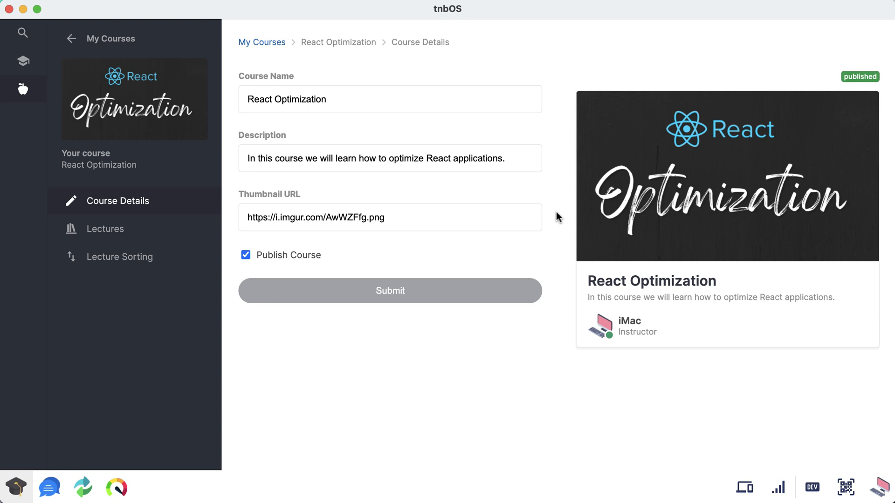
mouse_move(125, 46)
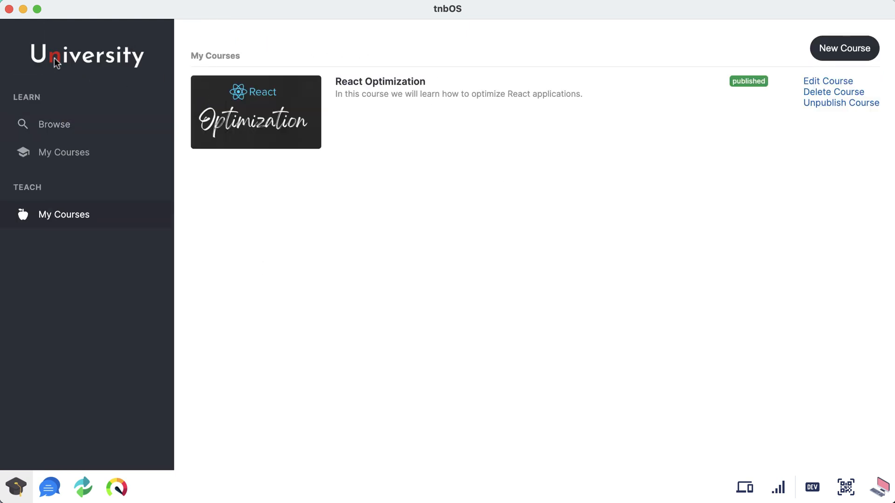
mouse_move(63, 97)
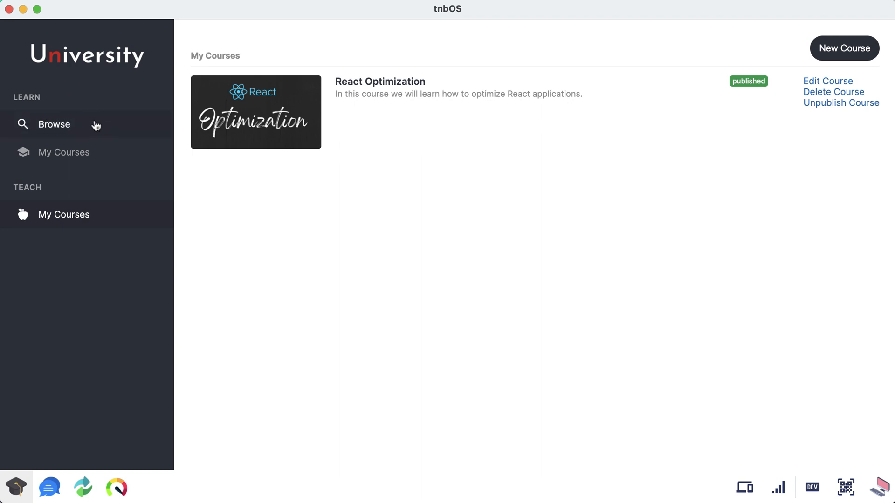
Step: Open Browse under LEARN to list Electron, Django, Ethereum and Docker courses
click(54, 124)
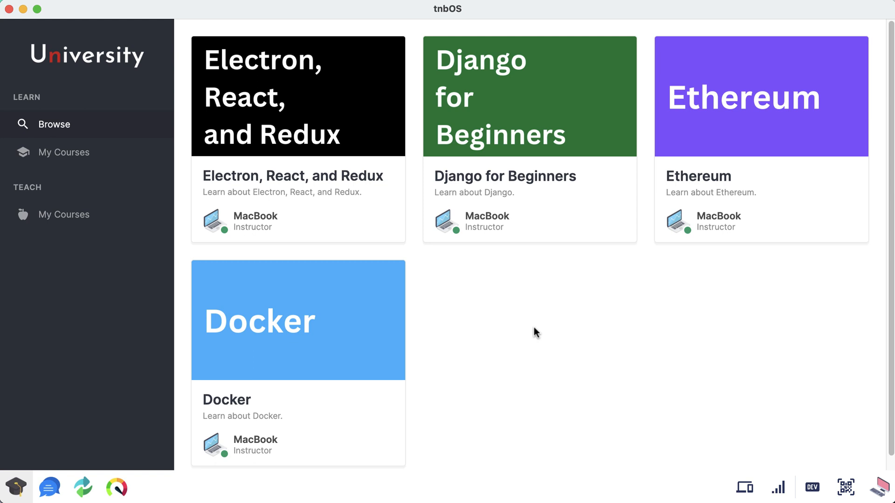
mouse_move(541, 312)
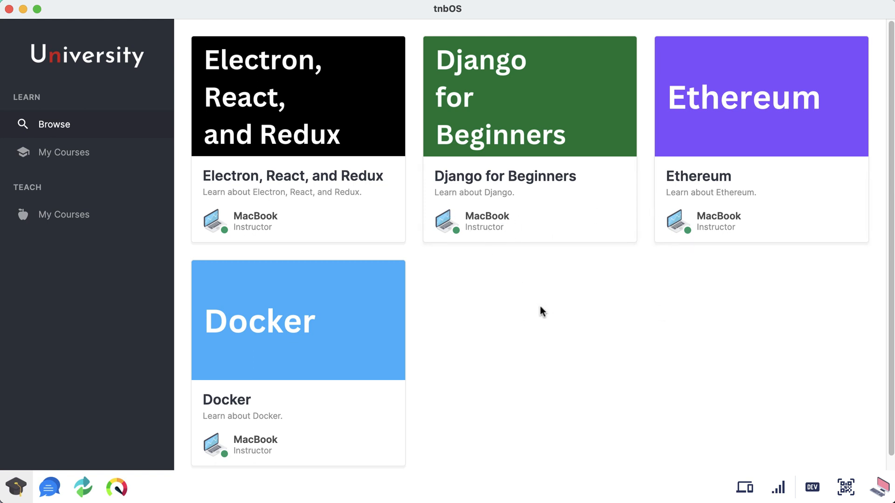
mouse_move(541, 352)
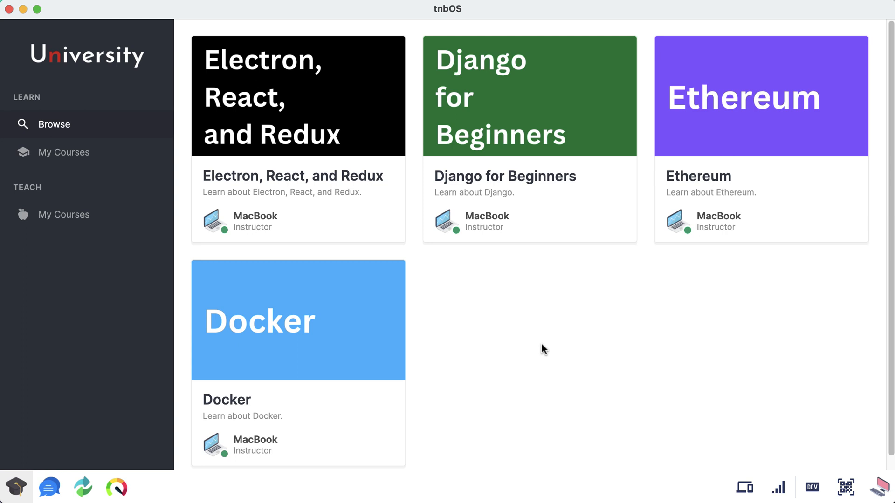
mouse_move(379, 180)
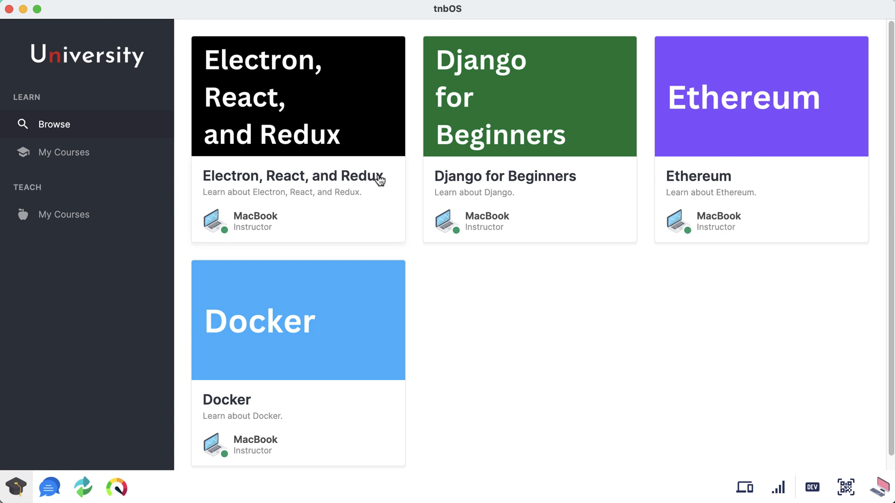
mouse_move(509, 367)
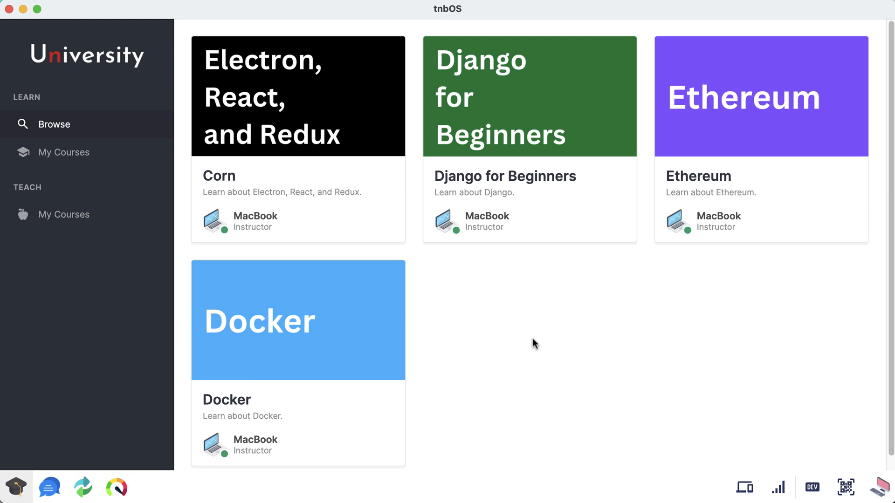
mouse_move(284, 175)
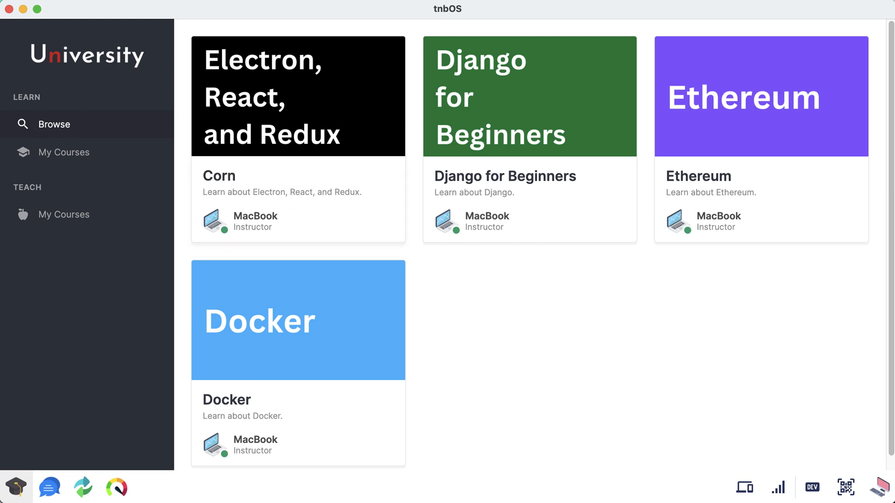
mouse_move(258, 174)
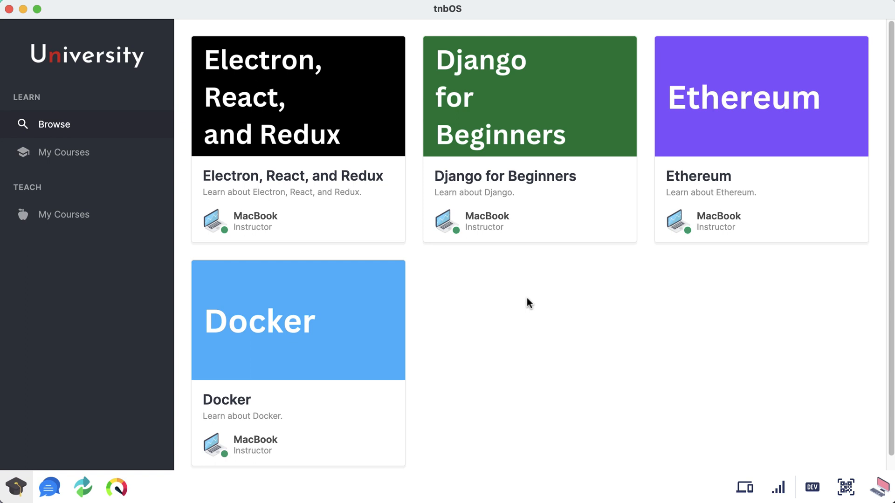
mouse_move(554, 351)
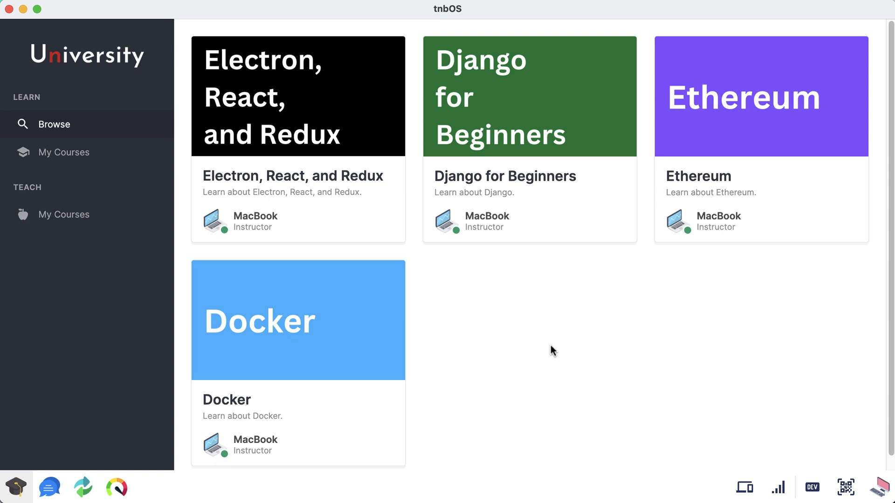
mouse_move(277, 102)
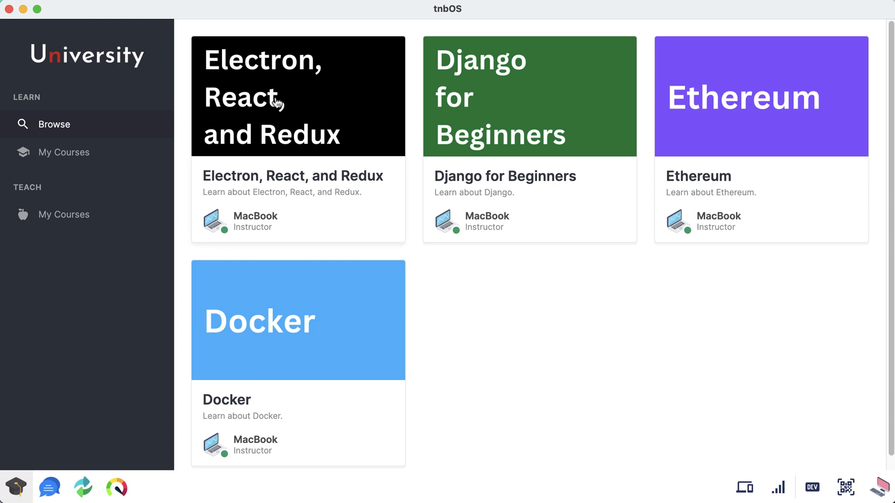
Step: Open the Electron, React, and Redux course page with its five-lecture playlist
click(298, 96)
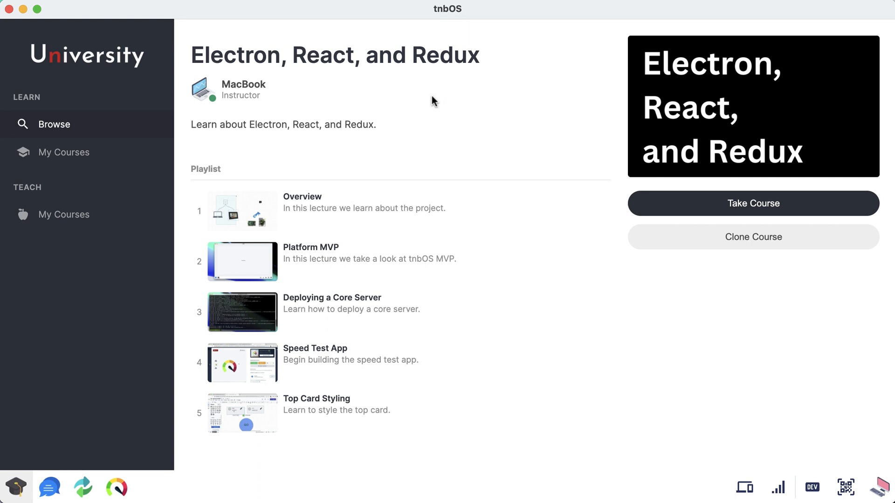
mouse_move(350, 92)
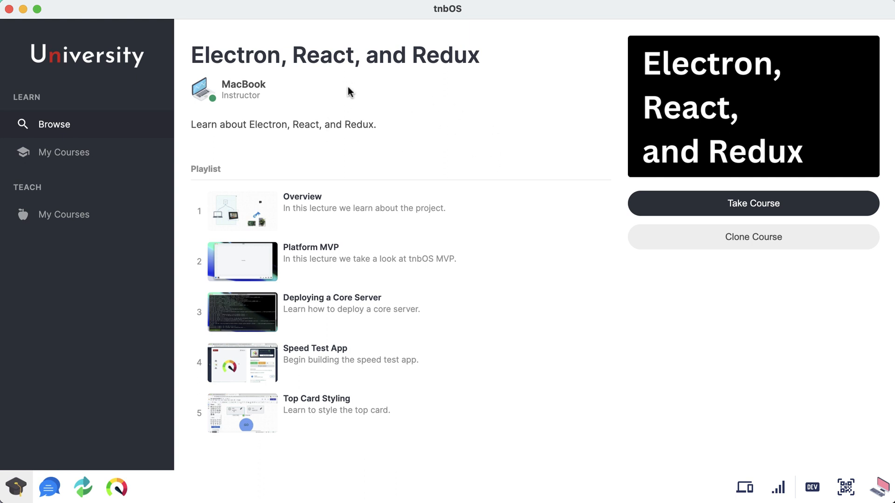
mouse_move(244, 403)
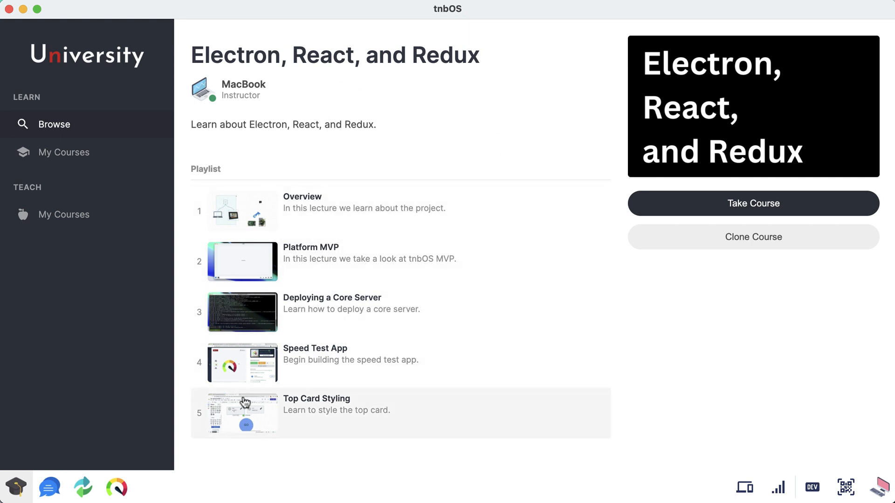
mouse_move(393, 207)
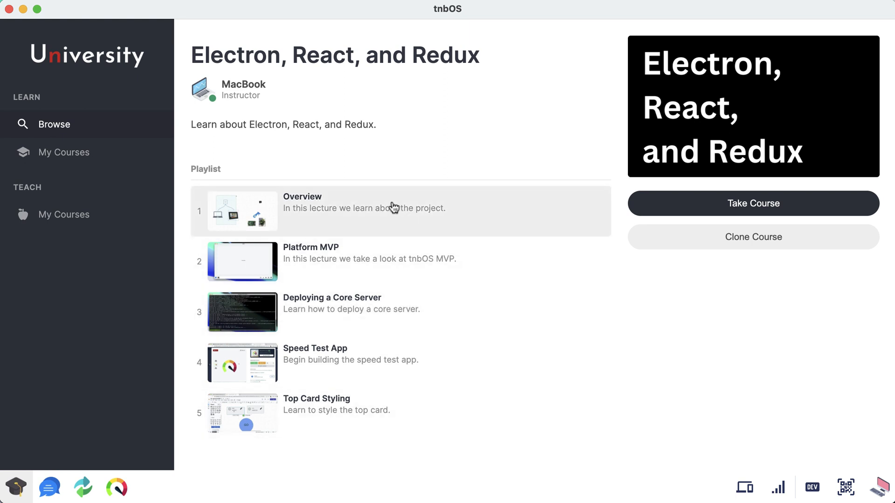
mouse_move(402, 207)
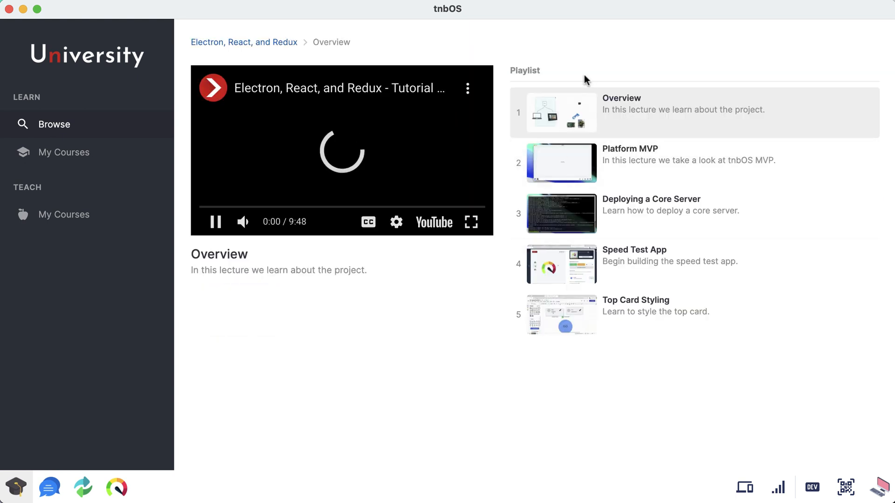
Step: Play the Overview lecture, enroll via Take Course, and view it under LEARN > My Courses
click(216, 222)
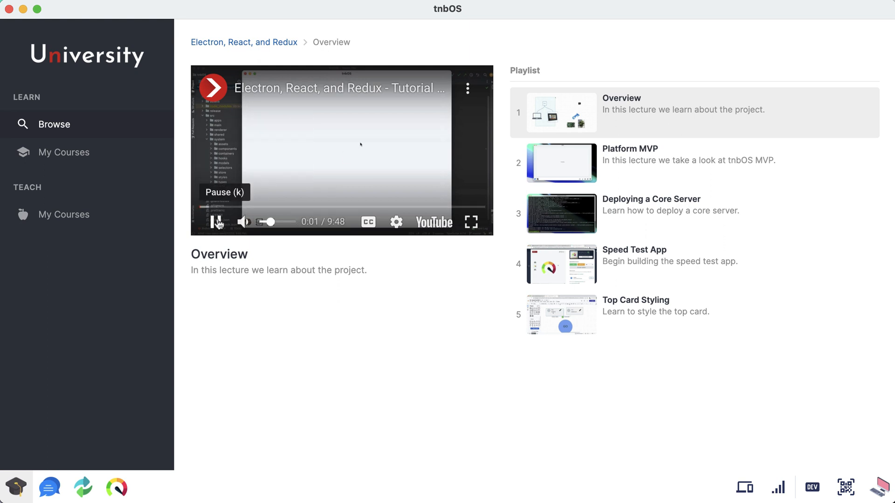
click(243, 41)
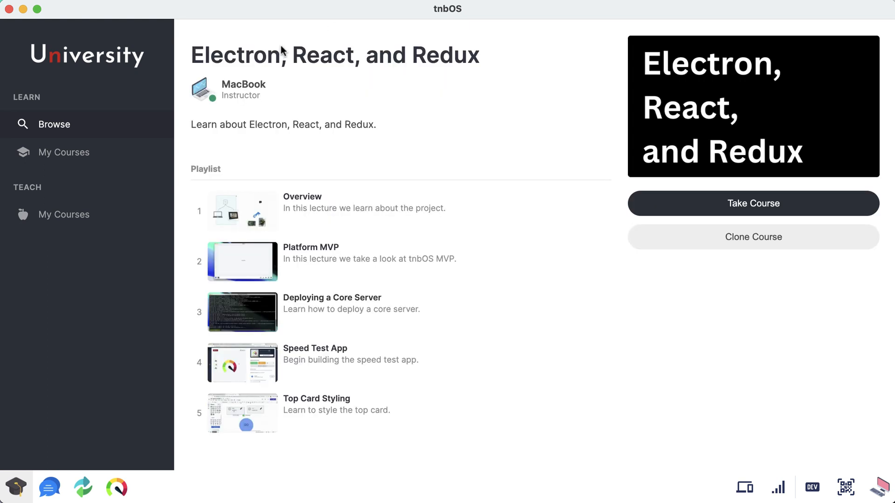
mouse_move(414, 219)
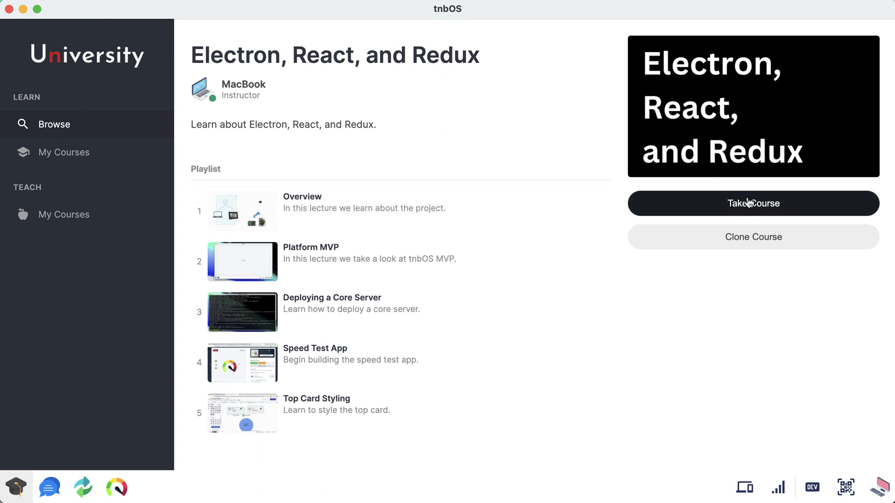
mouse_move(755, 205)
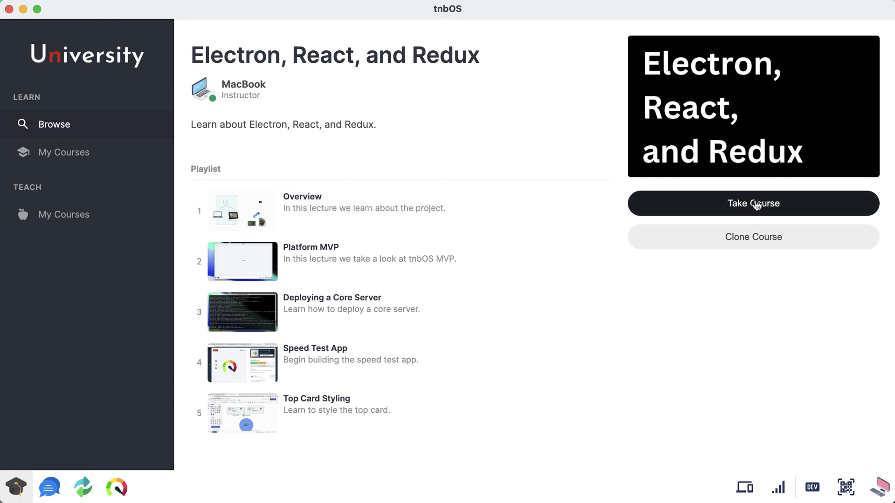
click(752, 203)
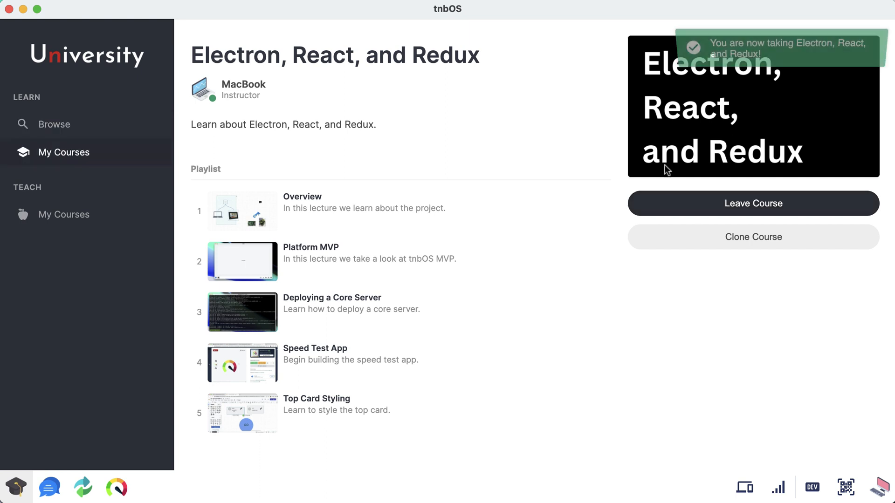
click(54, 124)
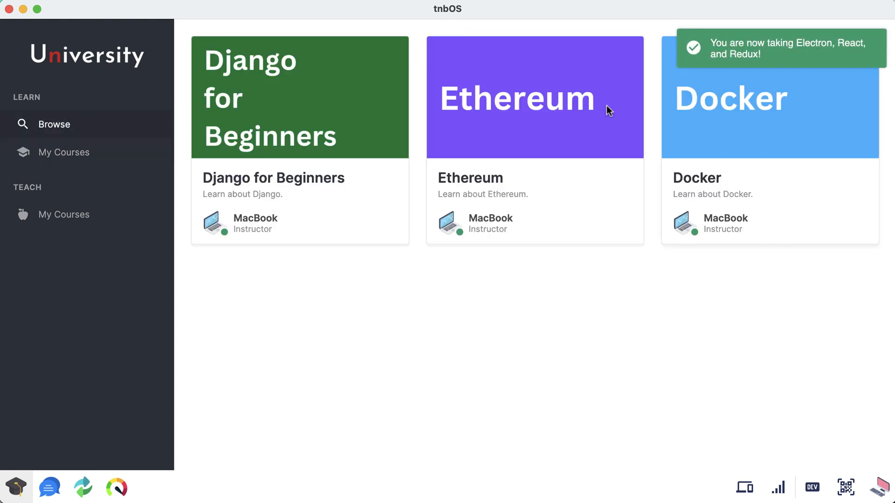
click(64, 153)
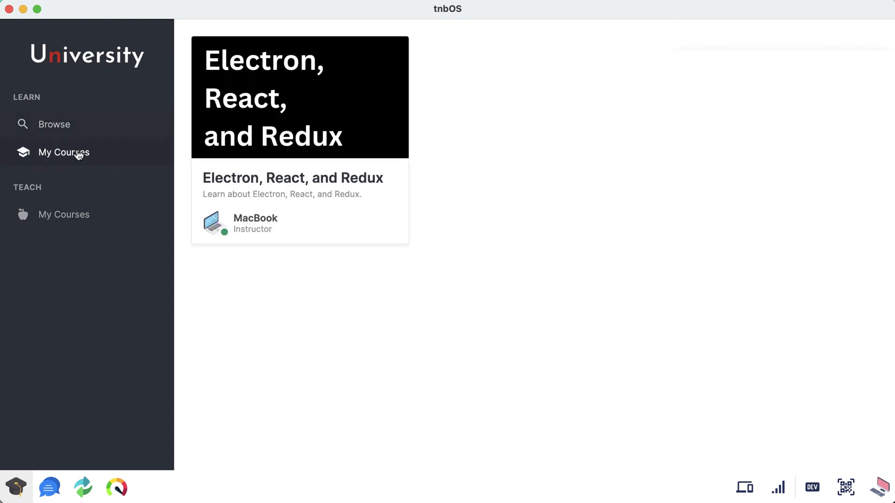
mouse_move(118, 155)
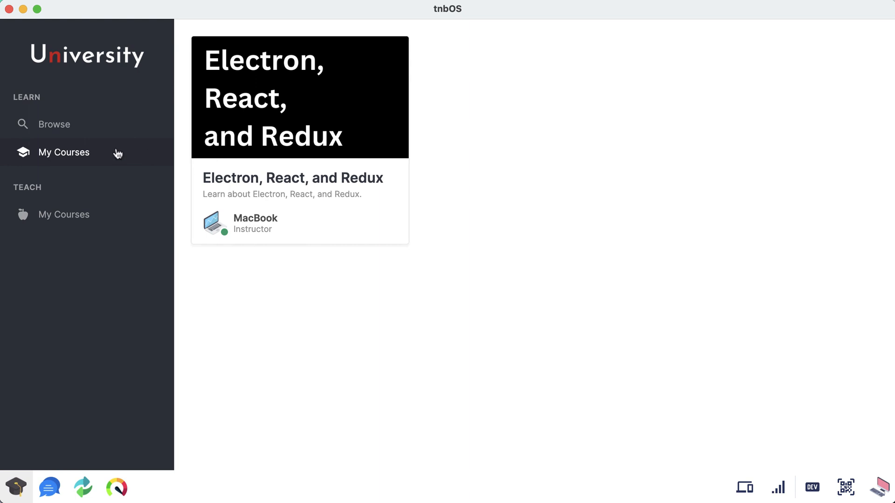
mouse_move(333, 110)
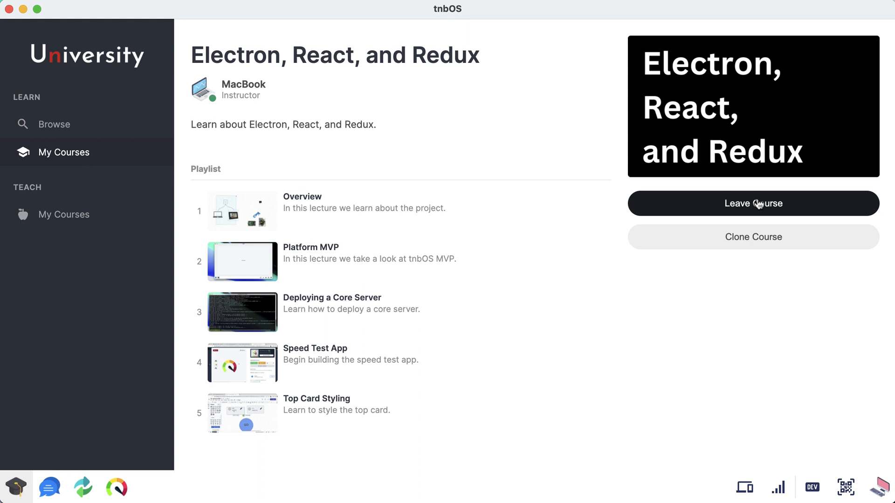
Step: Leave the Electron, React, and Redux course from its course page
click(753, 204)
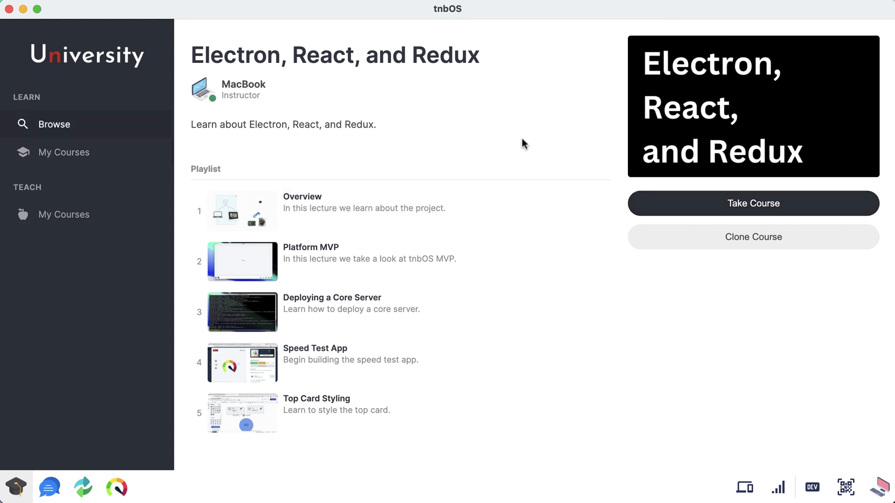
mouse_move(752, 237)
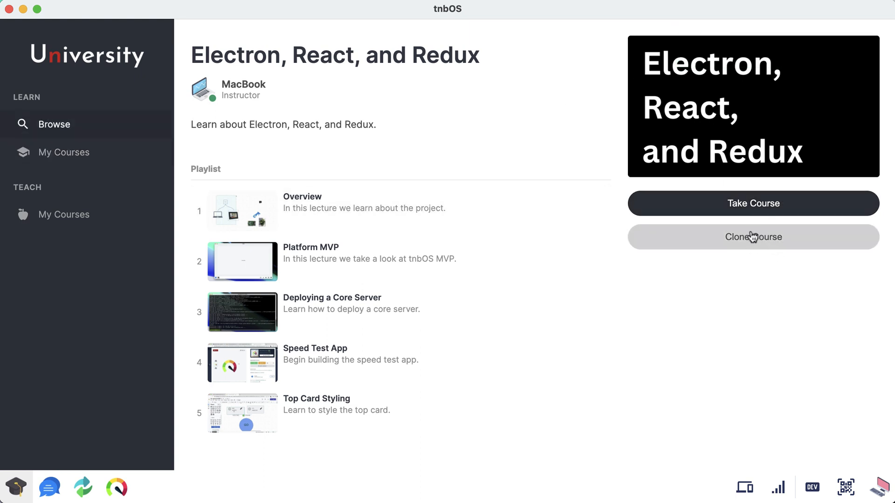
mouse_move(753, 238)
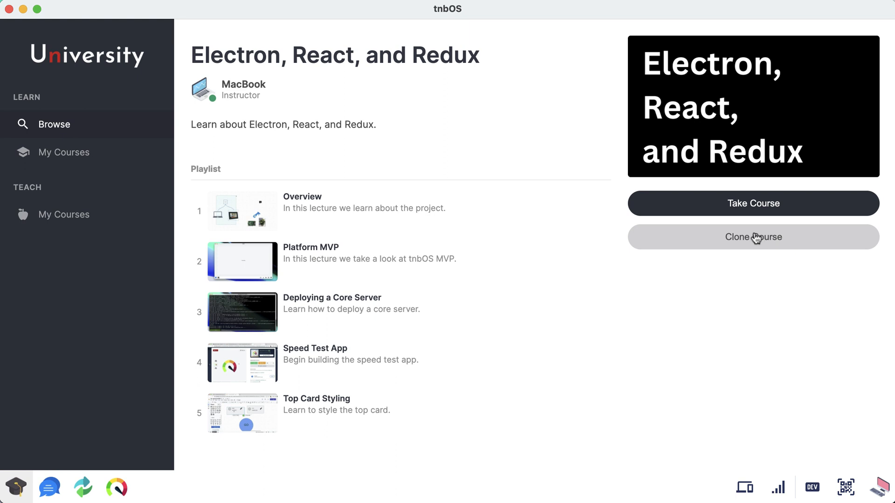
mouse_move(269, 103)
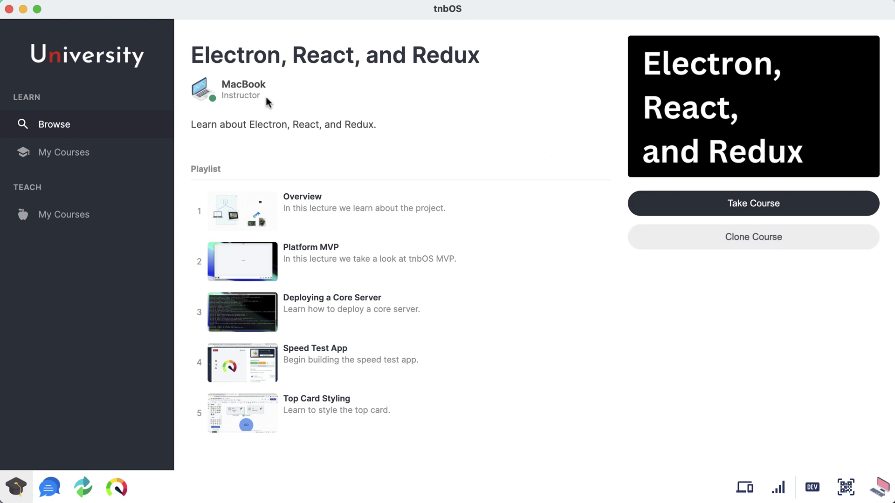
mouse_move(535, 442)
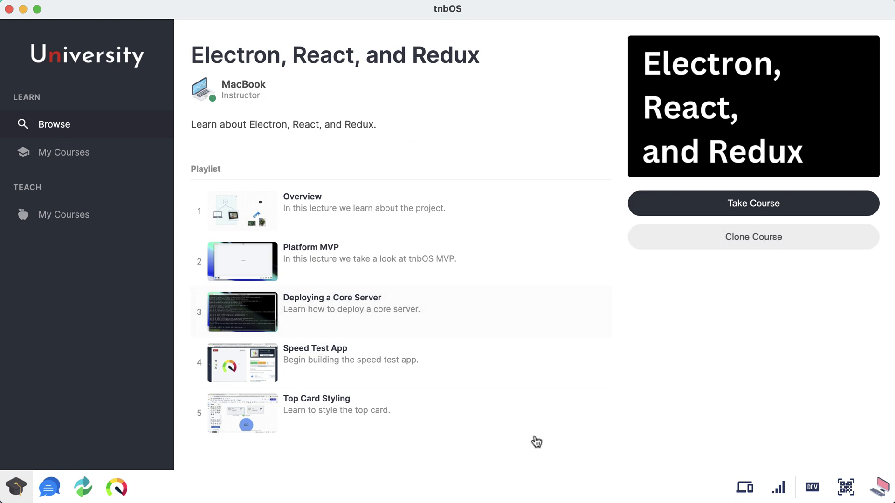
mouse_move(643, 251)
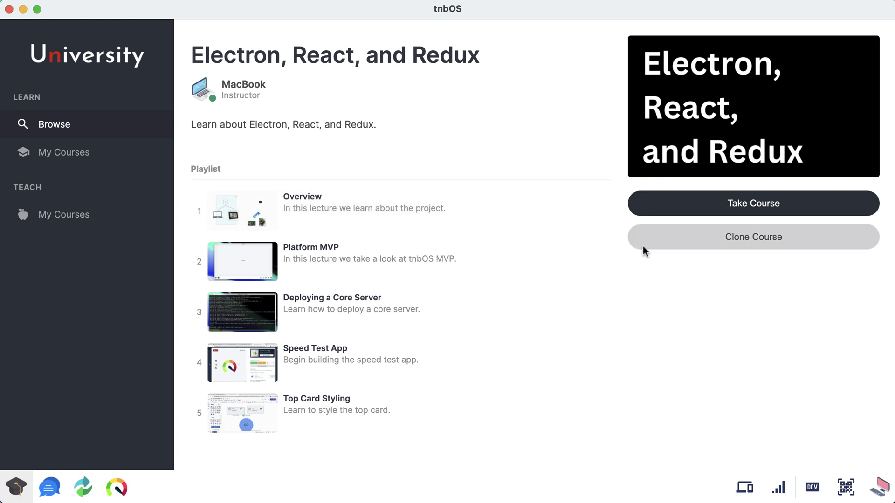
mouse_move(763, 237)
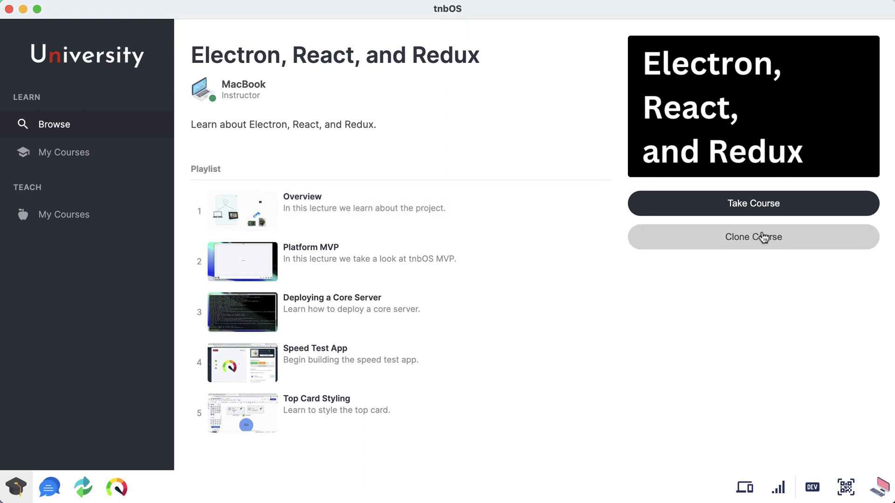
Step: Clone Electron, React, and Redux as your own draft course and list its lectures
click(753, 237)
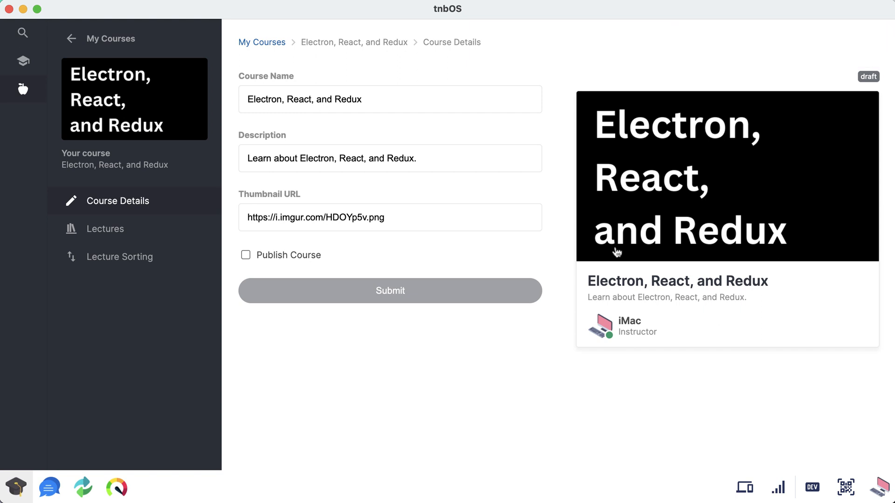
mouse_move(559, 248)
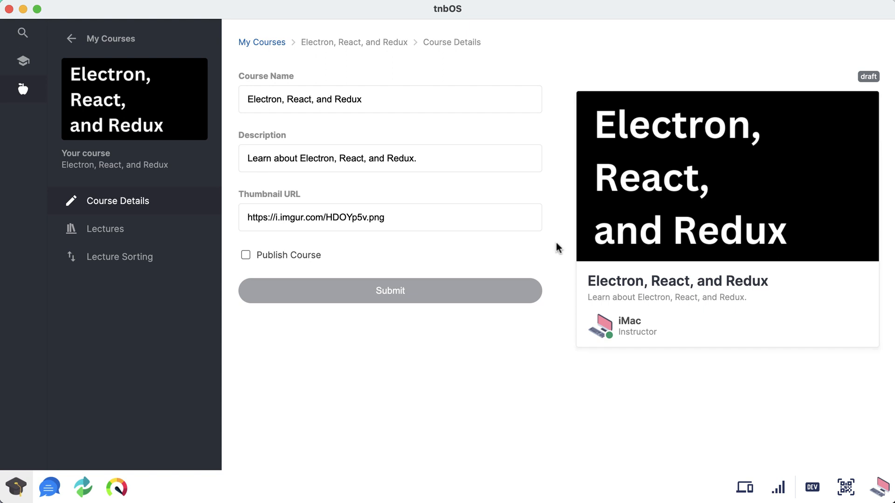
mouse_move(567, 201)
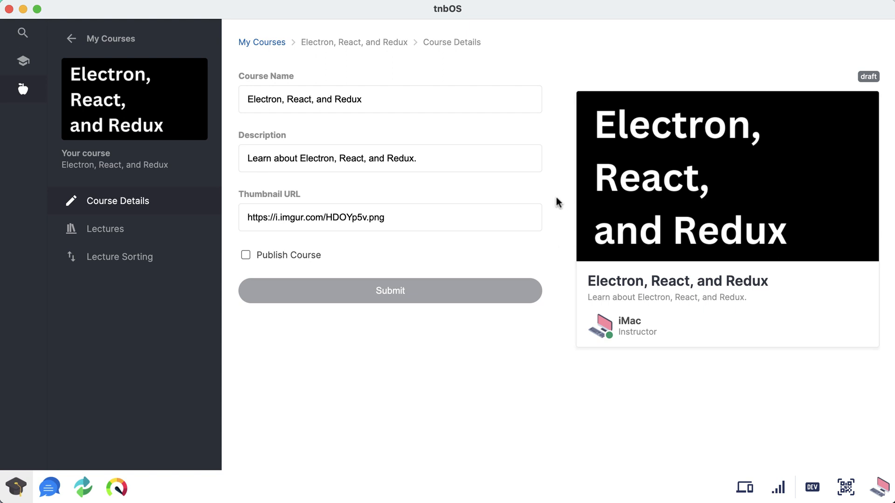
click(105, 229)
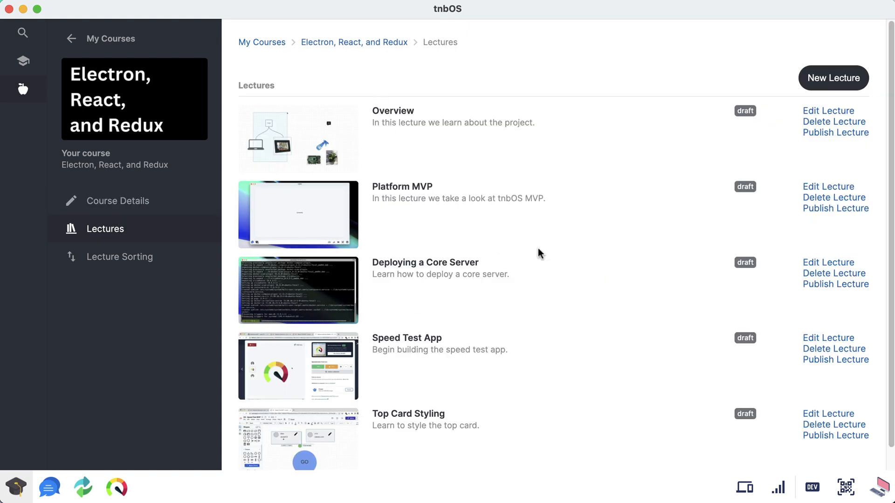
mouse_move(331, 309)
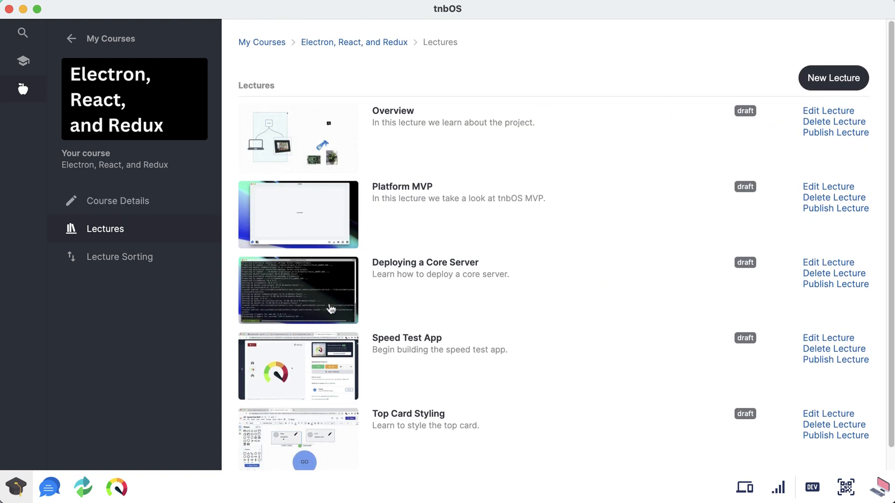
mouse_move(575, 301)
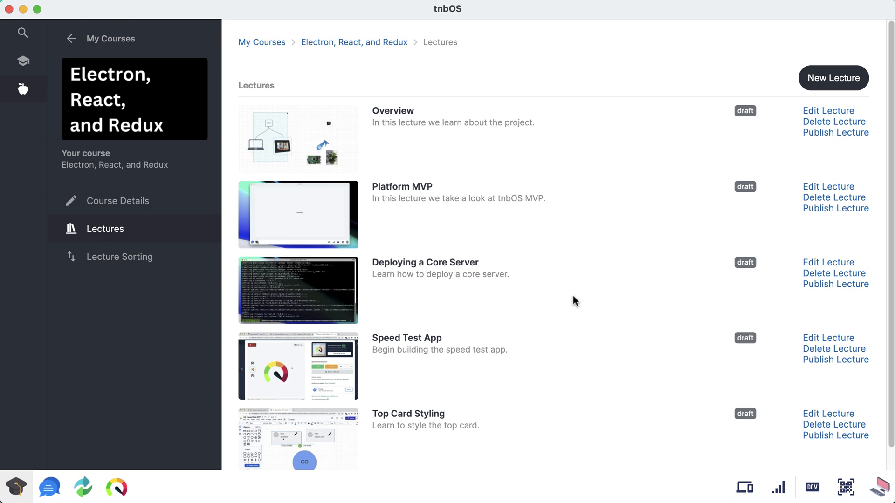
mouse_move(605, 301)
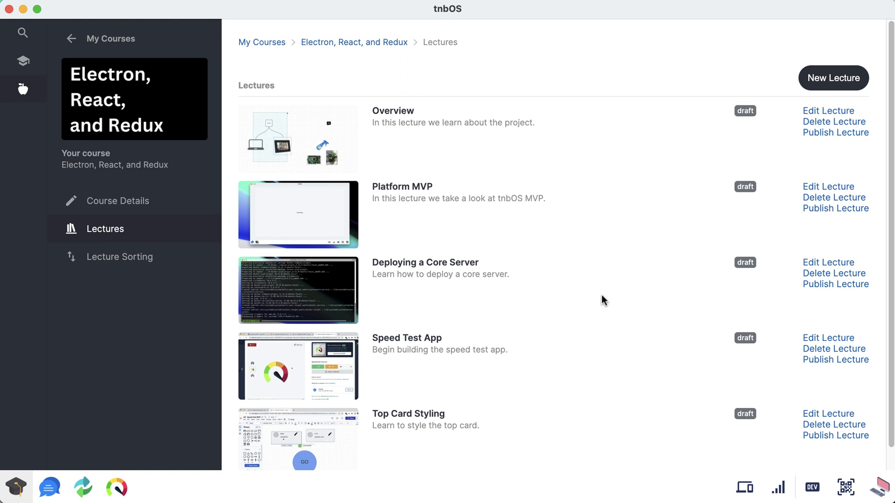
mouse_move(732, 133)
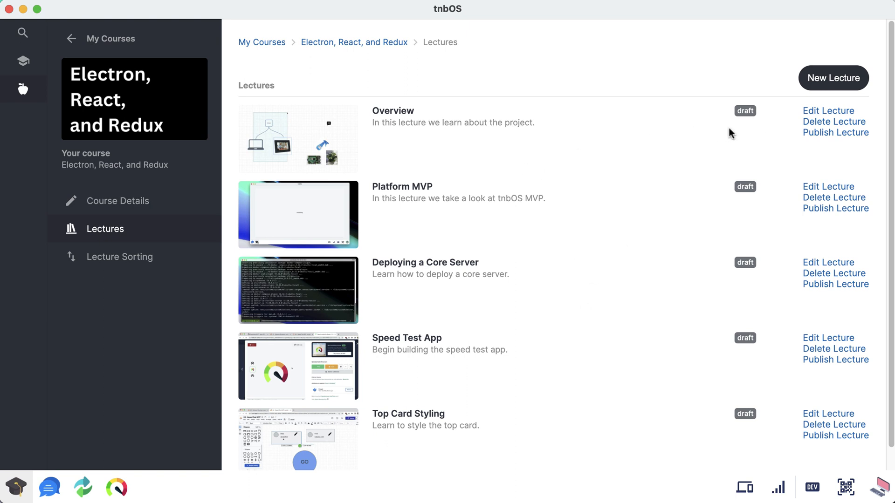
Step: Publish the Overview and Platform MVP lectures, leaving the other three as drafts
click(828, 110)
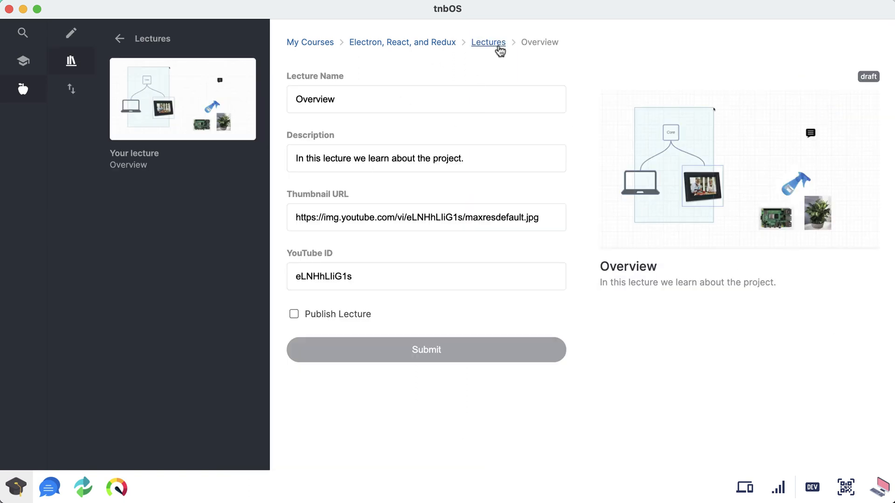
click(488, 41)
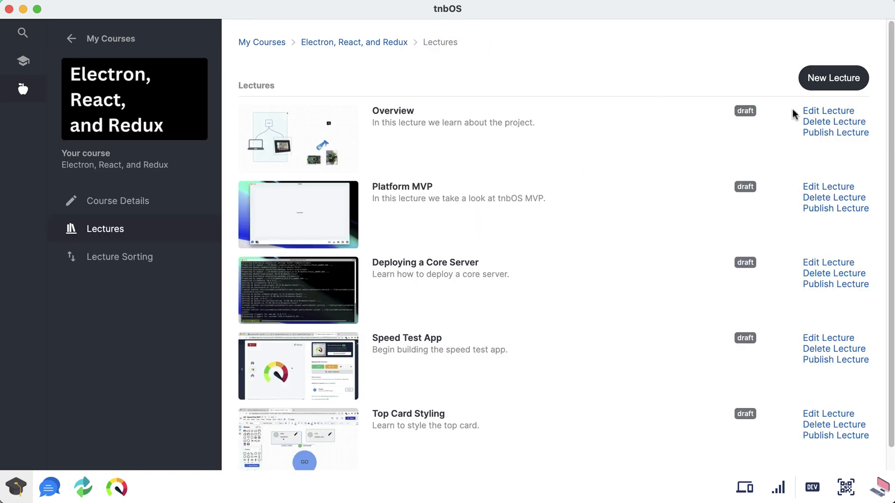
click(835, 133)
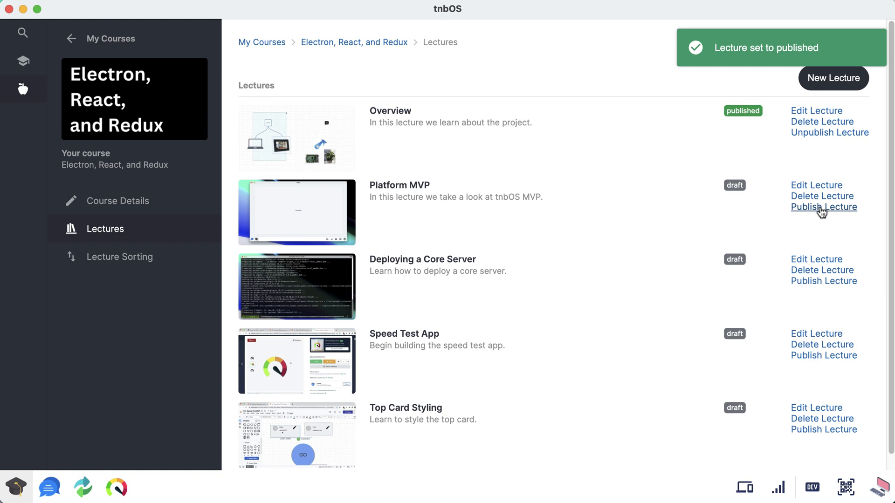
click(823, 207)
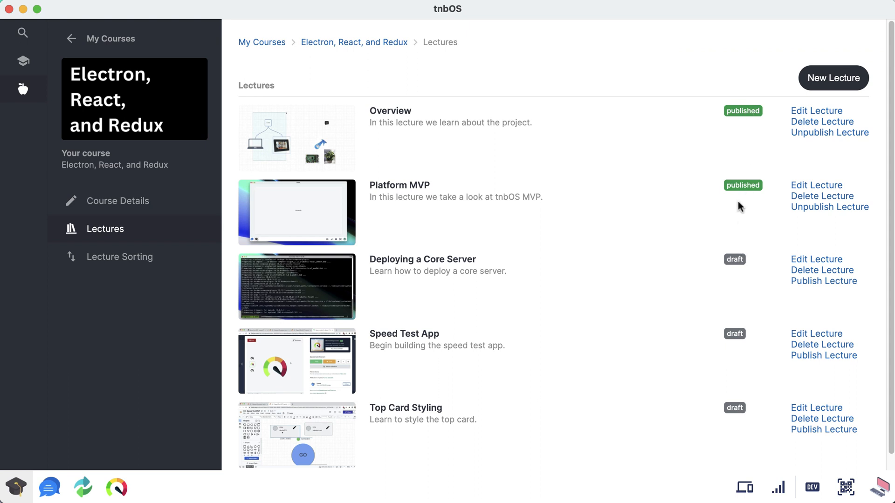
mouse_move(751, 204)
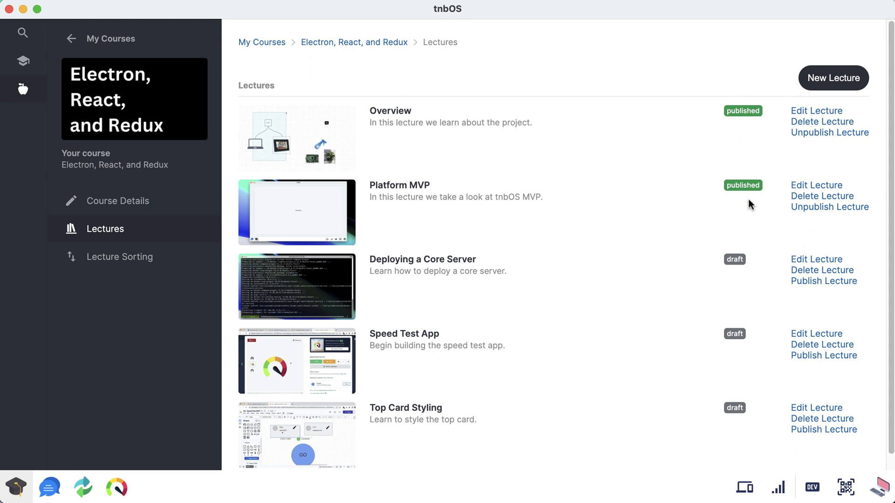
mouse_move(402, 36)
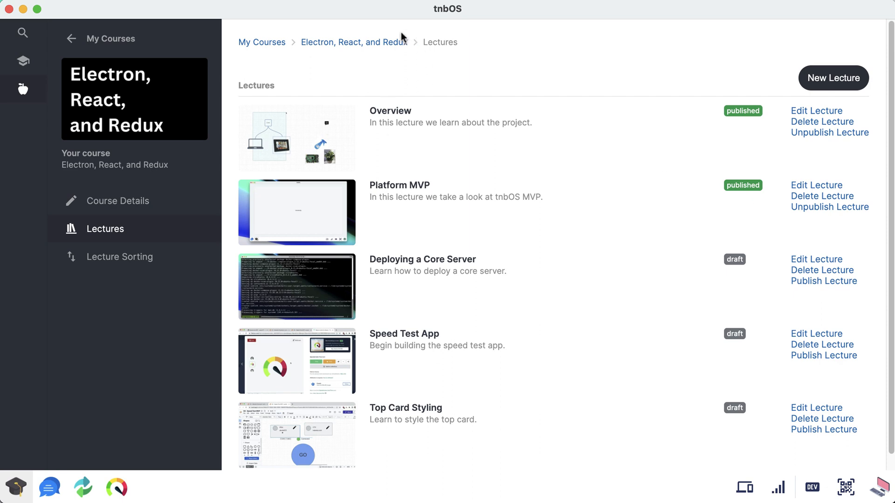
Step: Publish the cloned Electron, React, and Redux course from the teaching My Courses list
click(117, 201)
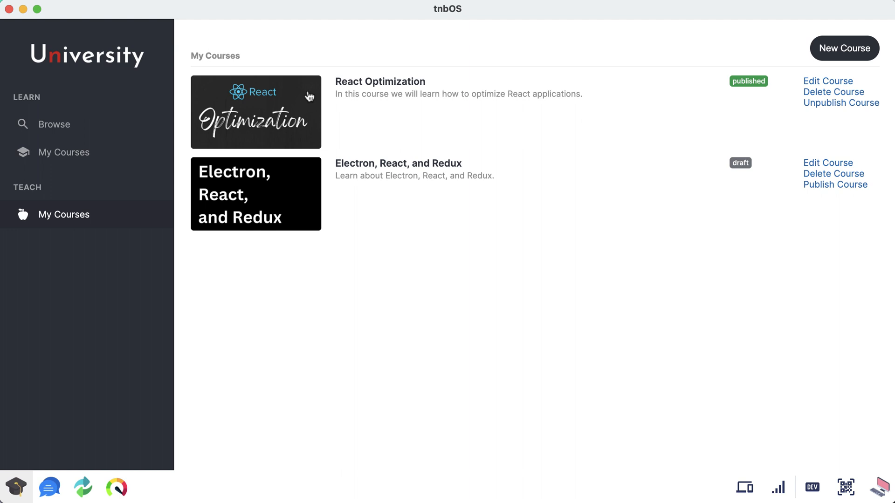
mouse_move(838, 207)
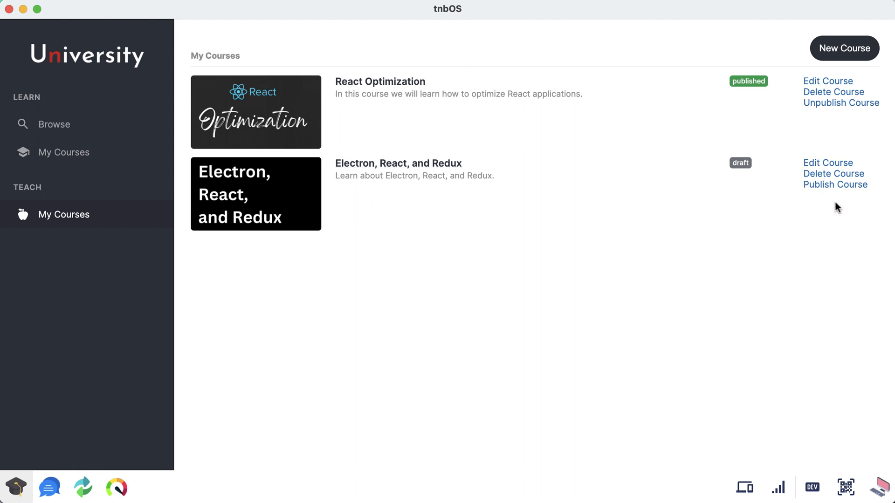
mouse_move(836, 184)
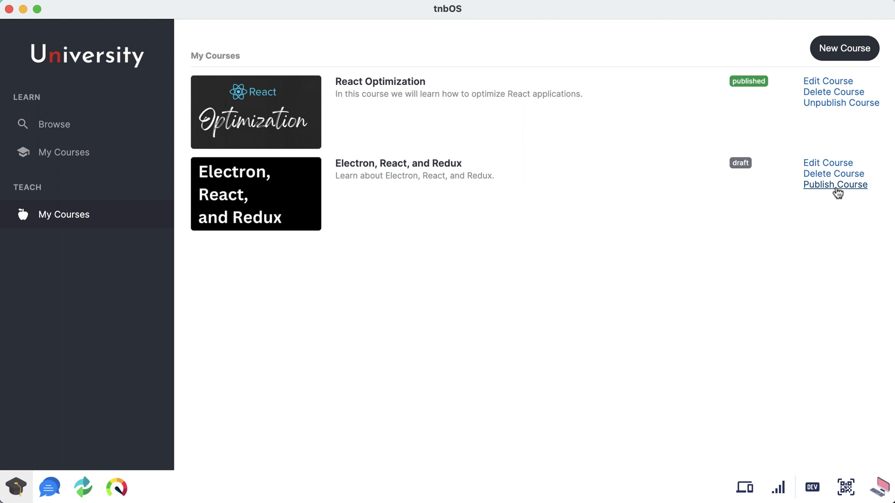
click(834, 185)
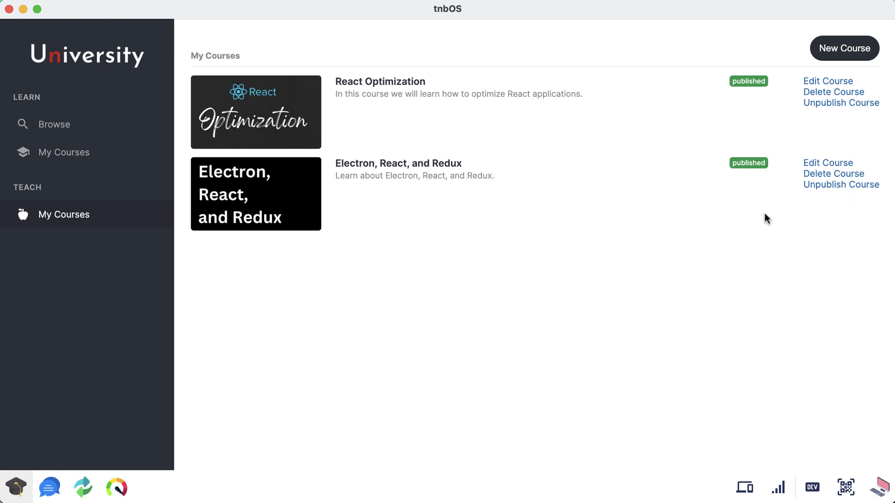
mouse_move(737, 135)
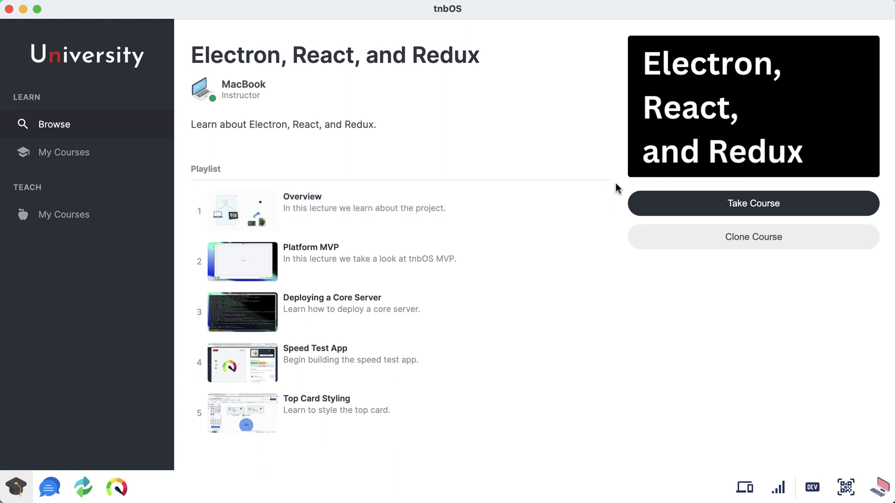
mouse_move(761, 237)
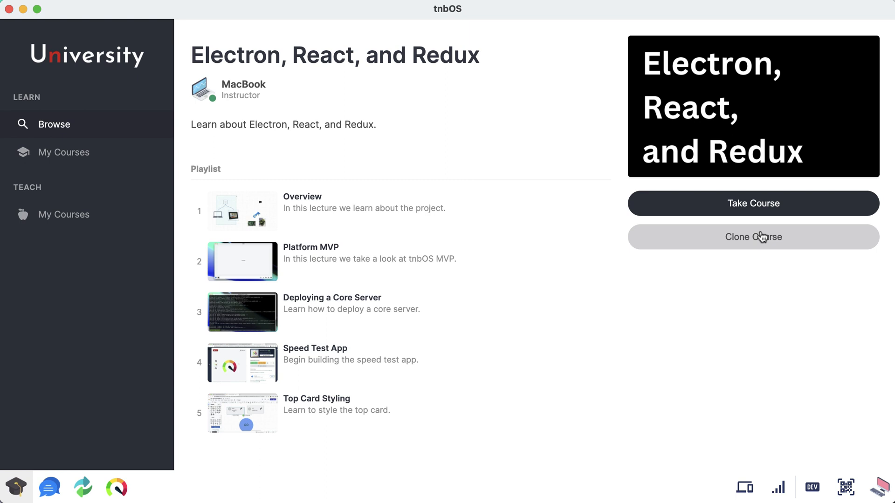
mouse_move(465, 221)
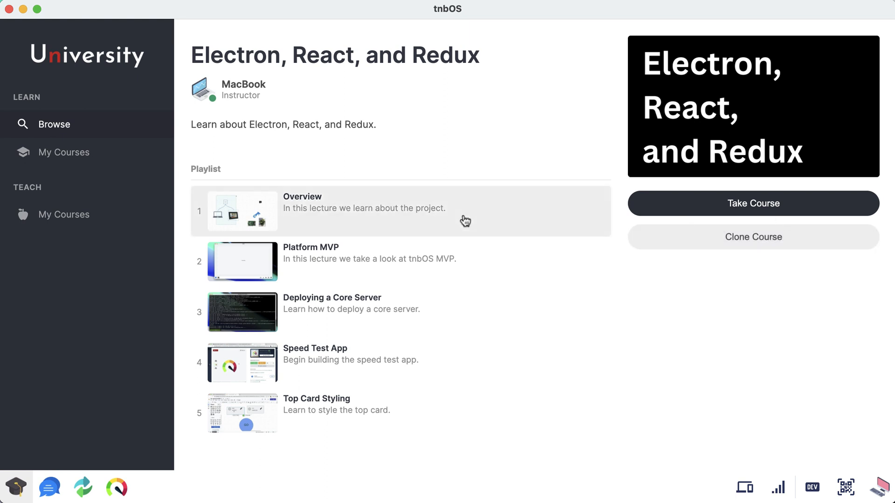
mouse_move(399, 420)
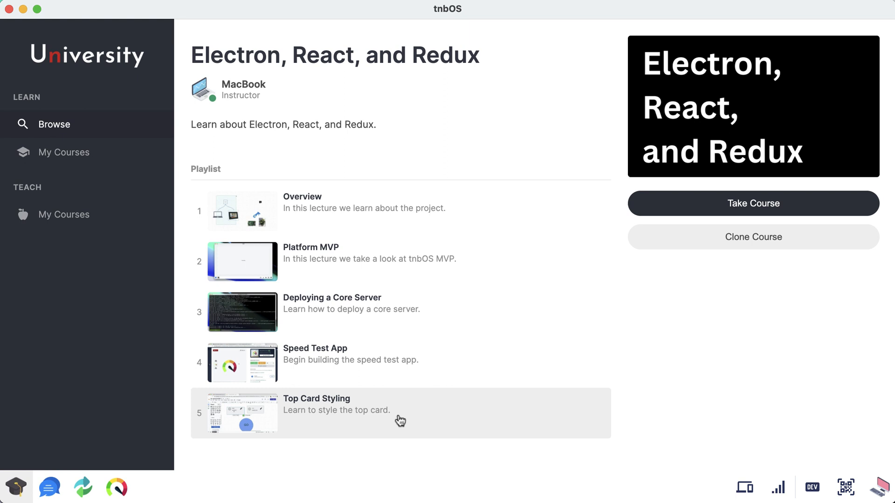
mouse_move(648, 310)
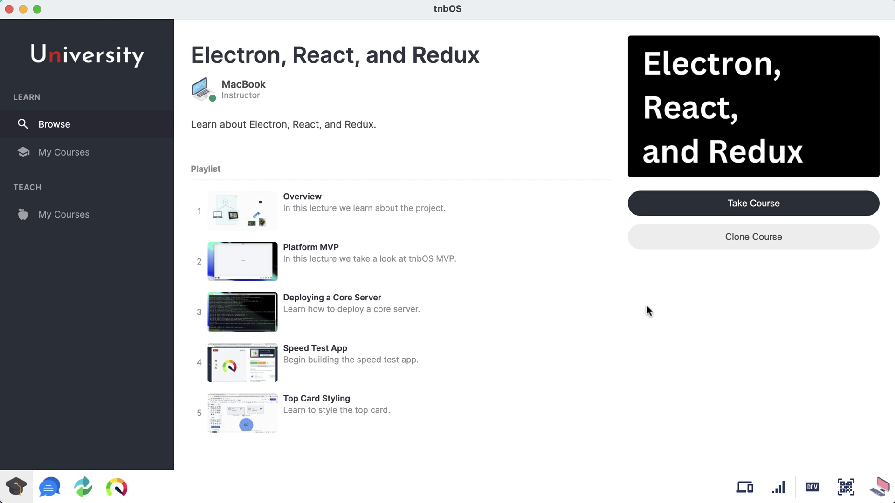
mouse_move(753, 238)
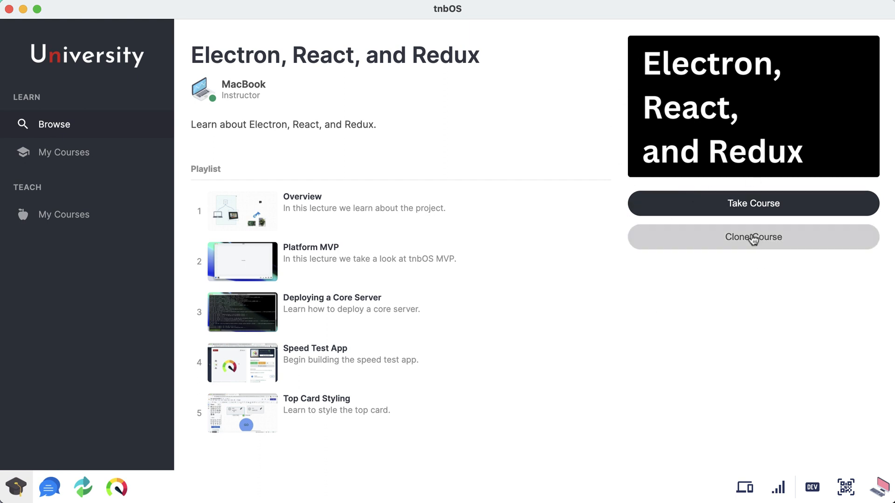
mouse_move(727, 375)
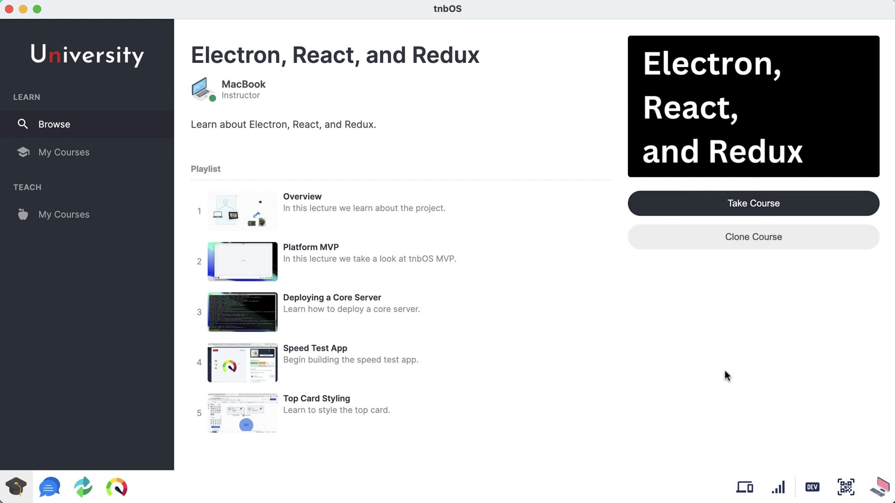
mouse_move(733, 269)
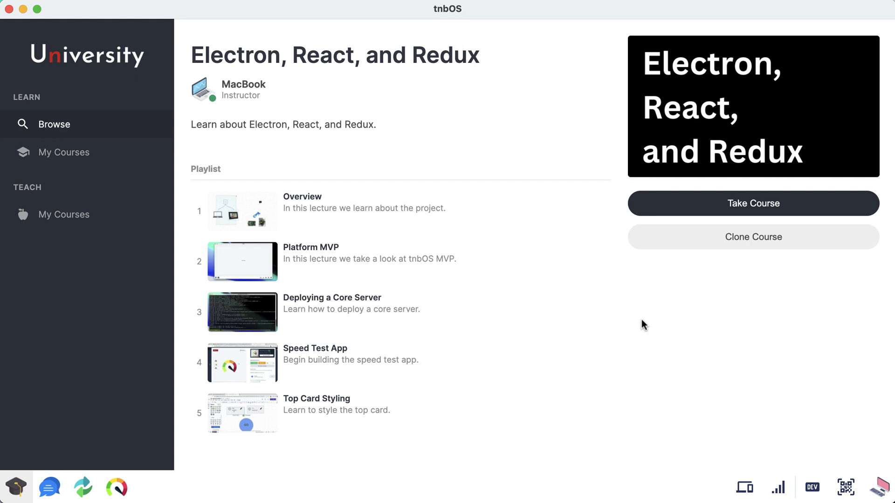
mouse_move(562, 260)
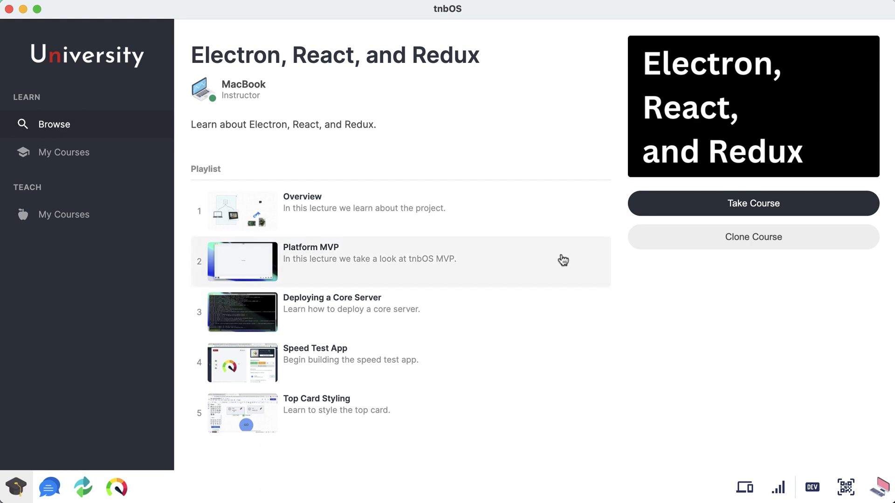
mouse_move(396, 229)
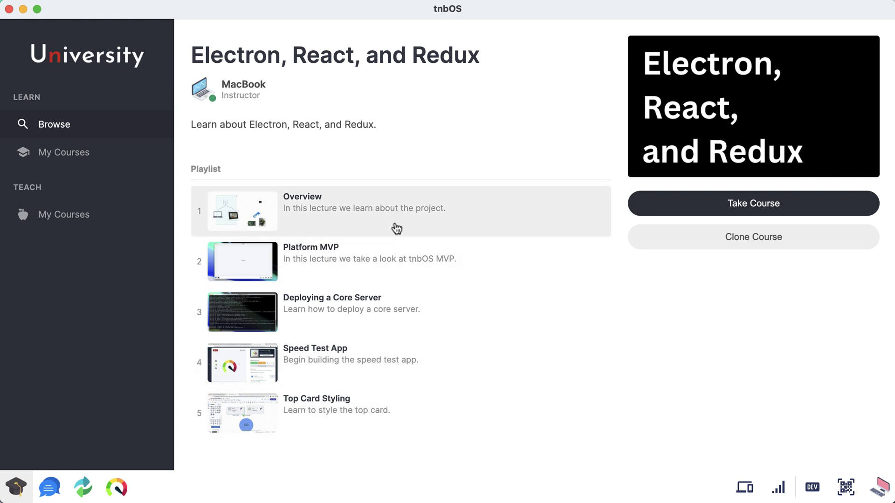
mouse_move(671, 338)
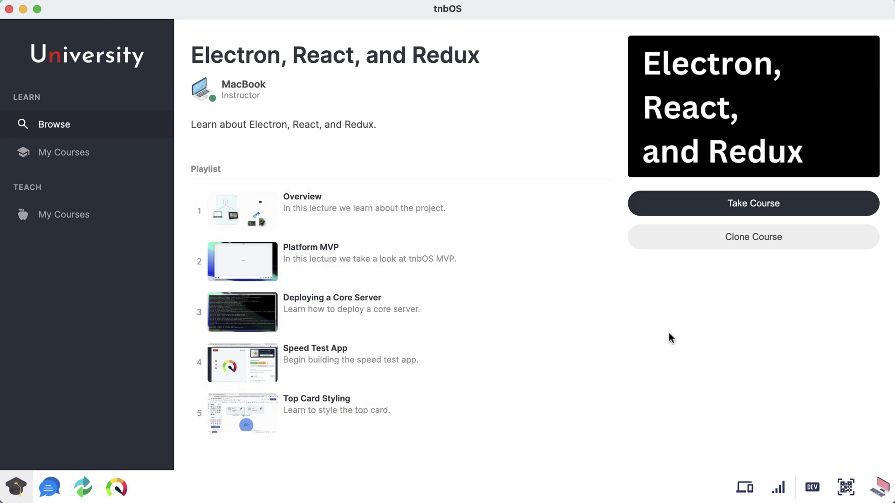
mouse_move(724, 373)
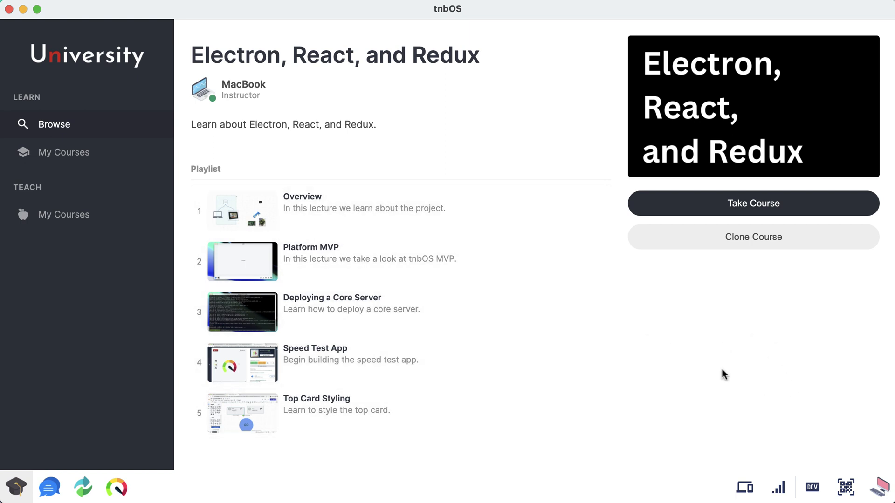
mouse_move(743, 316)
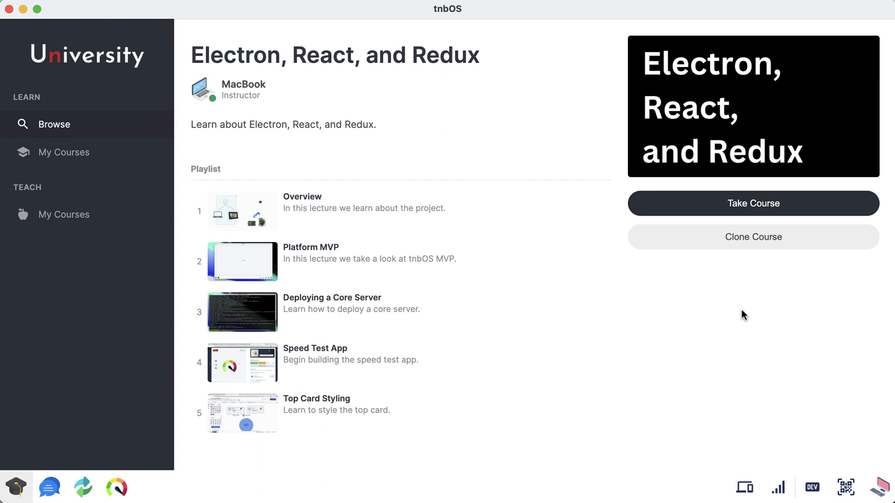
mouse_move(740, 314)
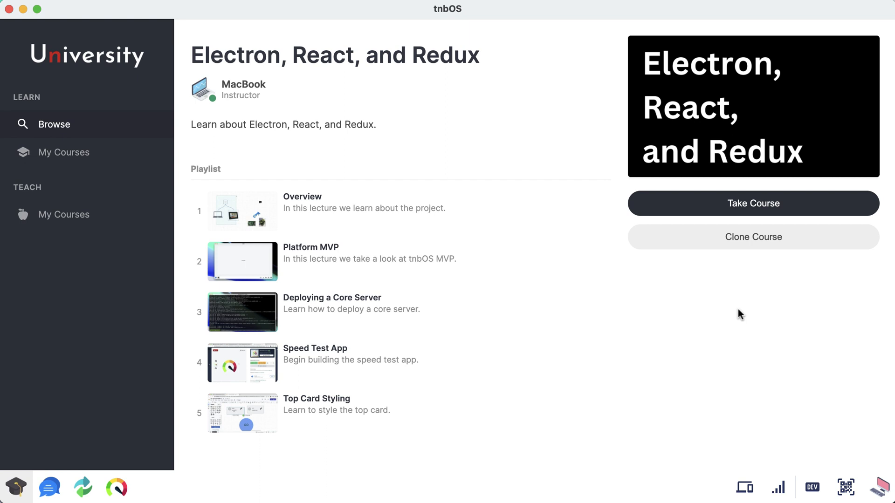
mouse_move(738, 316)
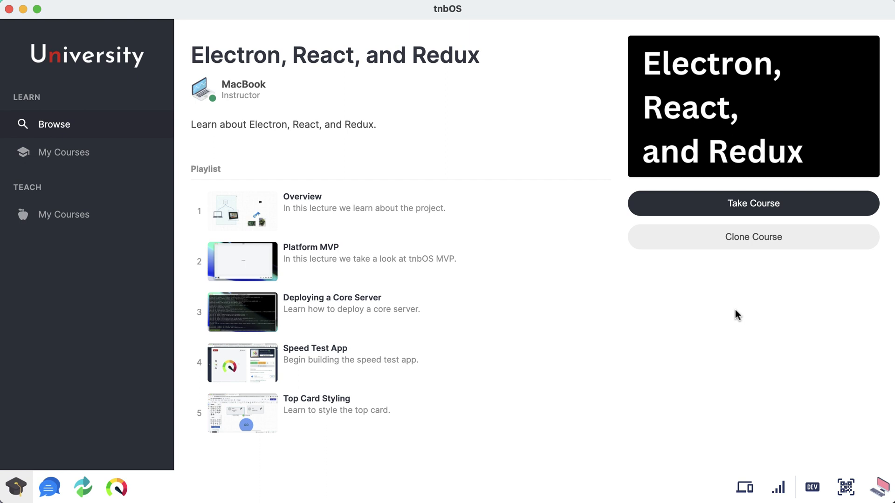
mouse_move(762, 251)
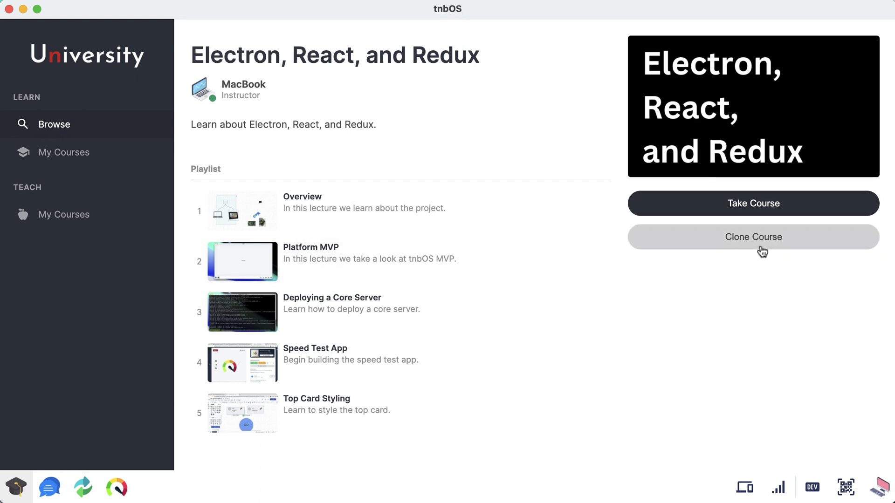
mouse_move(828, 371)
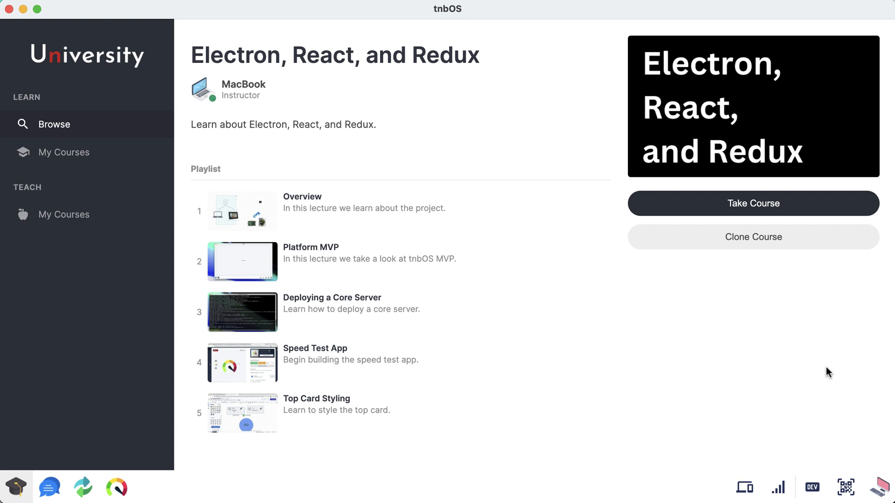
mouse_move(804, 372)
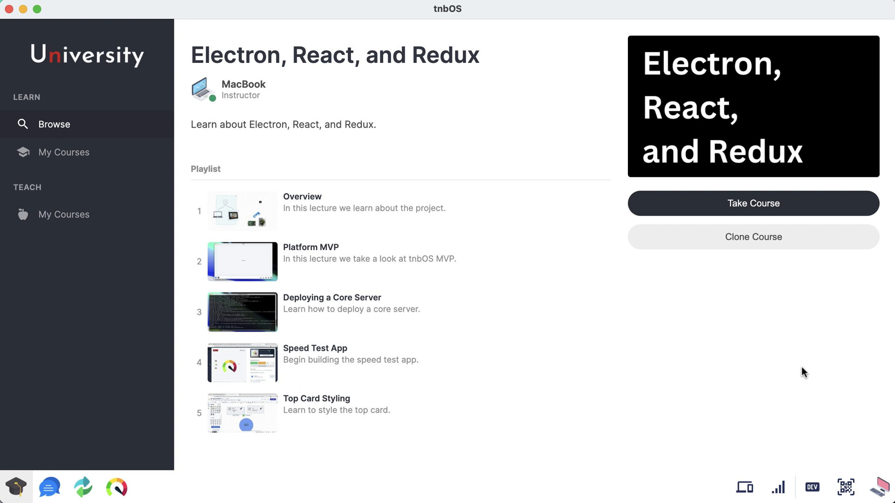
mouse_move(165, 137)
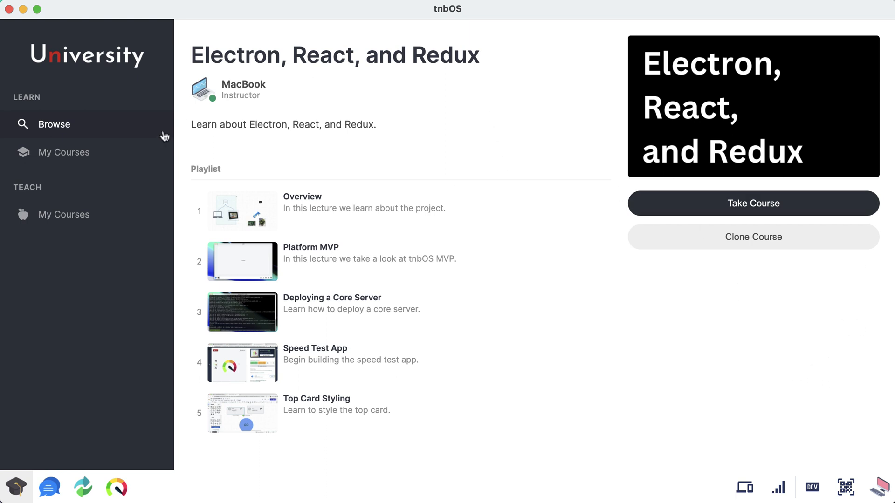
Step: Show the My Courses teaching list with the published React Optimization course
click(64, 214)
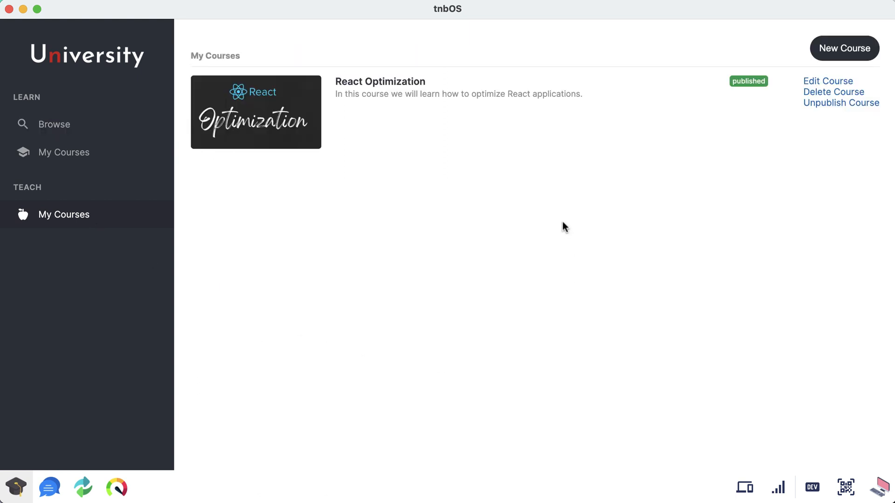
mouse_move(772, 148)
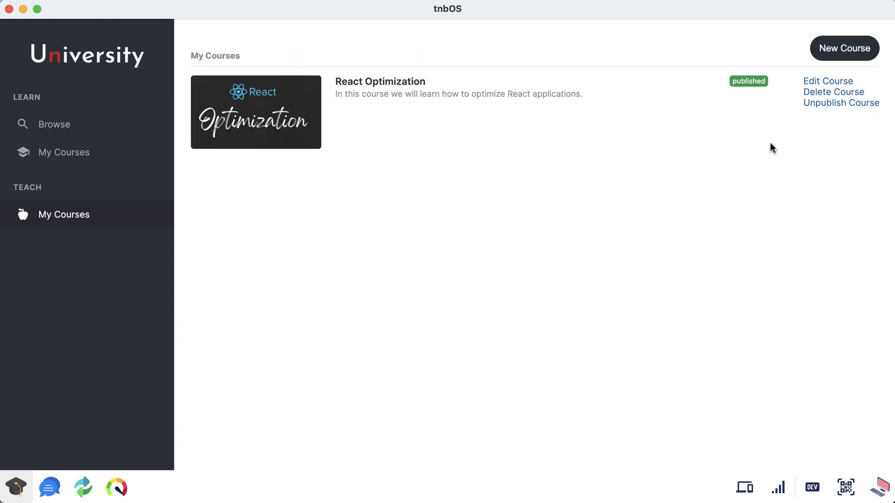
mouse_move(768, 144)
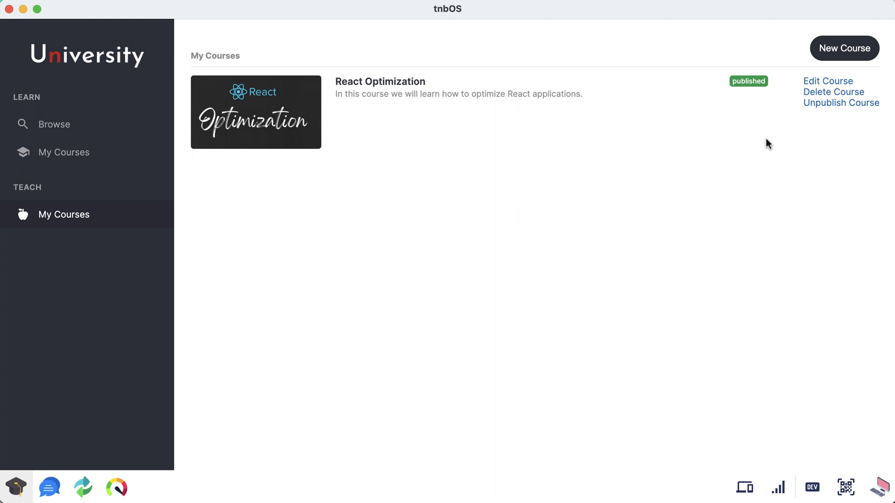
mouse_move(271, 120)
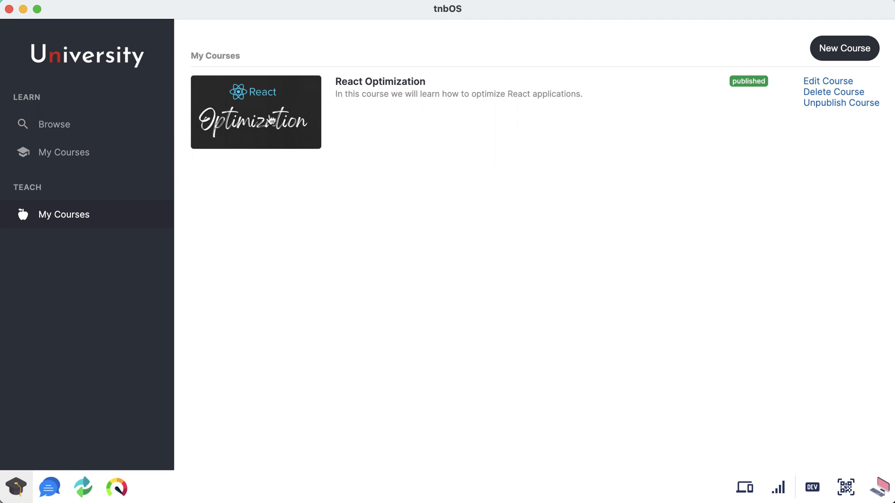
Step: Open a blank New Lecture form from React Optimization's Edit Course lectures section
click(828, 81)
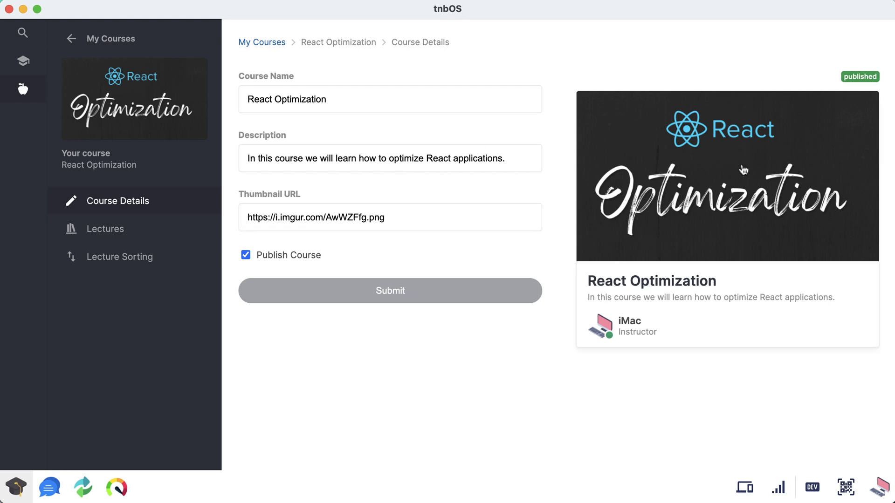
mouse_move(145, 237)
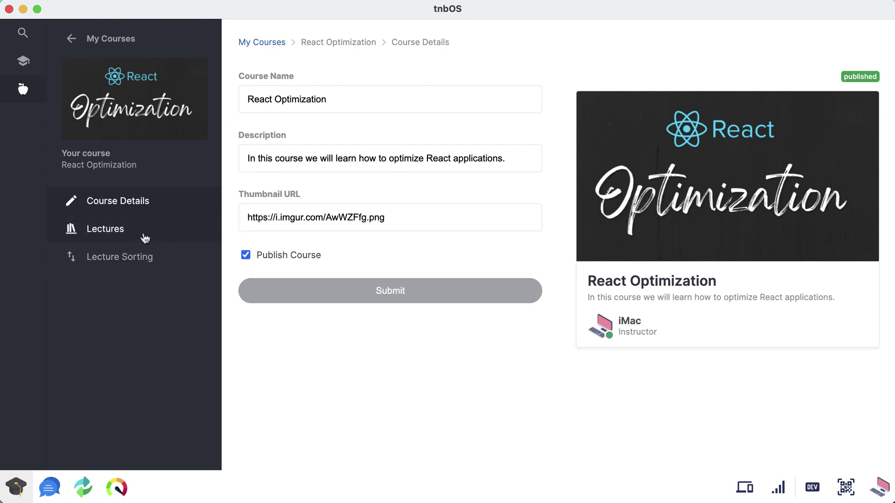
click(843, 78)
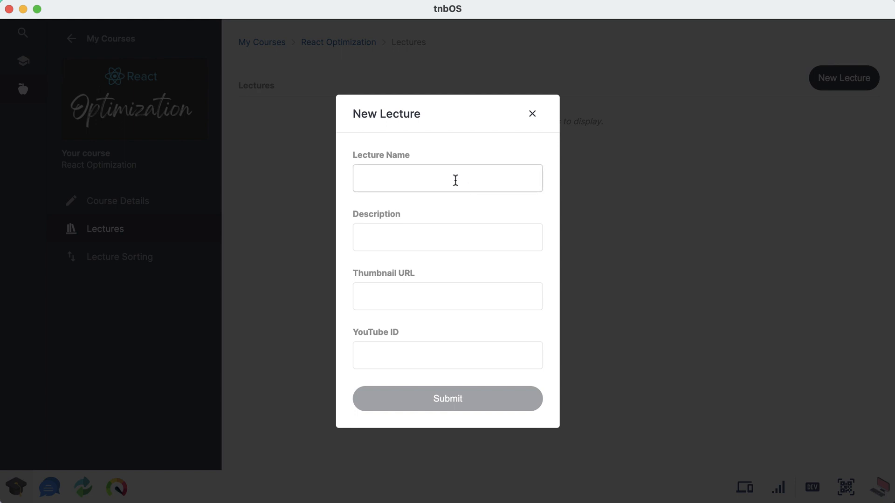
click(447, 178)
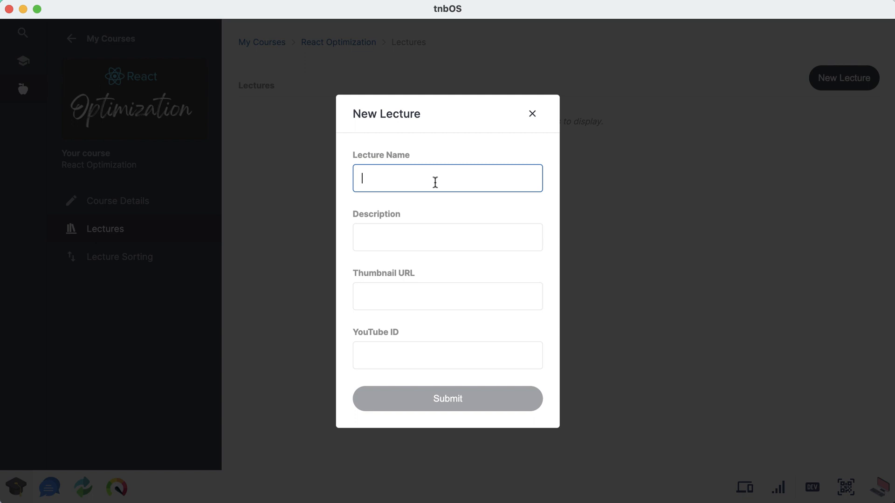
Step: Name the lecture 'Using the DevTools Profiler' and describe it as learning about the DevTools Profiler
text(Using)
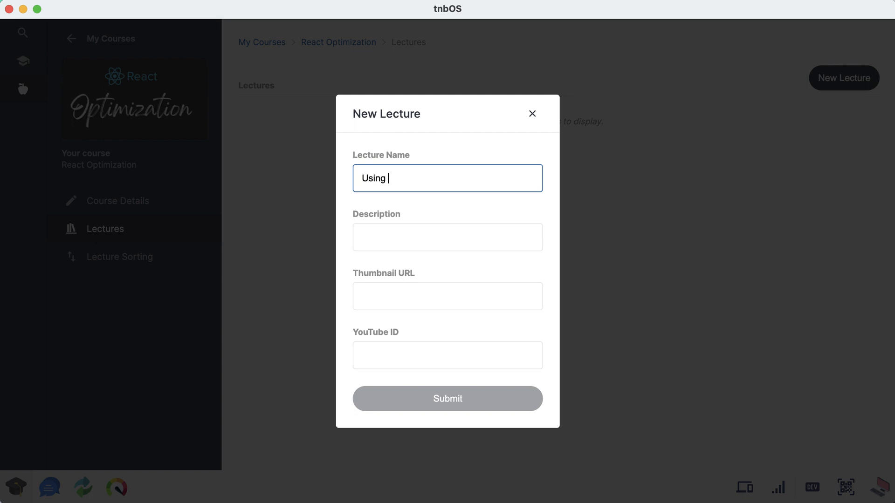
text(the DevTools)
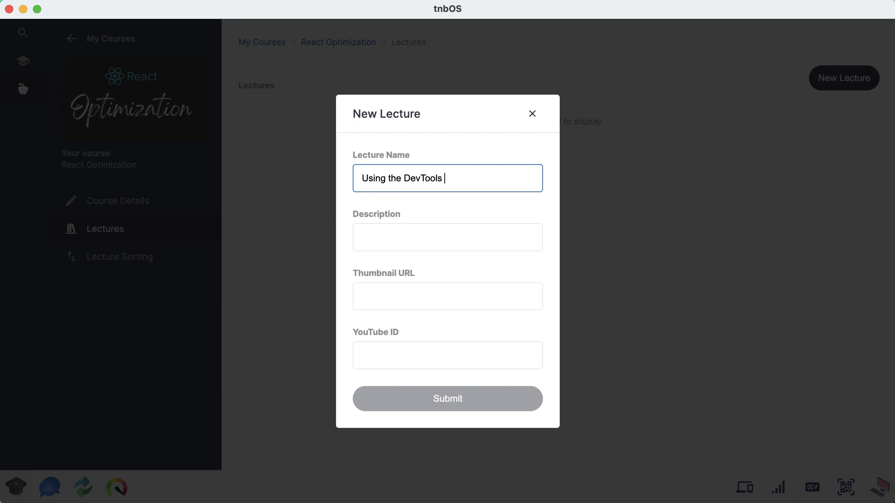
text(Profiler)
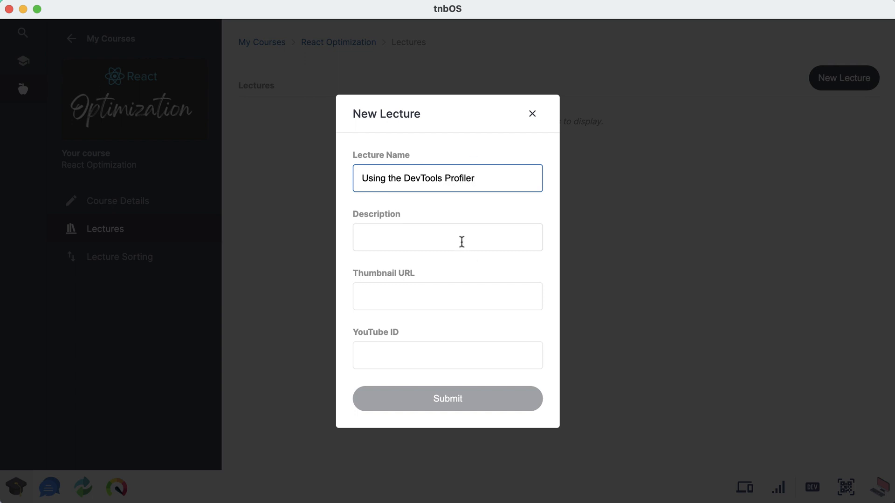
text(In this lecture we)
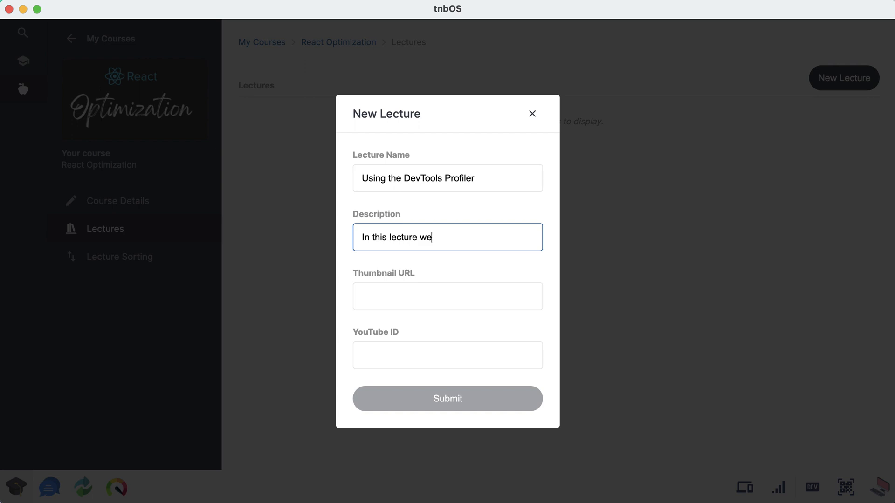
text(learn about the)
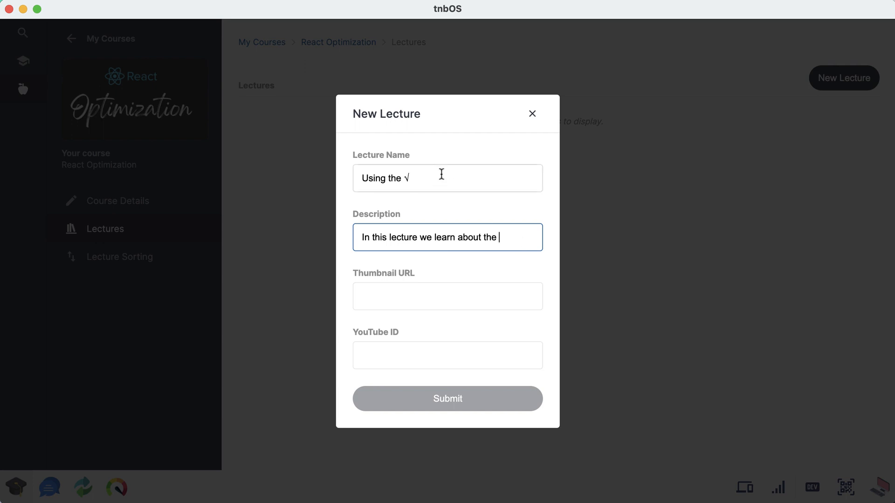
text(DevTools Profiler)
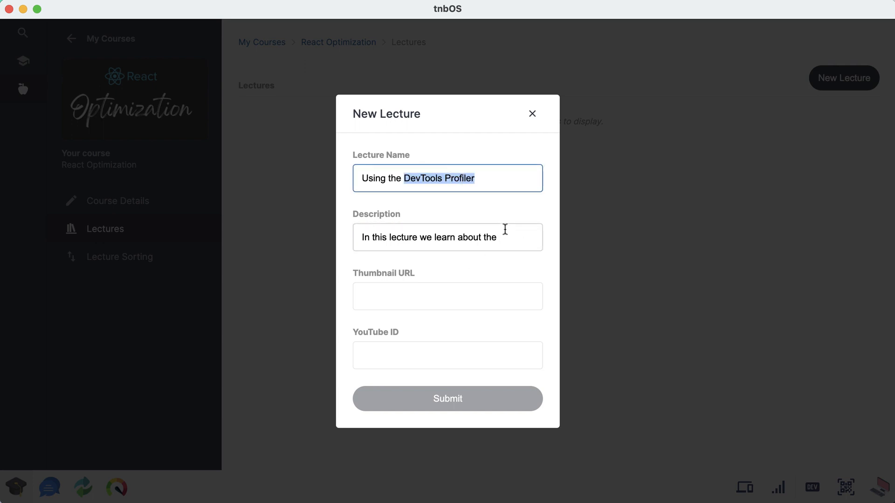
text(DevTools Profiler.)
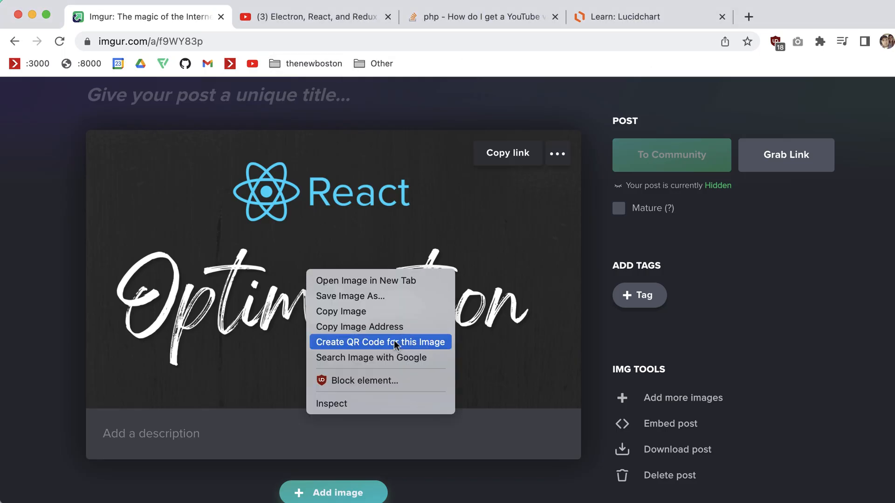
mouse_move(318, 23)
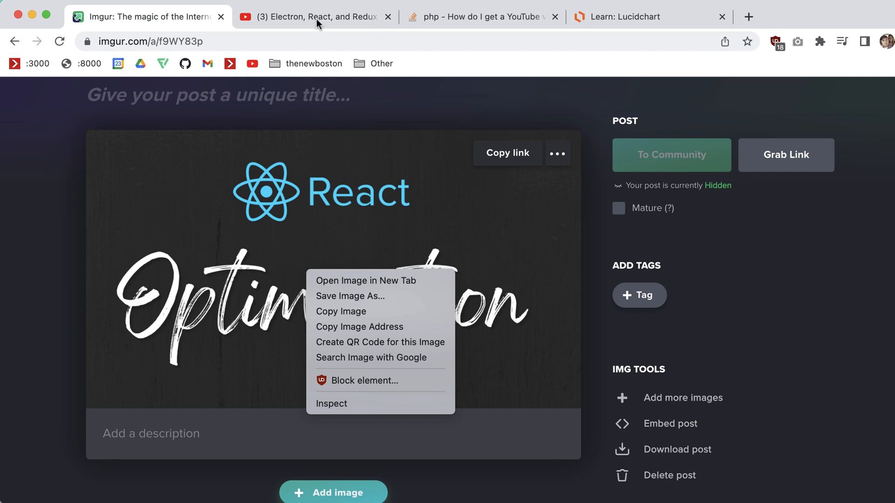
Step: Get YouTube ID dECDRwCC1YA from the video page and pull up the thumbnail URL answer
click(314, 16)
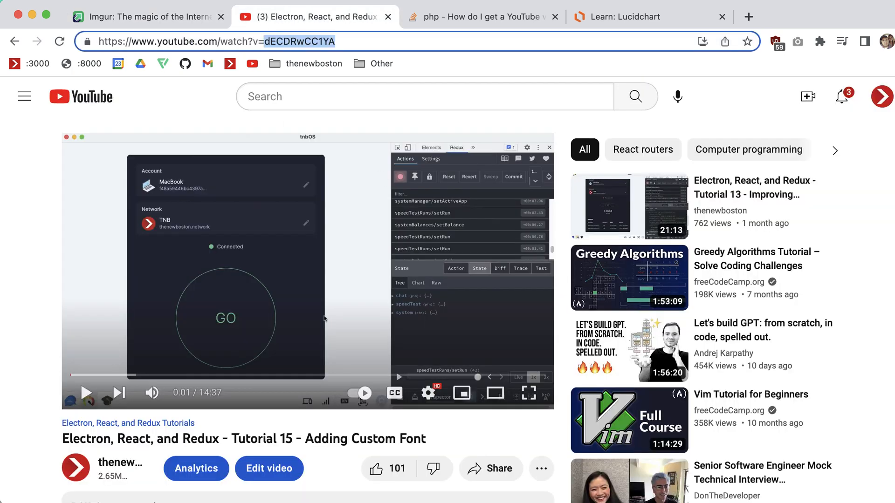
mouse_move(288, 419)
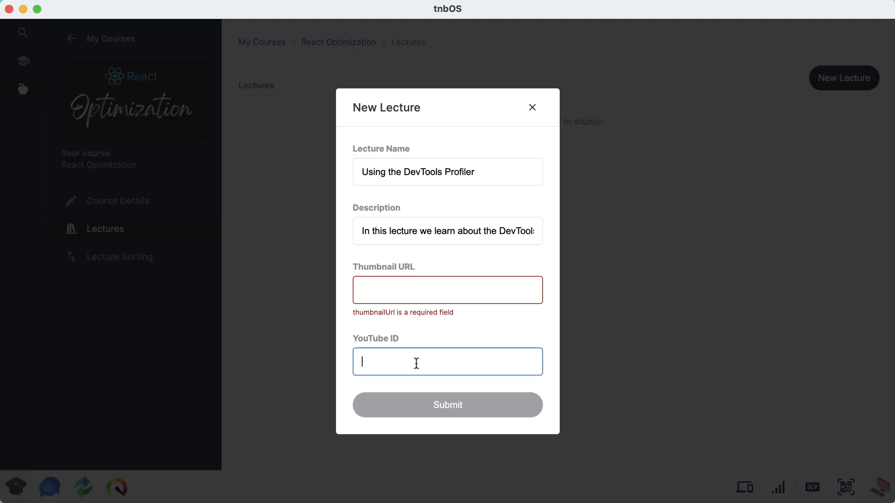
text(dECDRwCC1YA)
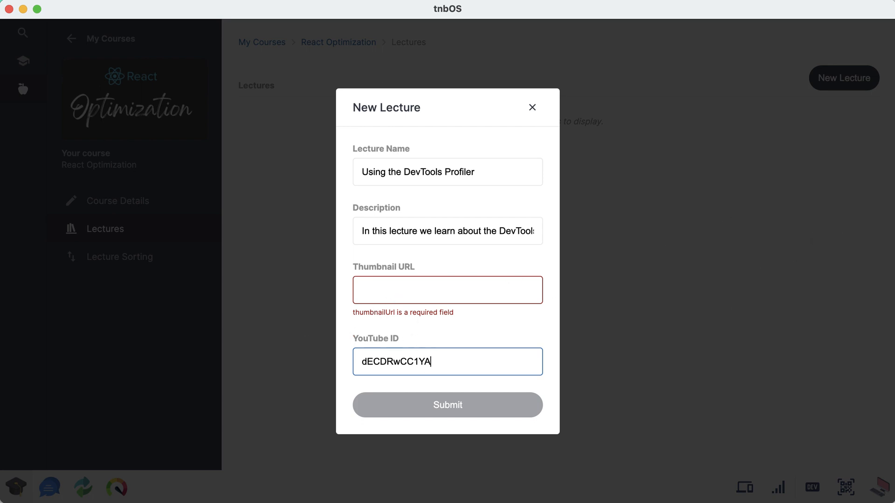
click(308, 17)
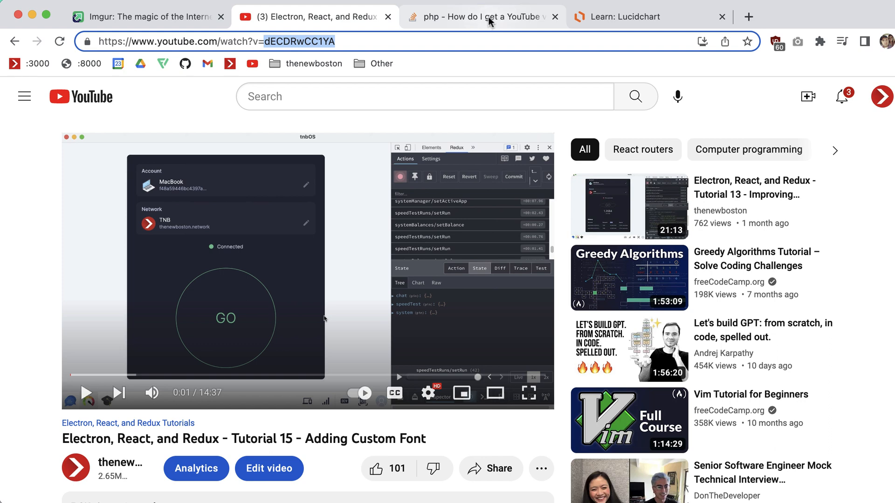
click(481, 17)
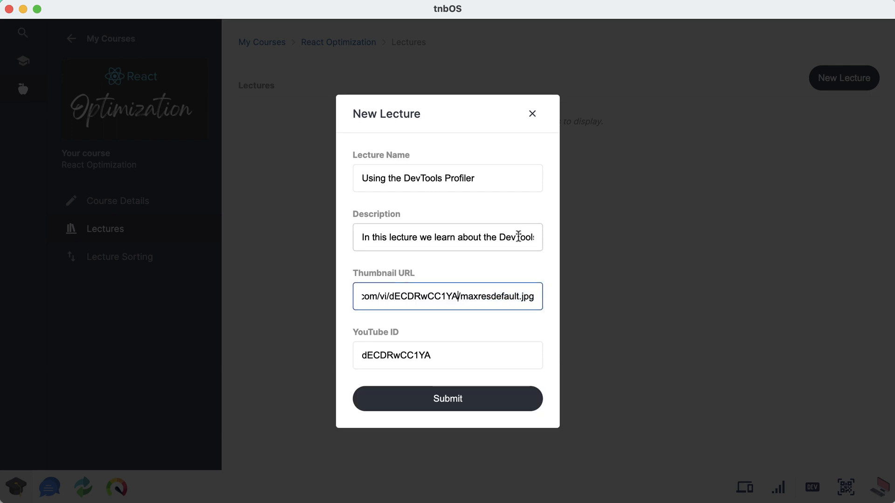
Step: Submit the DevTools Profiler lecture as a draft, then revisit the YouTube and thumbnail pages
click(447, 399)
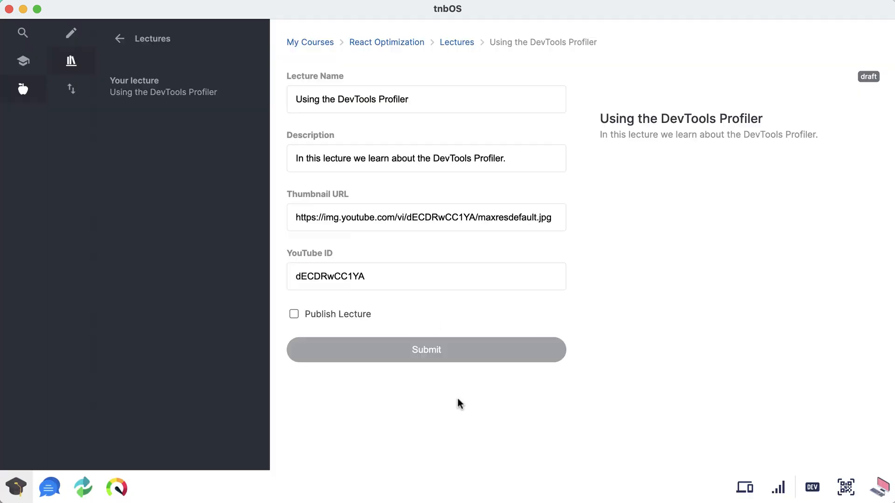
click(426, 350)
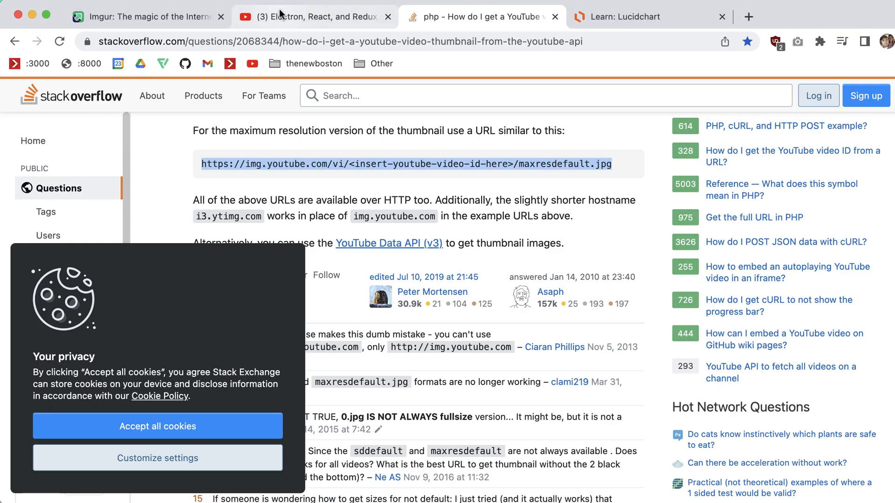
click(308, 16)
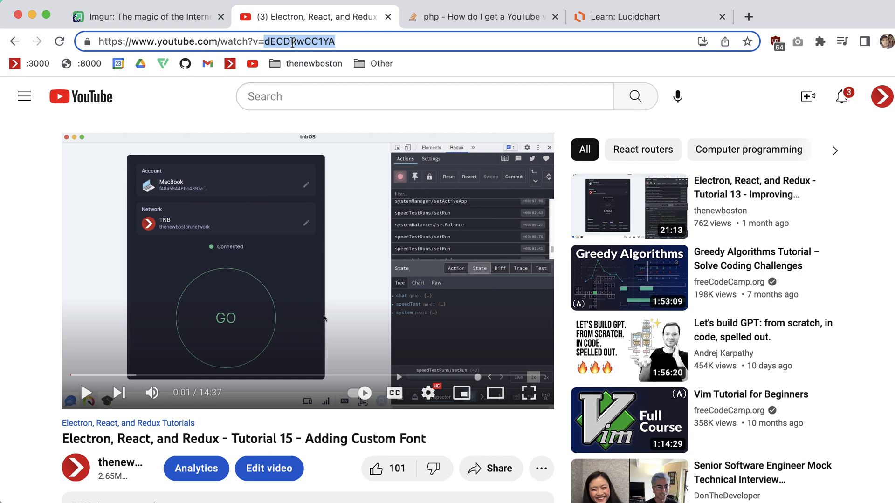
click(482, 17)
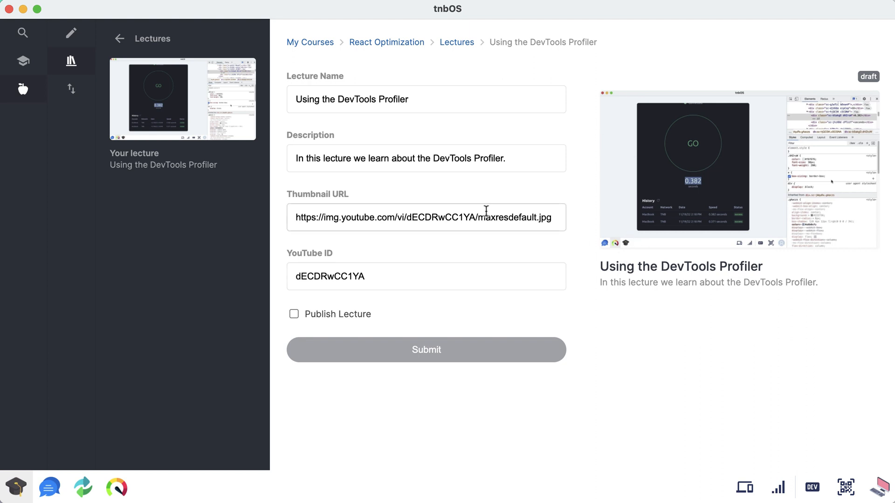
mouse_move(423, 208)
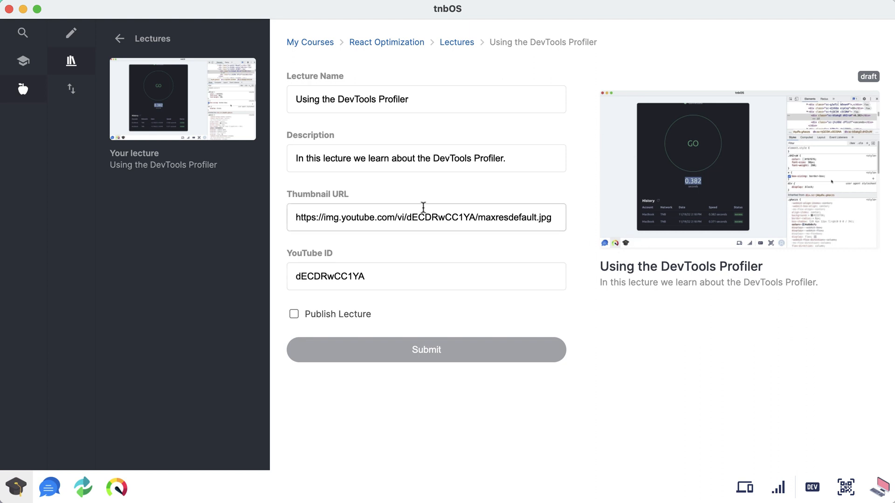
mouse_move(494, 166)
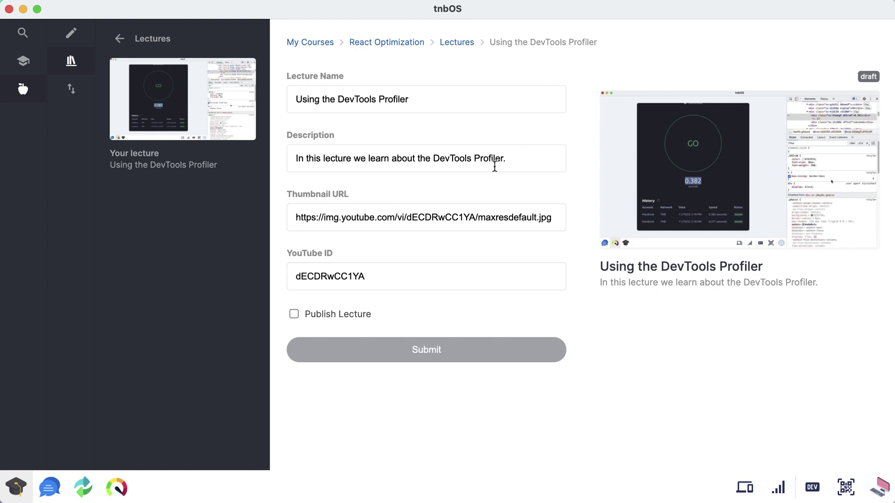
mouse_move(637, 164)
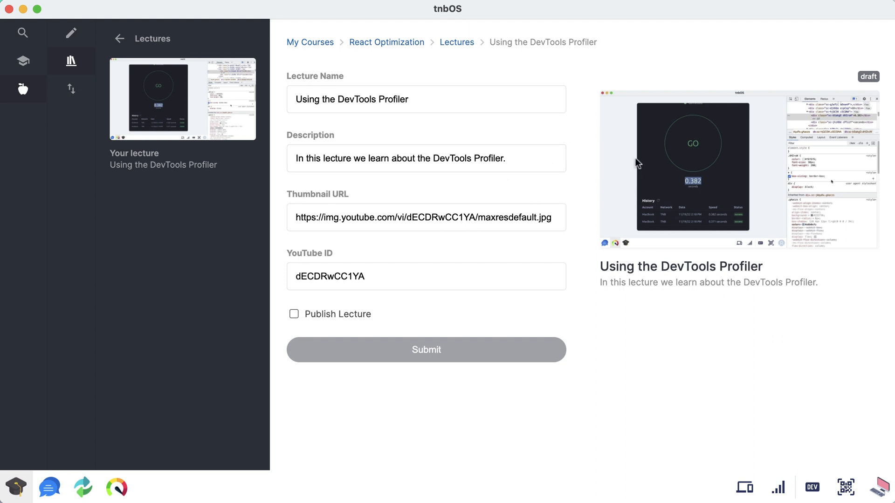
mouse_move(620, 315)
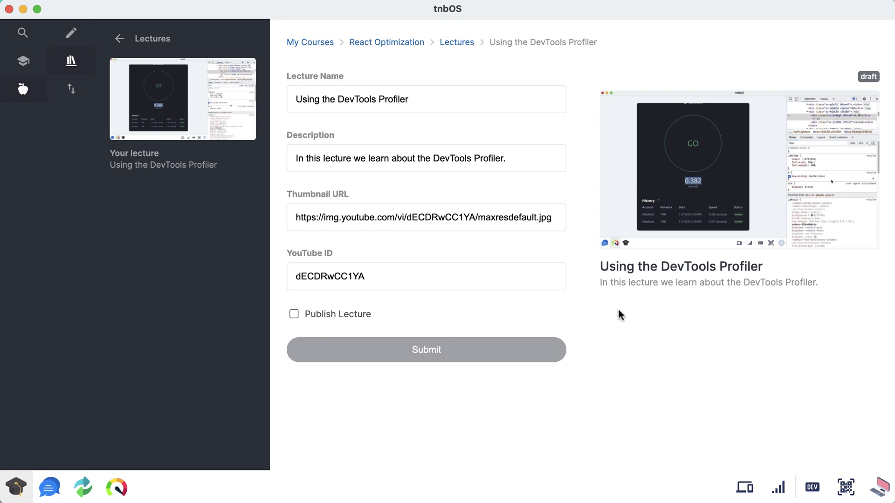
mouse_move(585, 229)
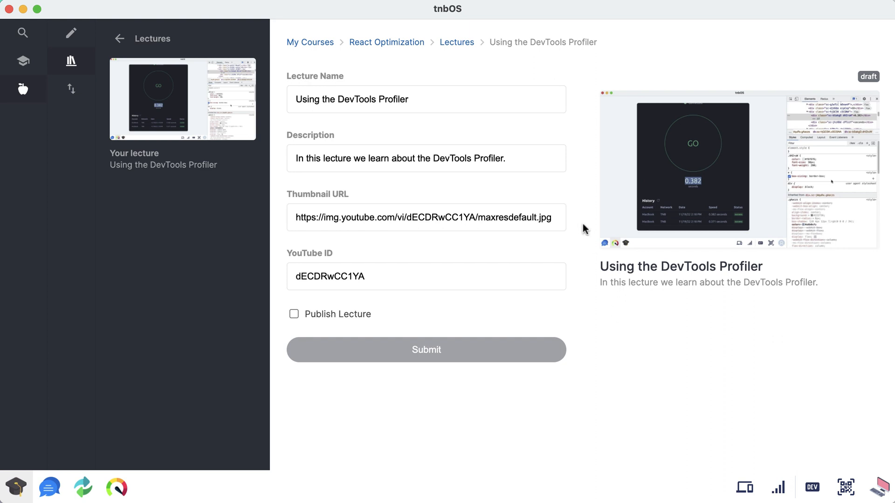
mouse_move(452, 71)
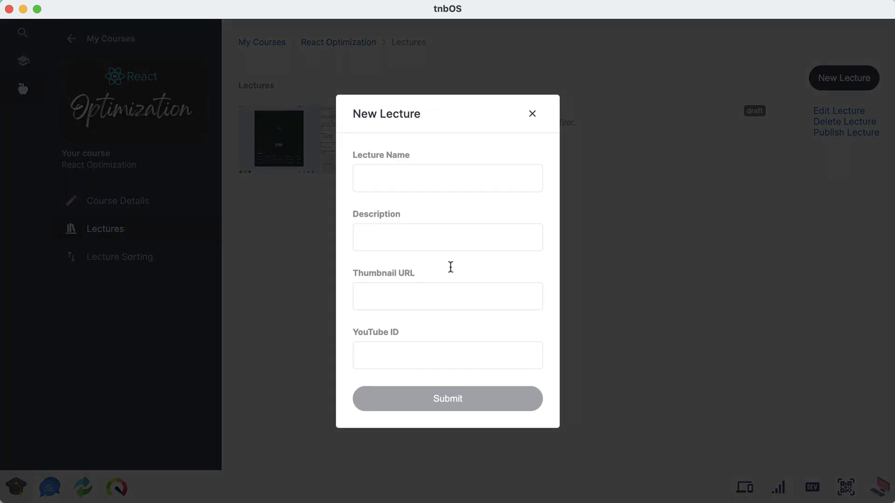
mouse_move(760, 252)
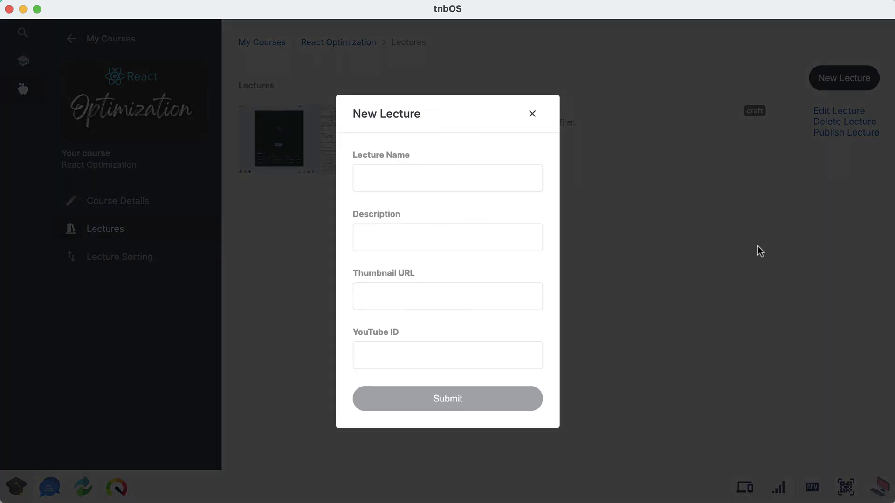
mouse_move(314, 231)
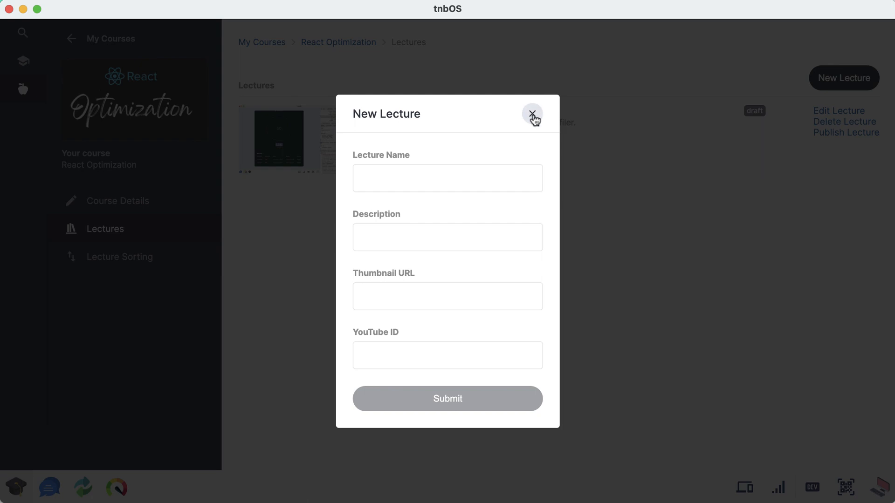
Step: Close the empty New Lecture form with its X button
click(532, 114)
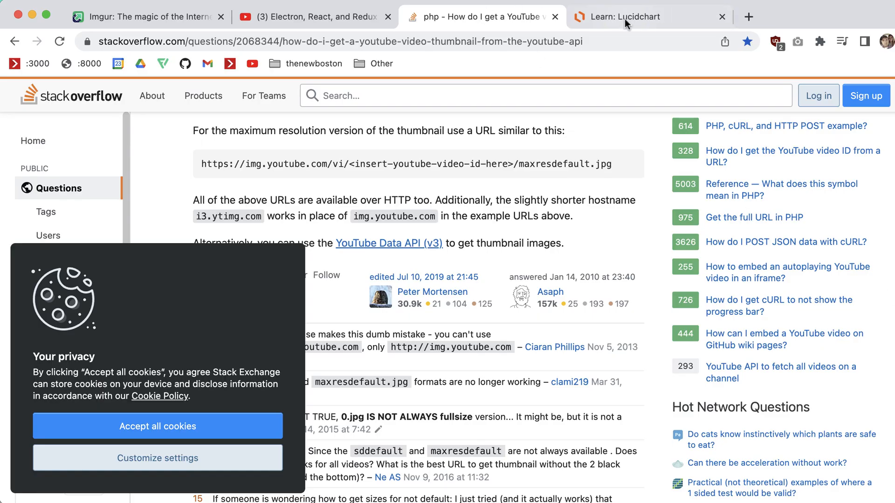
Step: Bring up the Learn mockup in Lucidchart and inspect the 70% complete progress bar
click(628, 17)
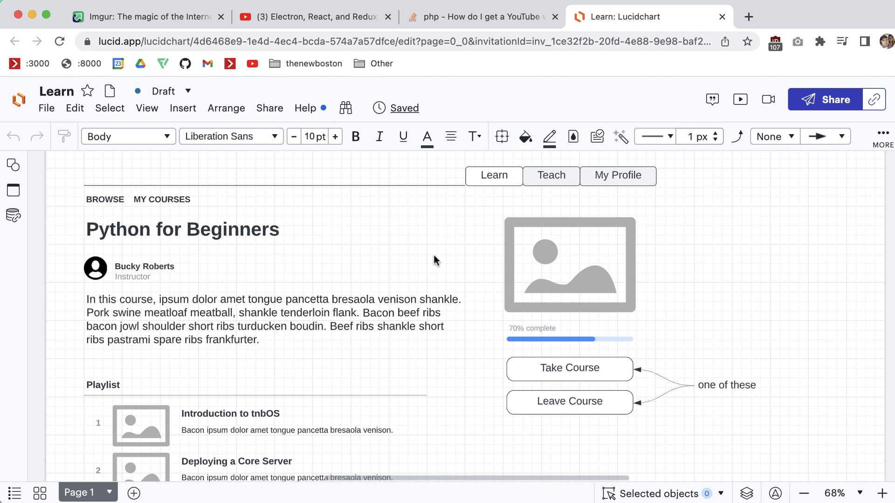
scroll(up, 3)
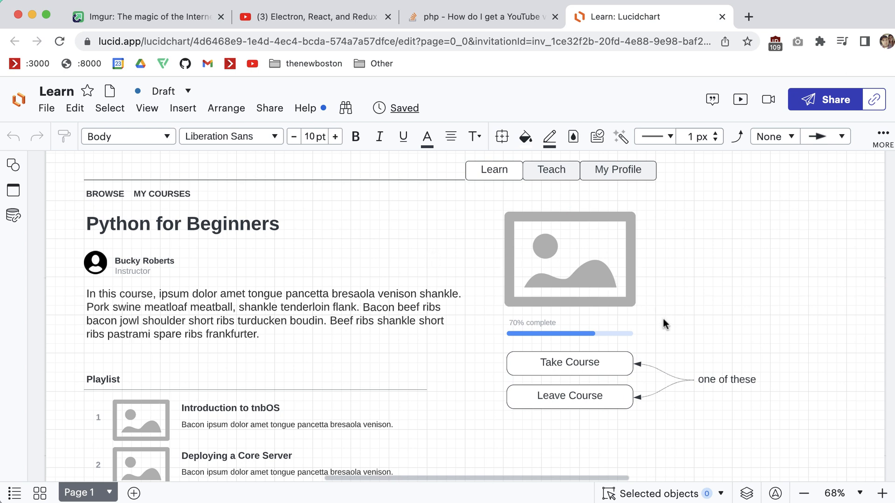
click(570, 323)
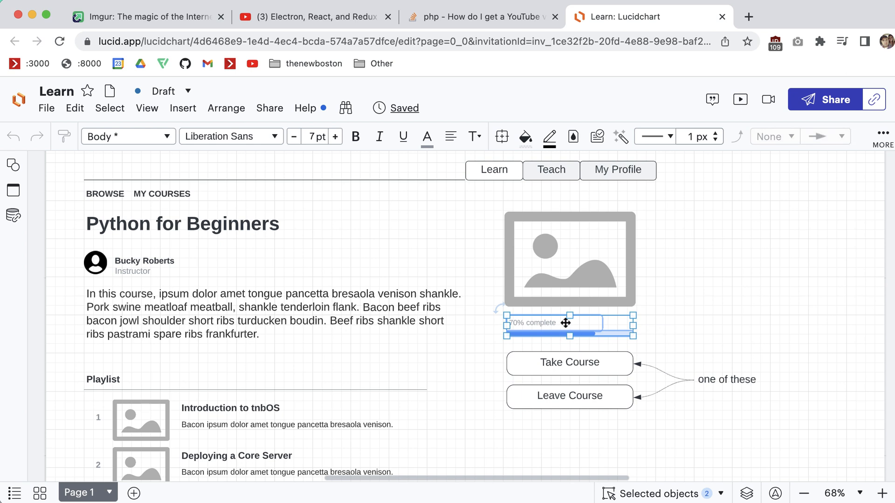
mouse_move(473, 261)
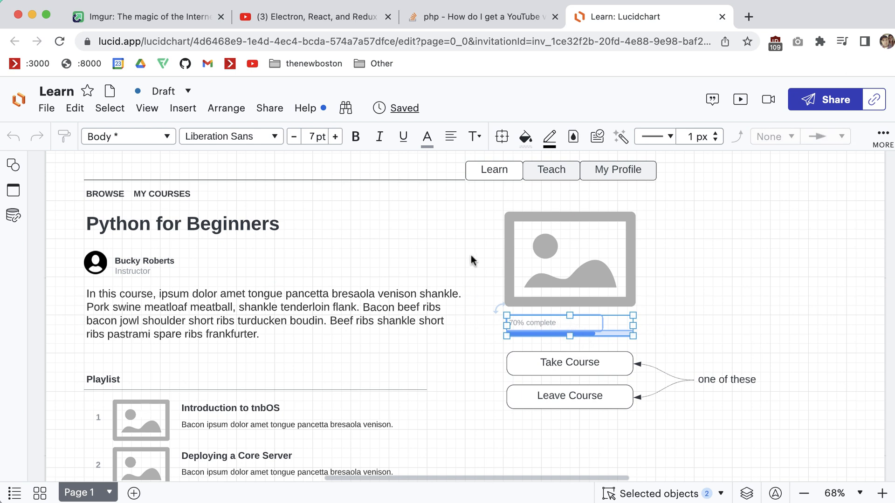
scroll(down, 3)
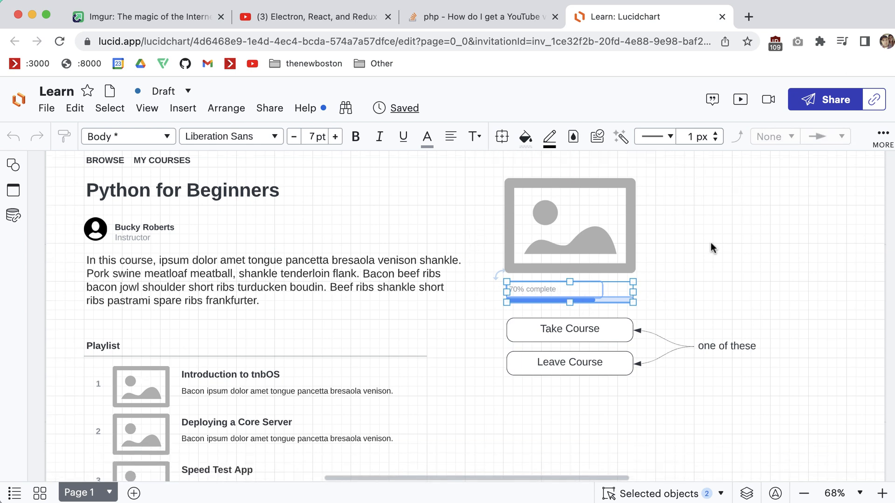
scroll(down, 3)
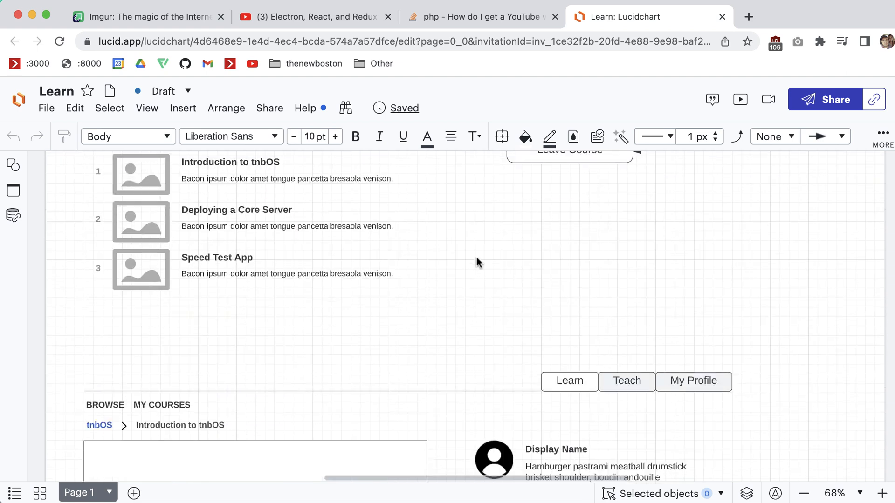
scroll(down, 3)
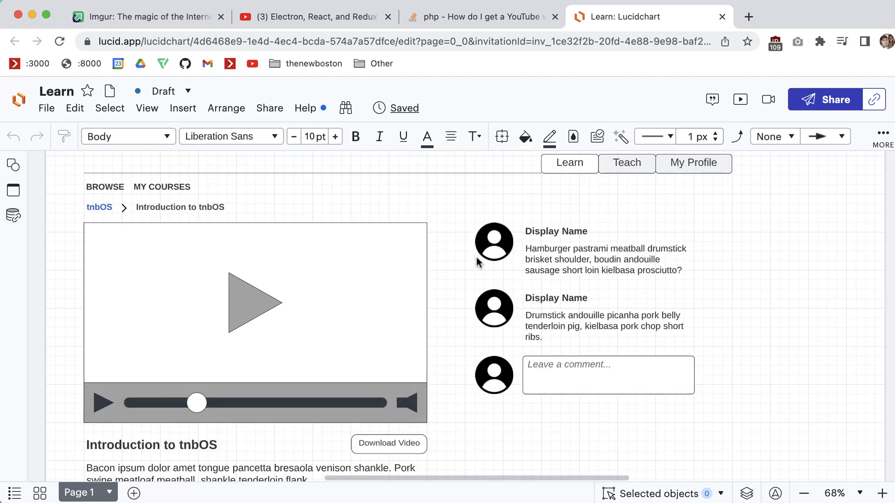
mouse_move(457, 278)
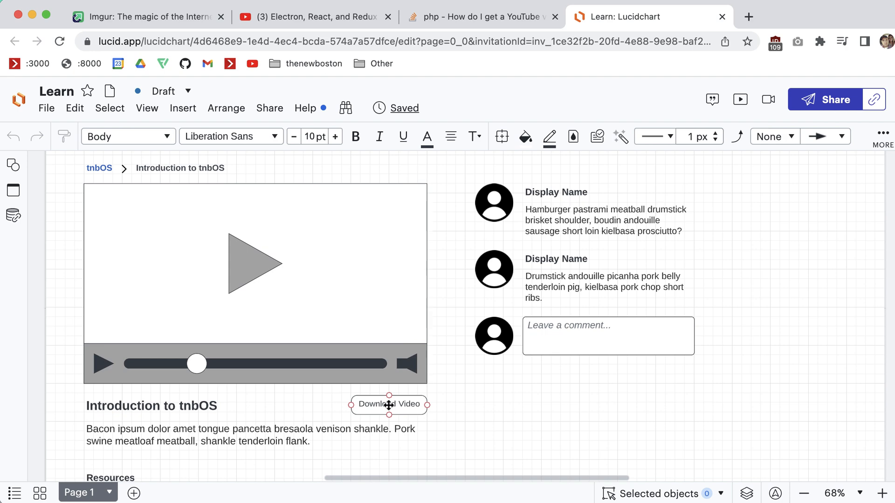
Step: Compare against the YouTube video, then inspect the Download Video button and Installation Guide link
click(308, 17)
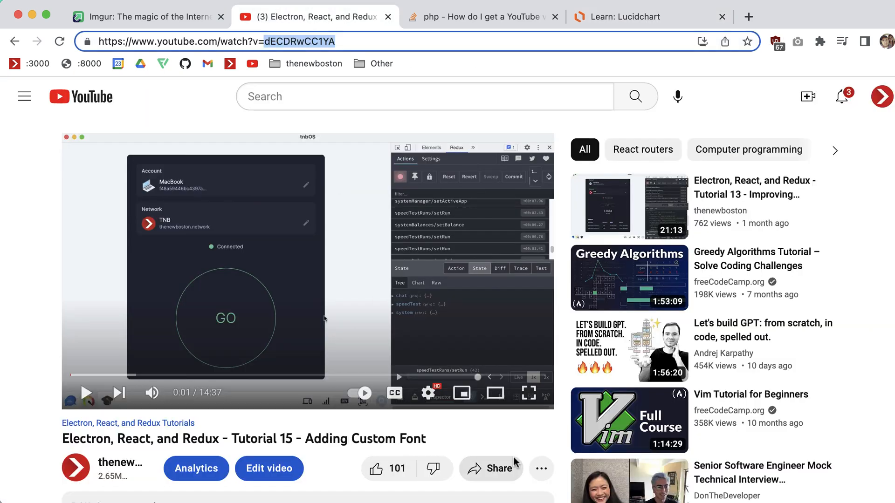
click(616, 17)
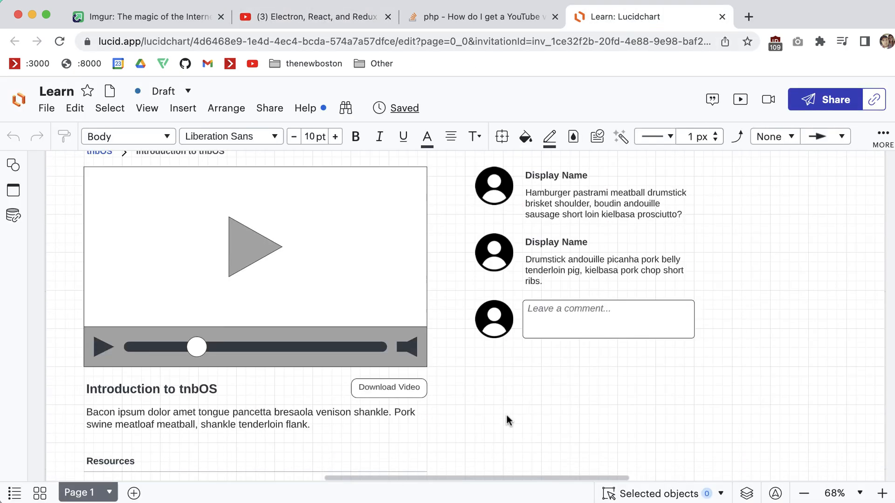
mouse_move(314, 392)
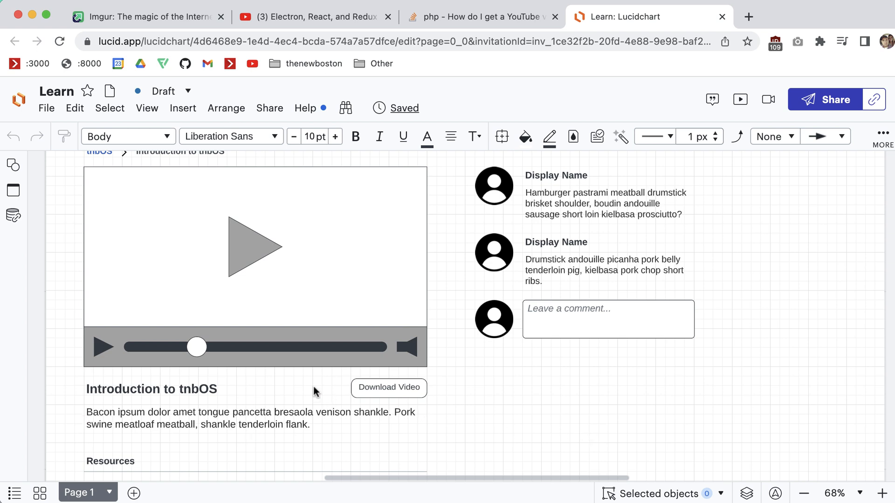
click(388, 387)
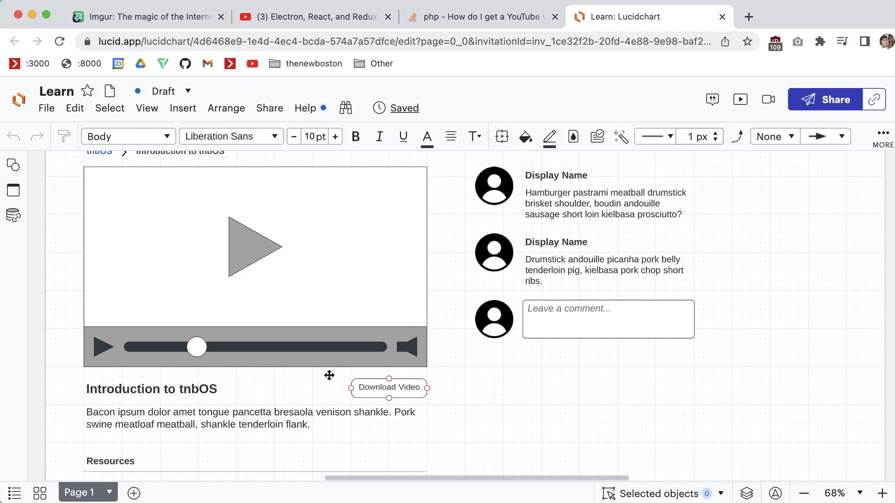
click(462, 283)
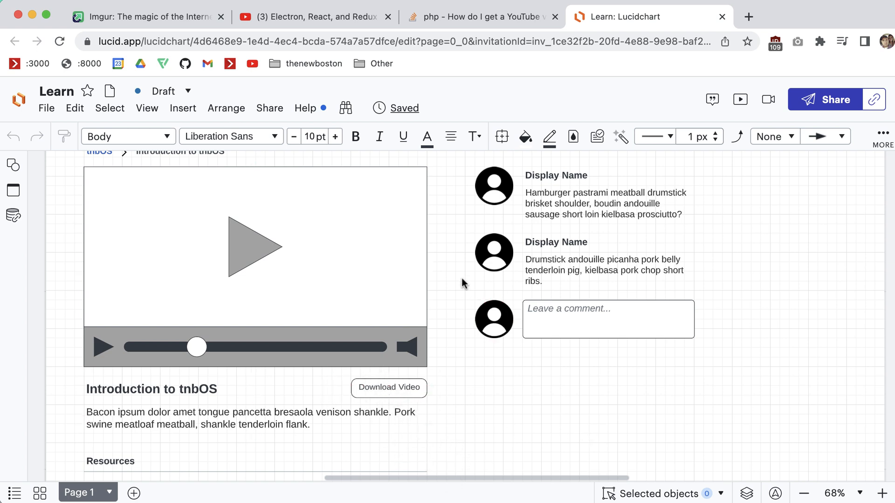
scroll(down, 3)
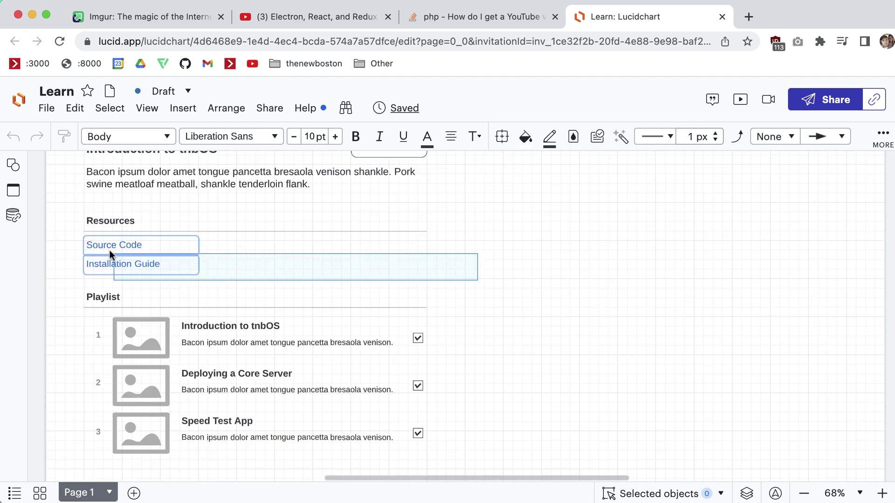
click(479, 251)
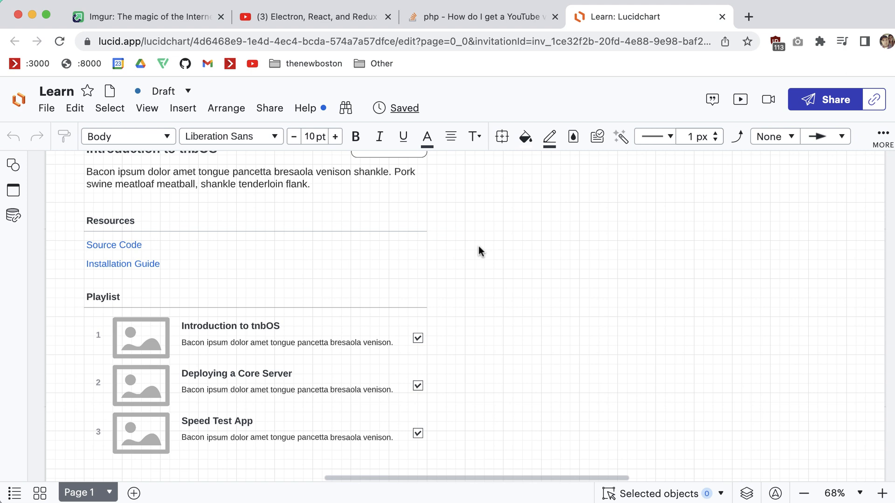
mouse_move(462, 242)
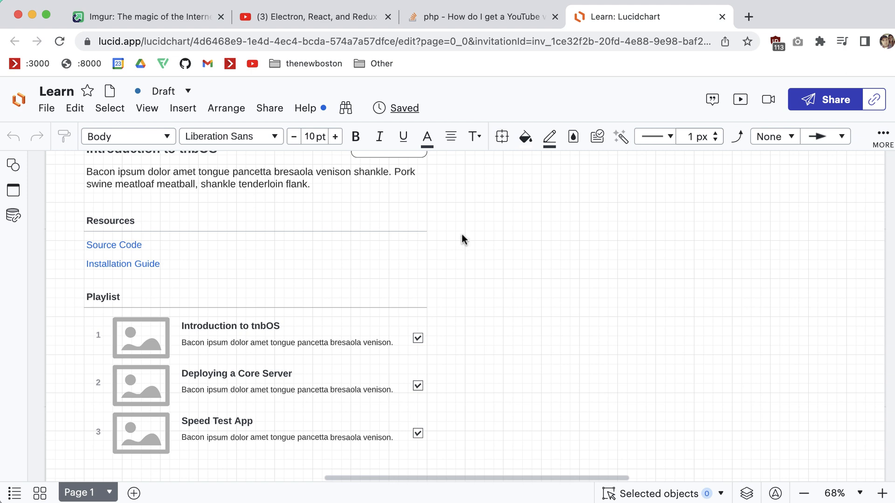
click(122, 264)
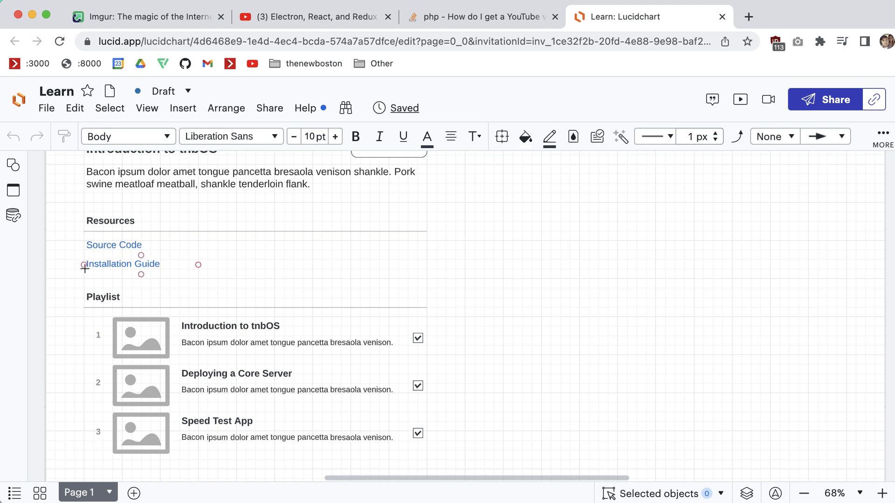
click(463, 241)
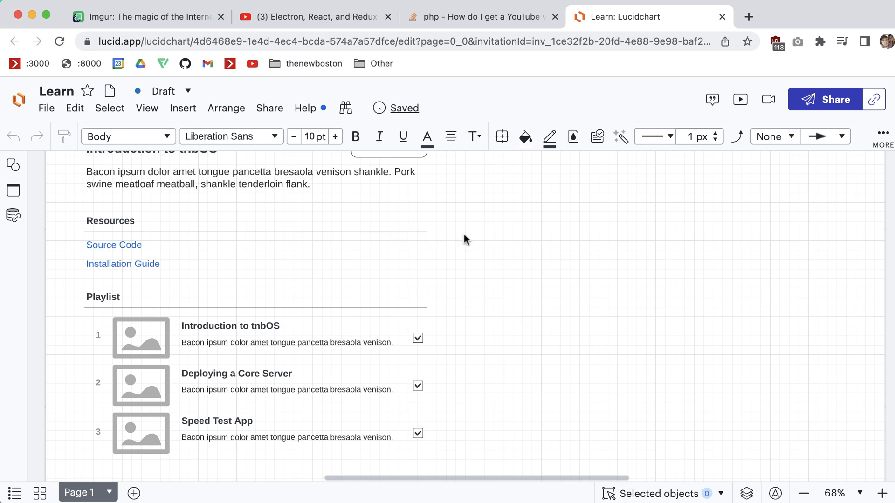
mouse_move(199, 307)
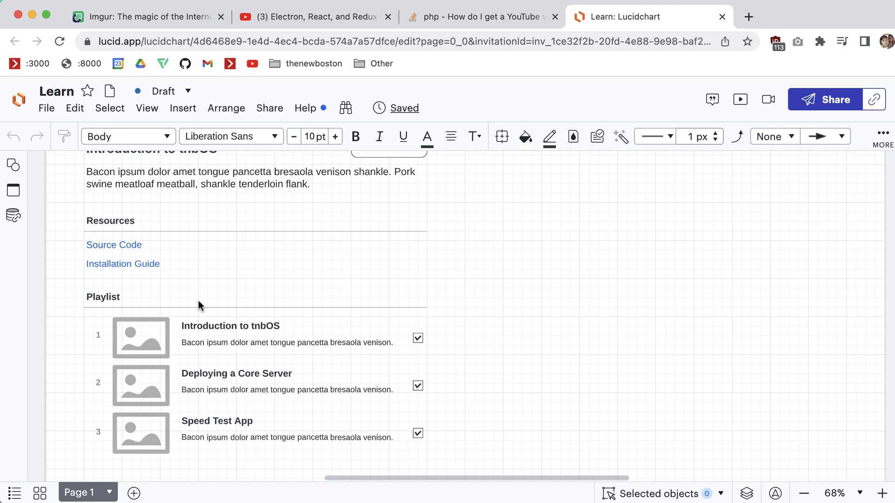
mouse_move(527, 323)
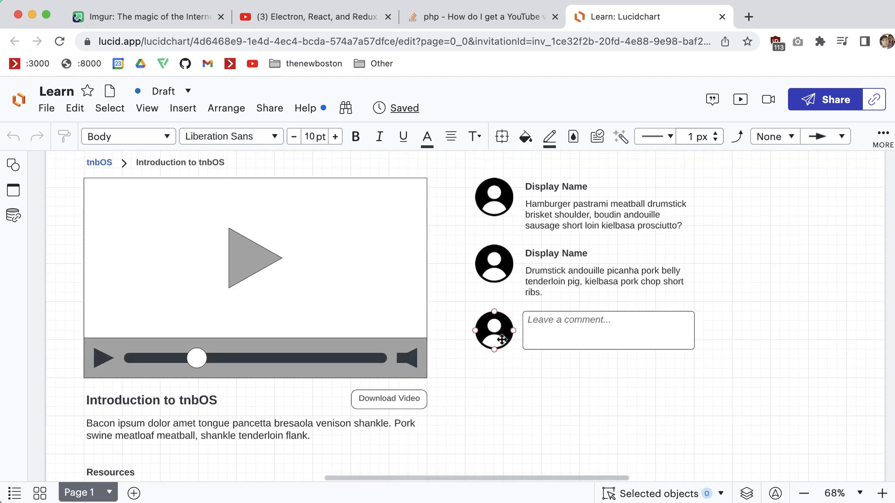
scroll(down, 3)
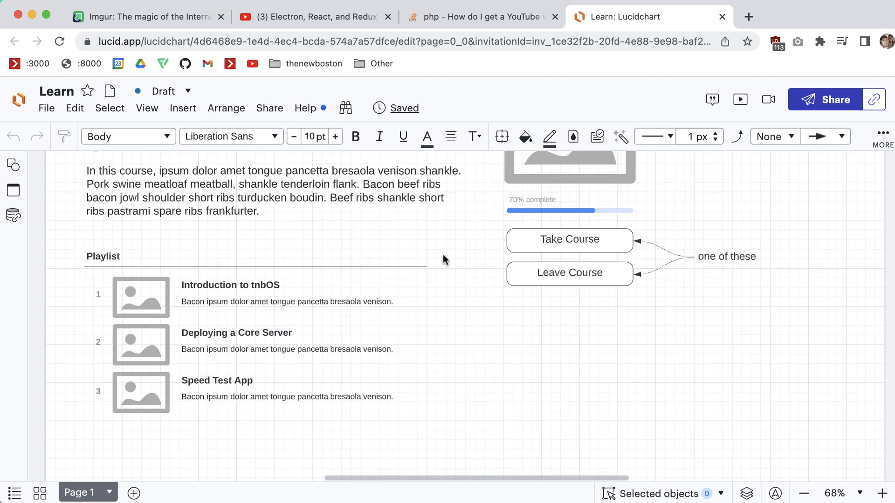
scroll(up, 3)
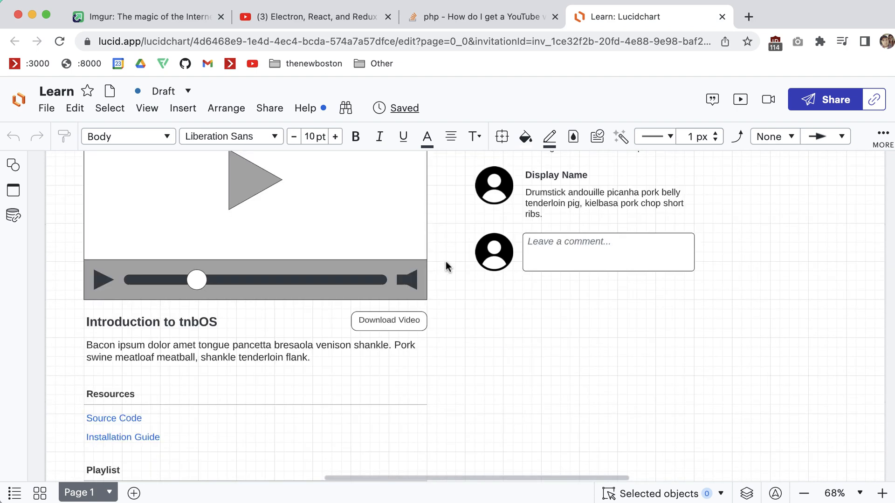
scroll(up, 3)
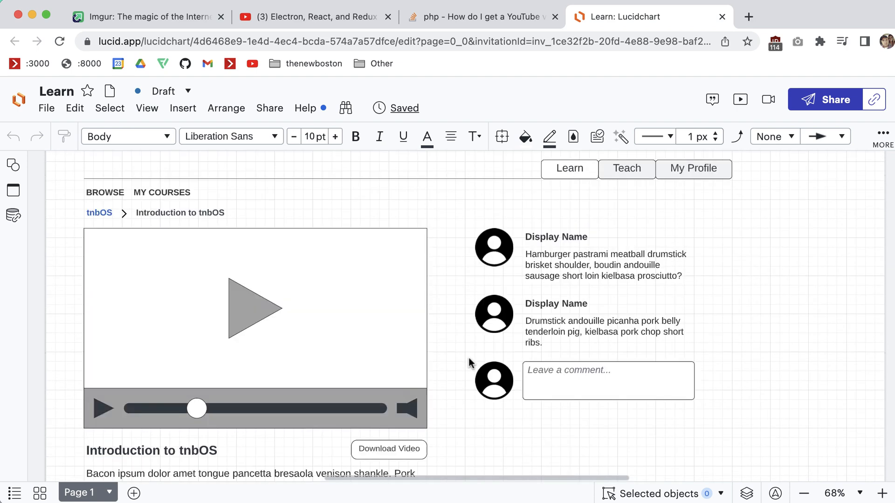
mouse_move(455, 313)
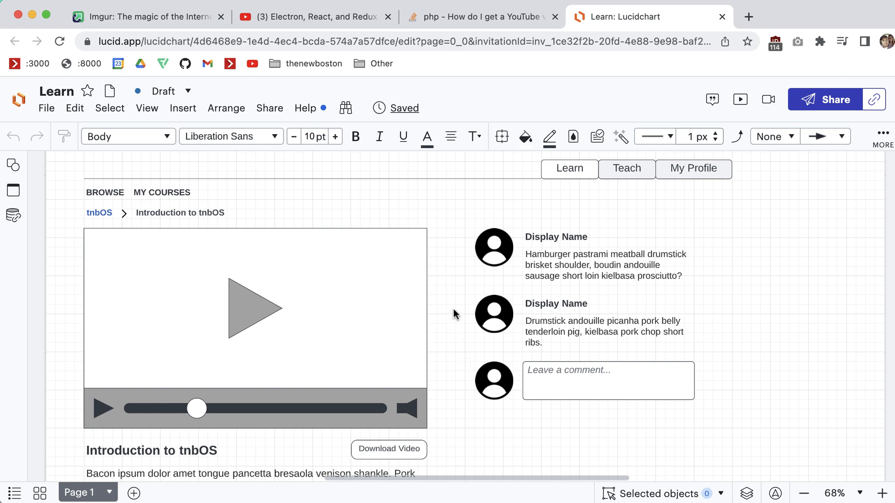
click(494, 381)
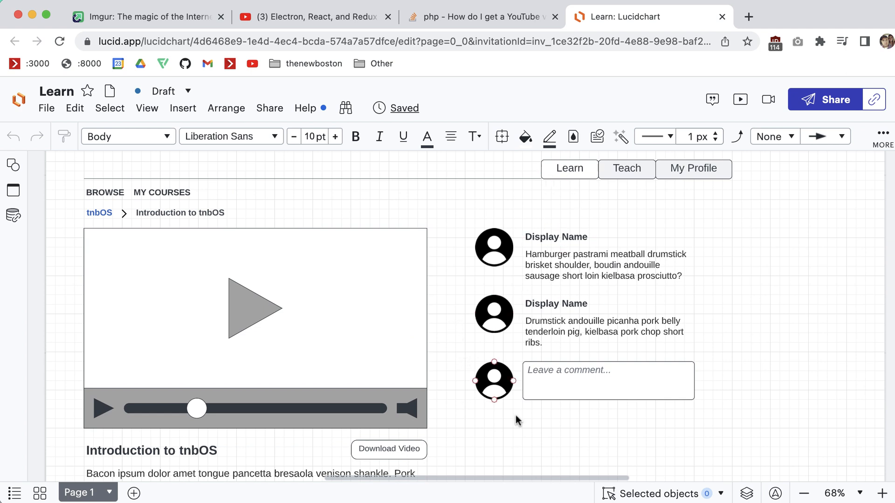
click(761, 432)
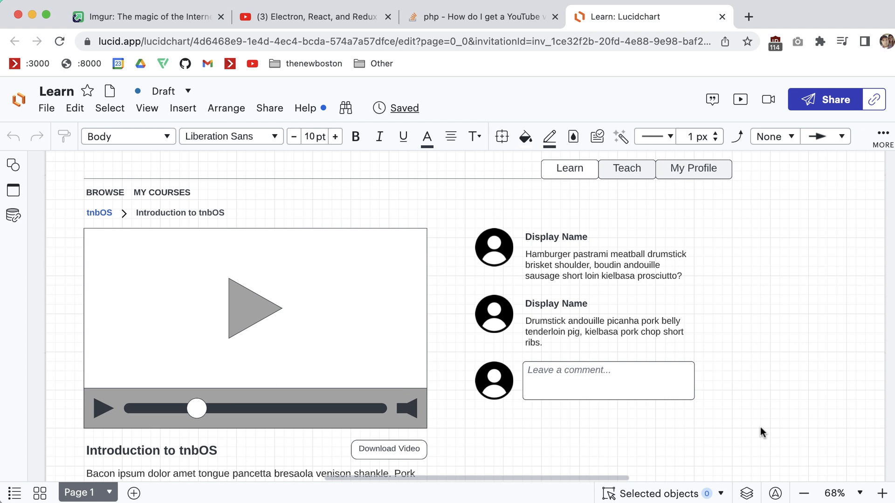
mouse_move(485, 437)
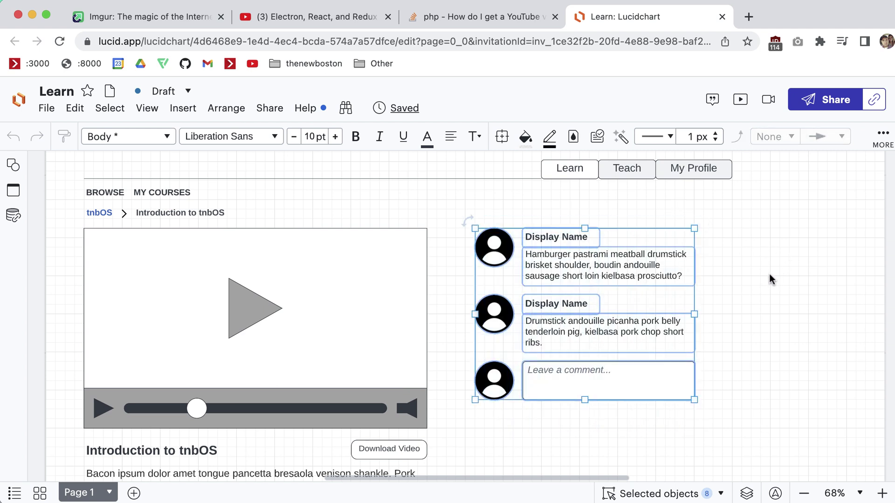
click(771, 279)
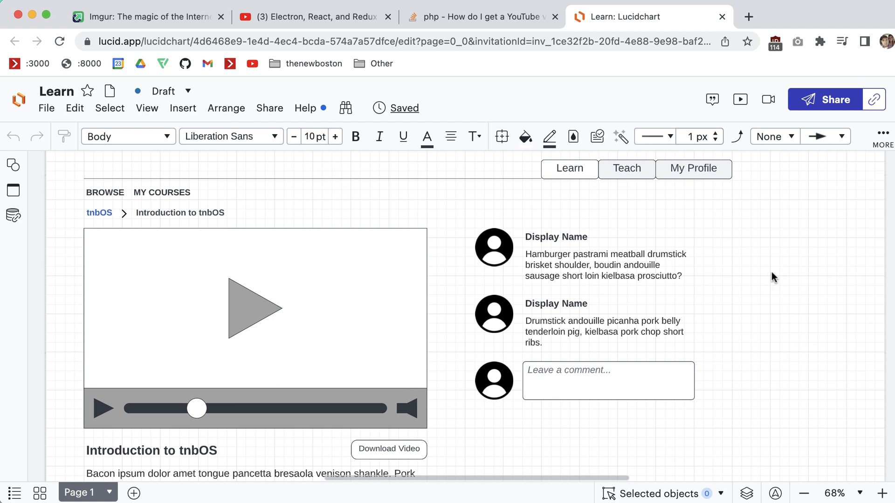
click(608, 331)
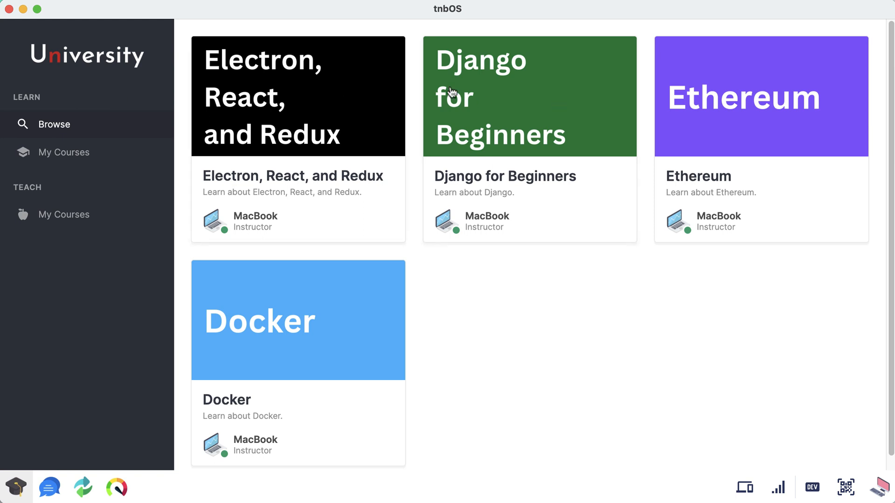
mouse_move(71, 152)
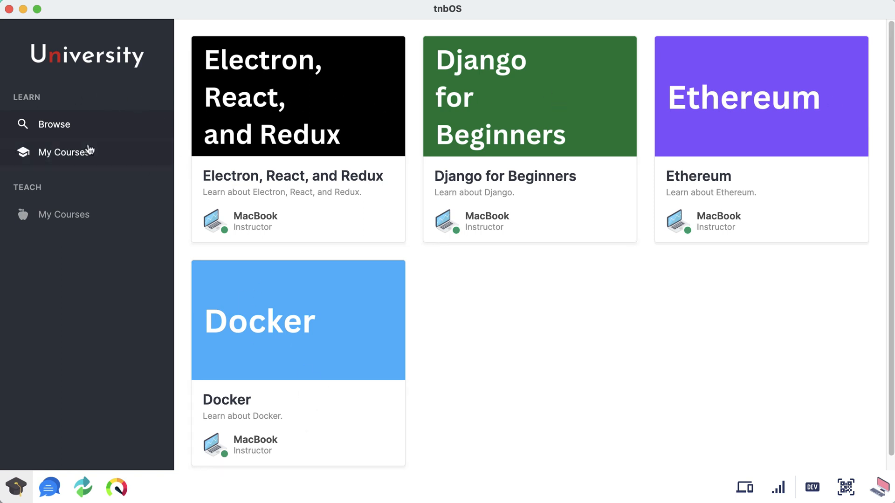
mouse_move(463, 328)
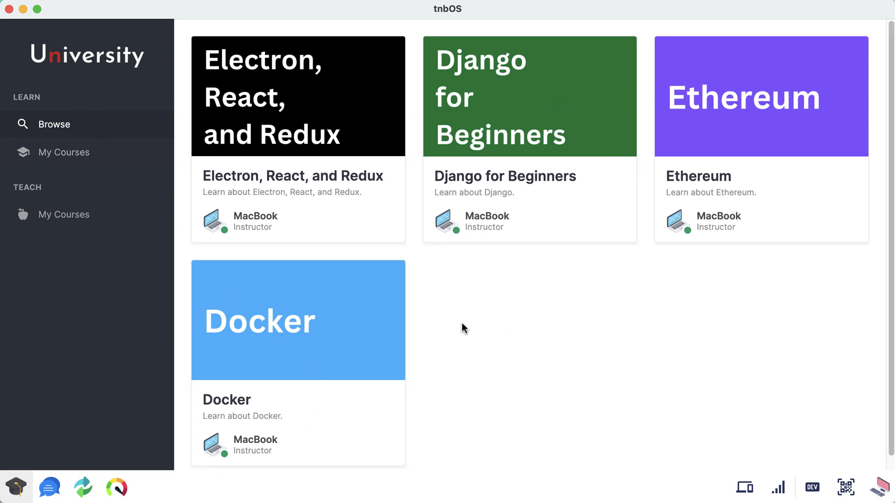
mouse_move(545, 330)
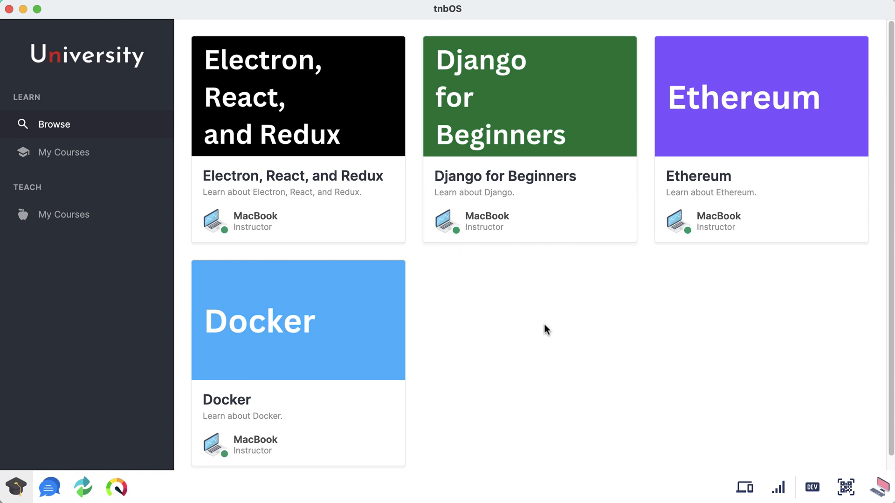
mouse_move(539, 348)
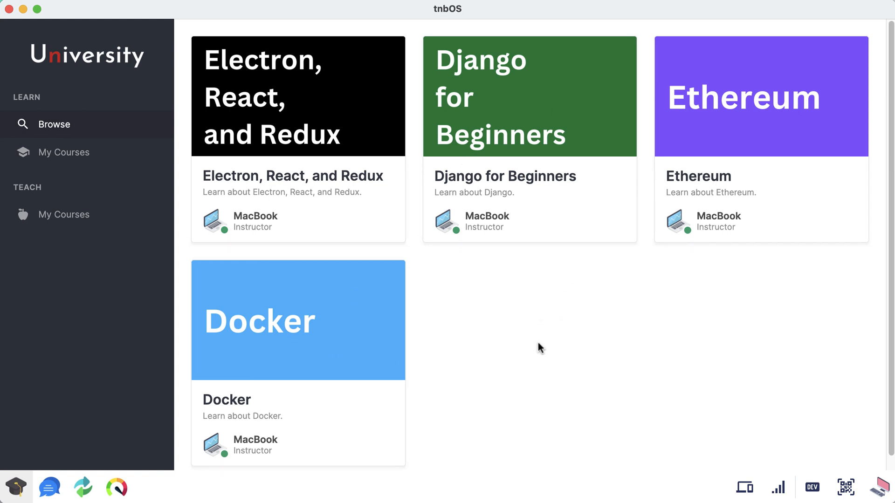
mouse_move(555, 346)
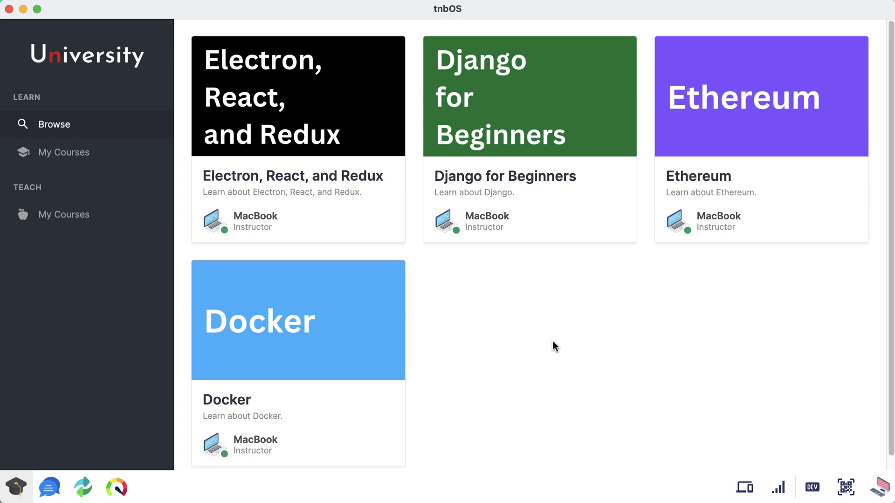
mouse_move(410, 99)
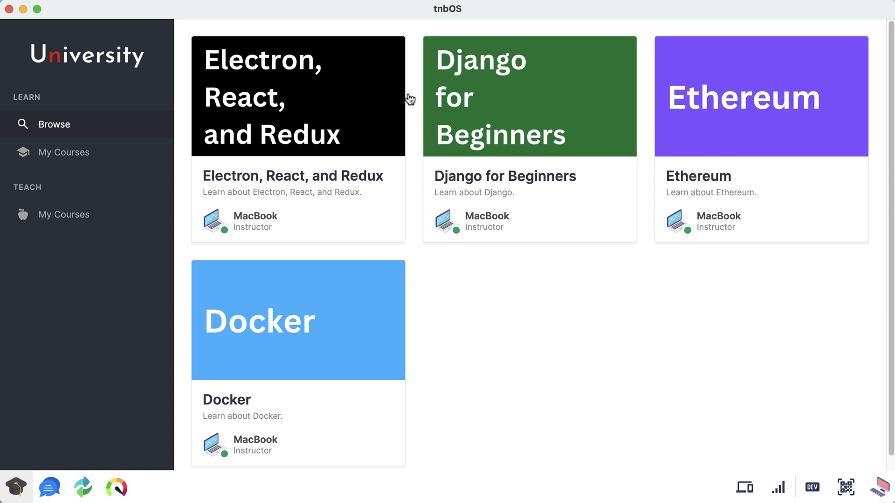
mouse_move(679, 31)
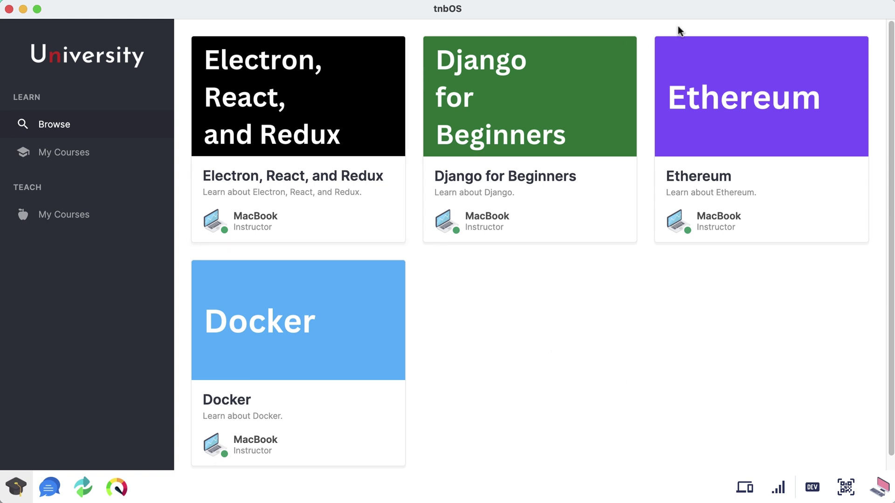
mouse_move(742, 30)
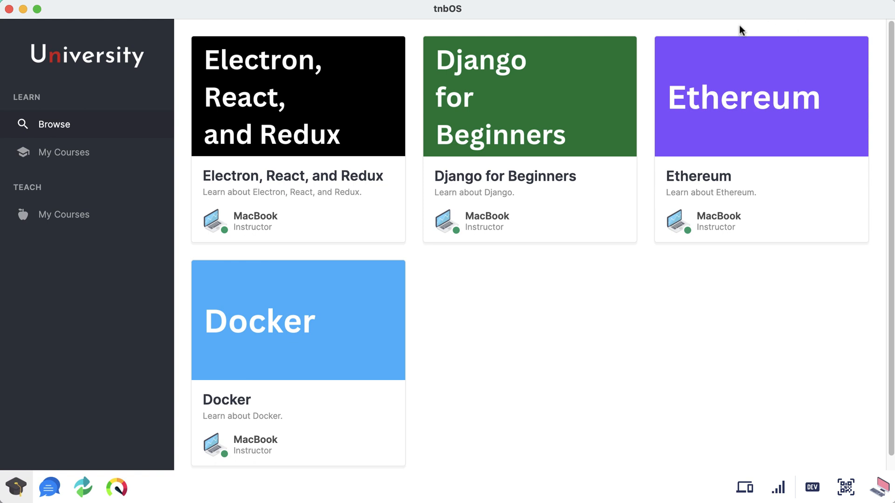
mouse_move(578, 315)
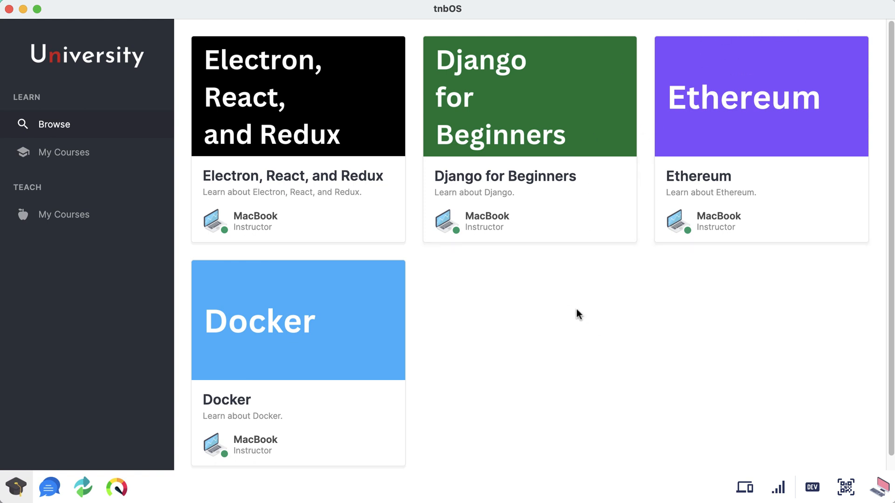
mouse_move(638, 63)
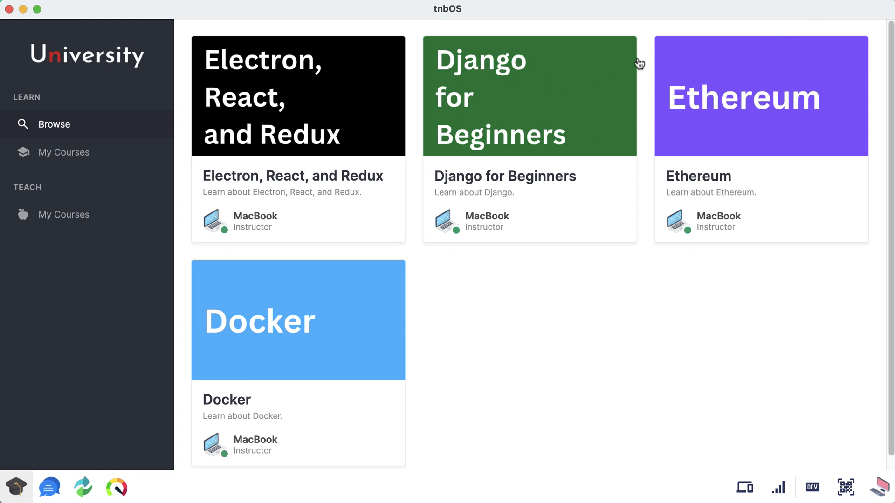
mouse_move(338, 51)
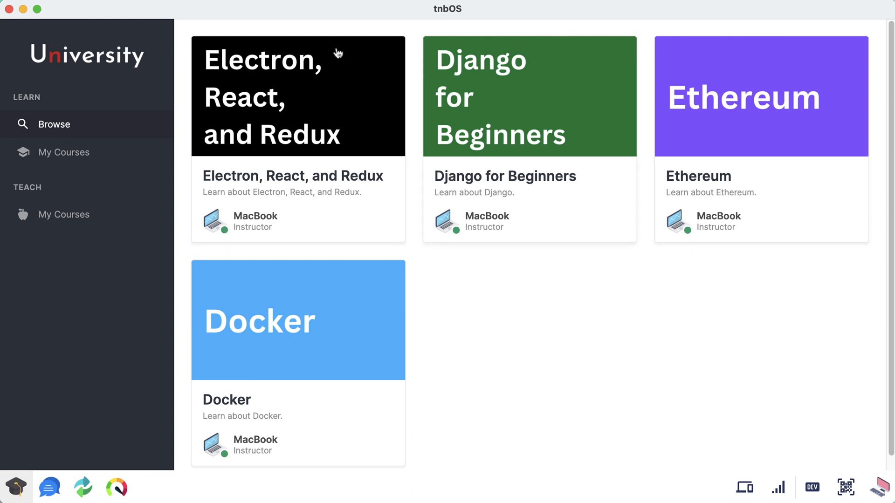
mouse_move(97, 168)
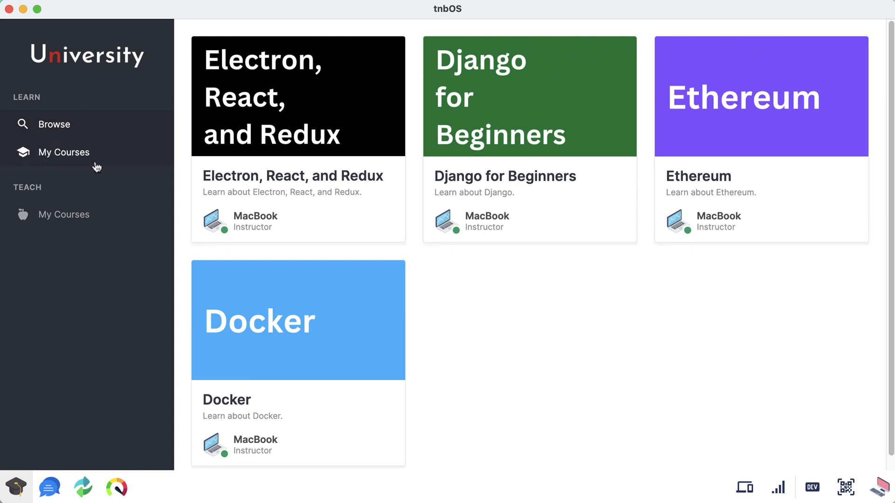
Step: Switch to the teaching My Courses list, which shows only React Optimization
click(64, 214)
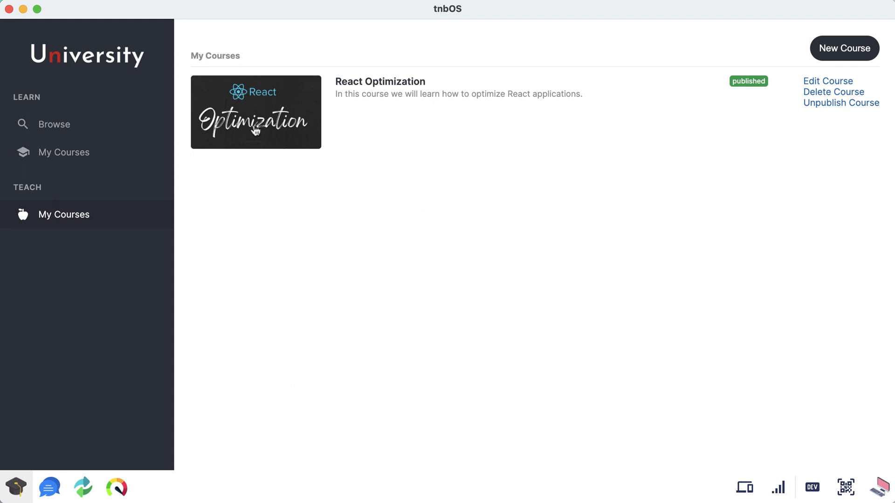
mouse_move(309, 244)
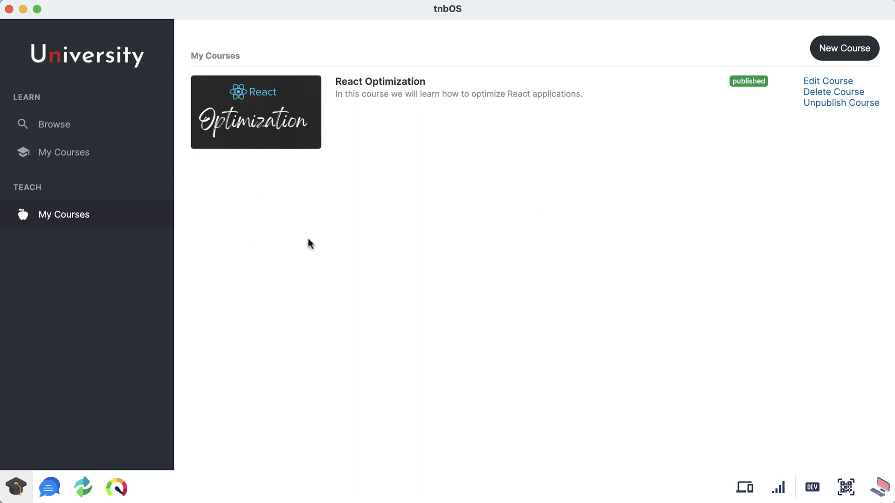
mouse_move(324, 259)
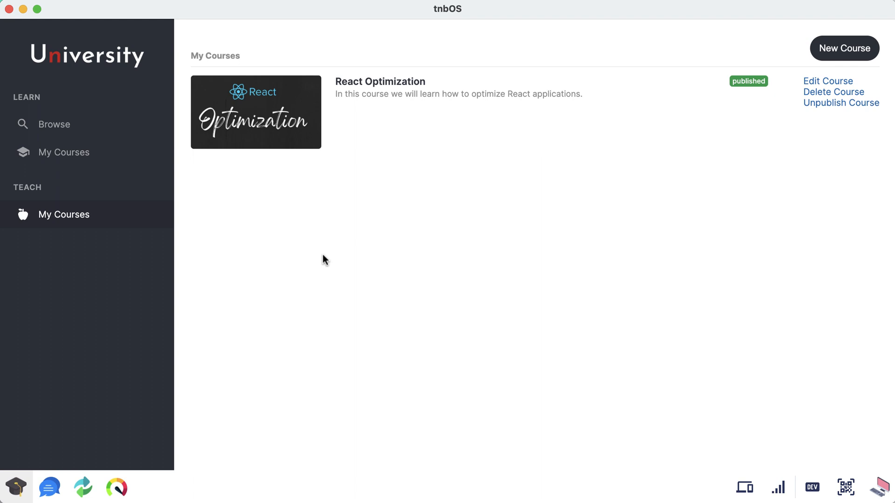
mouse_move(452, 251)
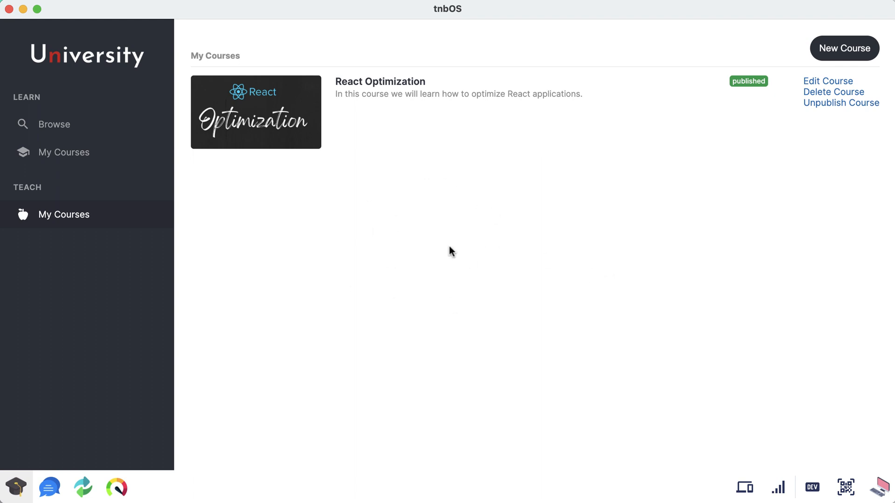
mouse_move(481, 215)
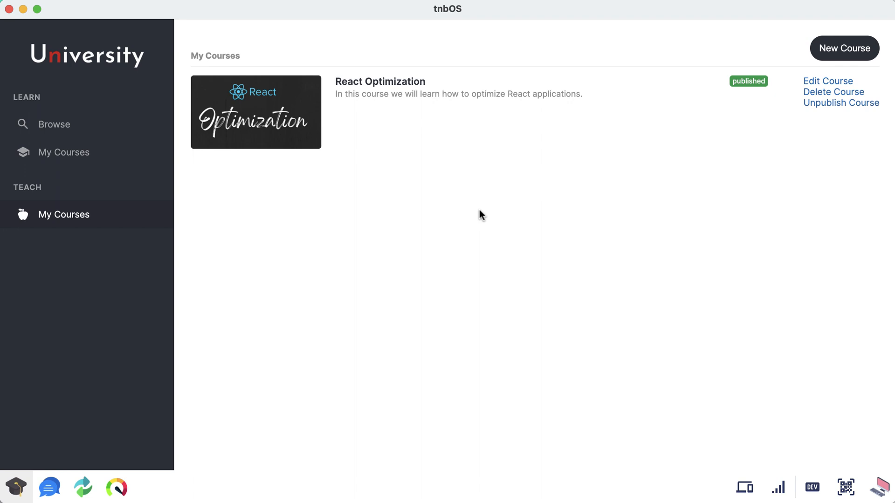
mouse_move(461, 124)
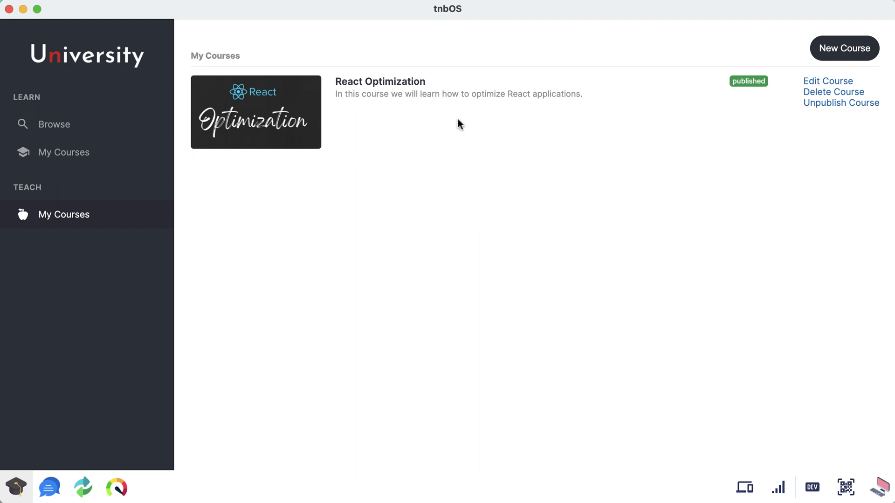
mouse_move(445, 244)
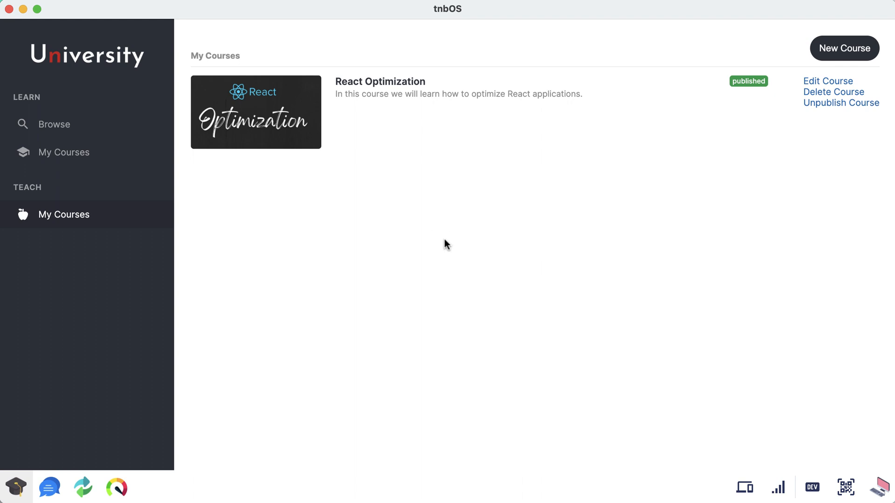
Step: Return to the Browse catalog listing Electron, React, and Redux, Django, Ethereum and Docker
click(54, 124)
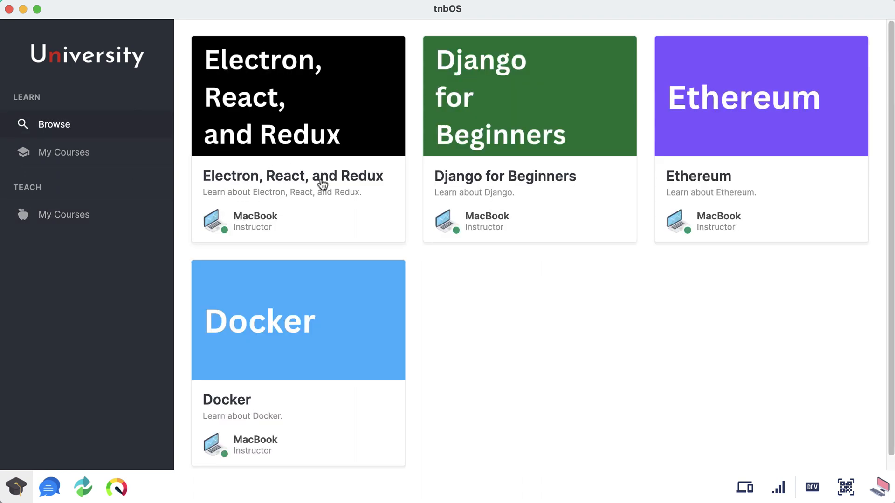
mouse_move(313, 115)
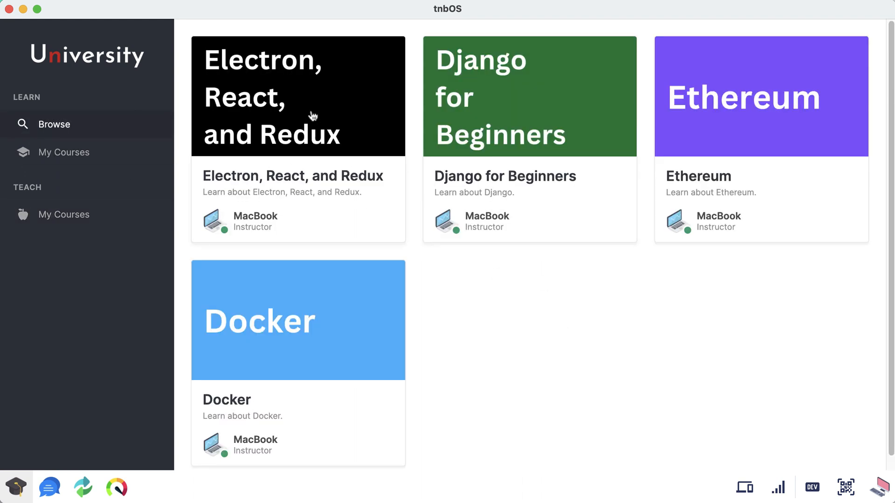
Step: Open Electron, React, and Redux, briefly play the Overview video, and return to the course page
click(298, 96)
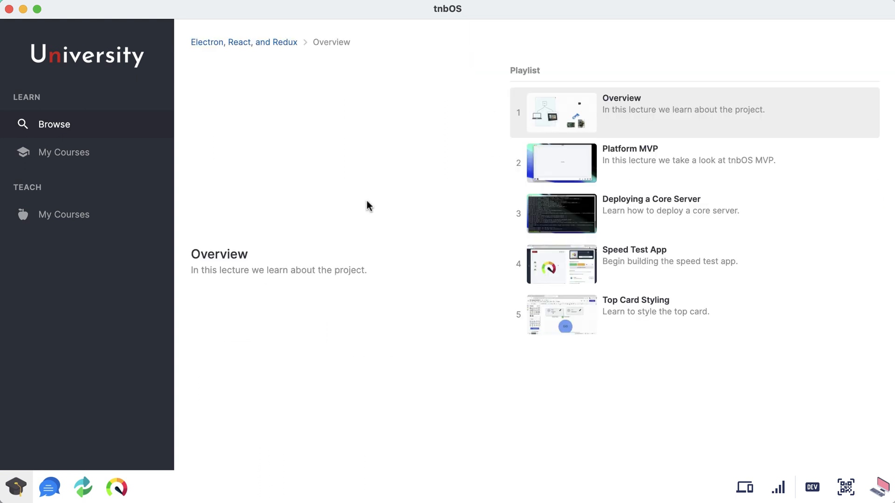
click(341, 149)
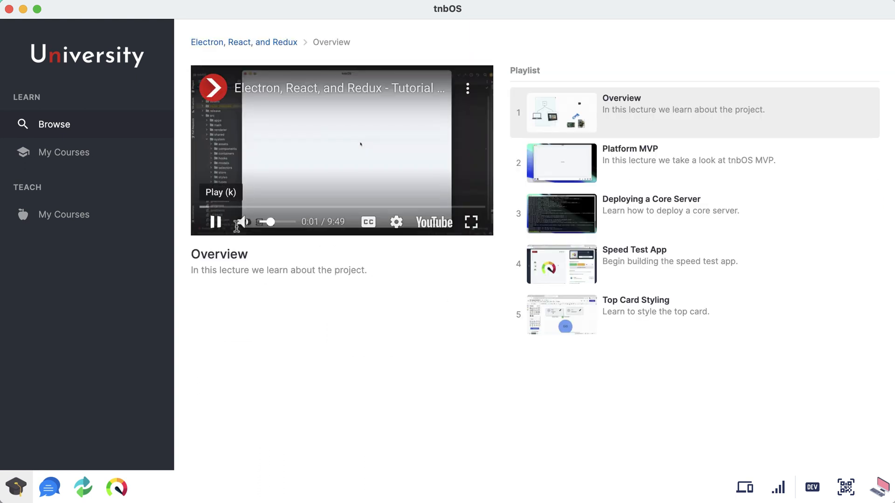
click(216, 222)
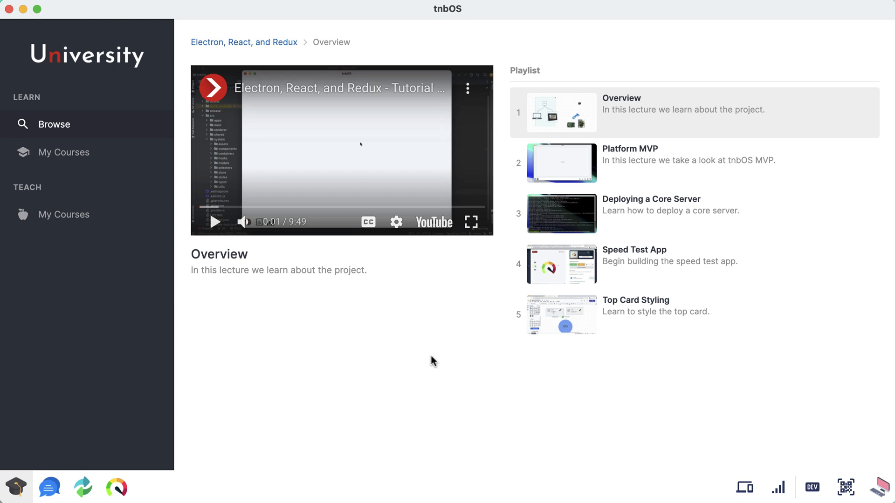
mouse_move(272, 47)
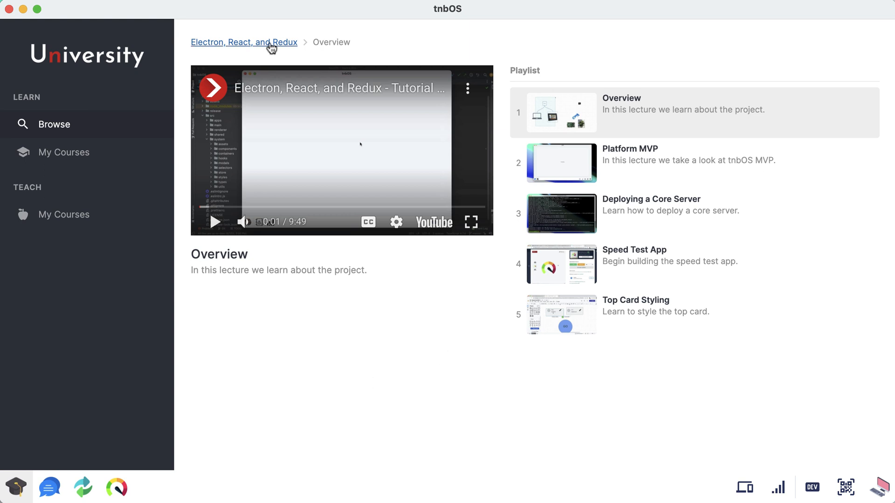
click(244, 42)
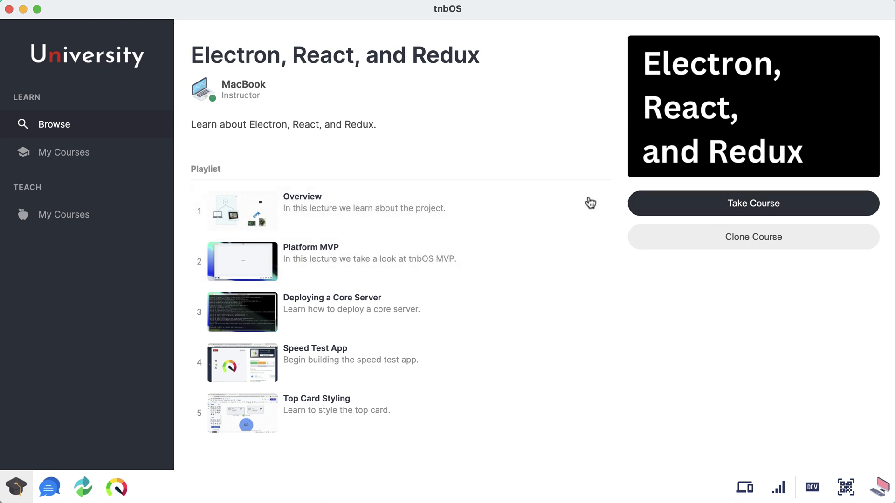
mouse_move(621, 179)
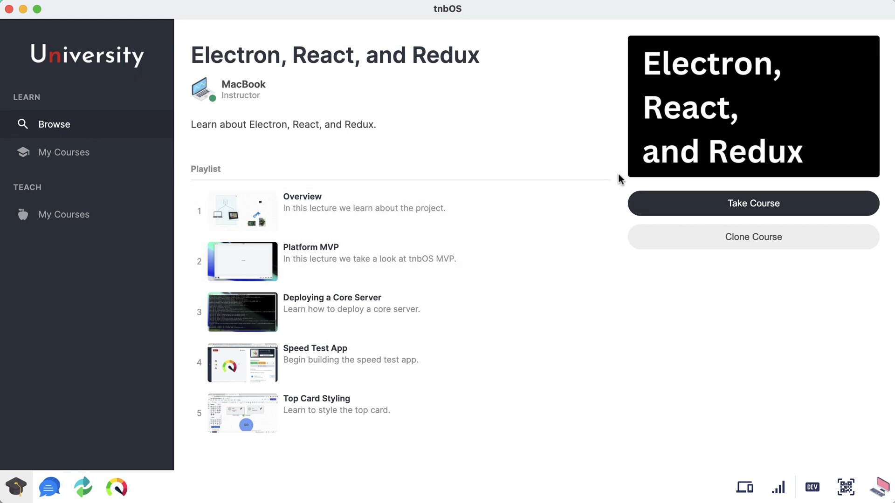